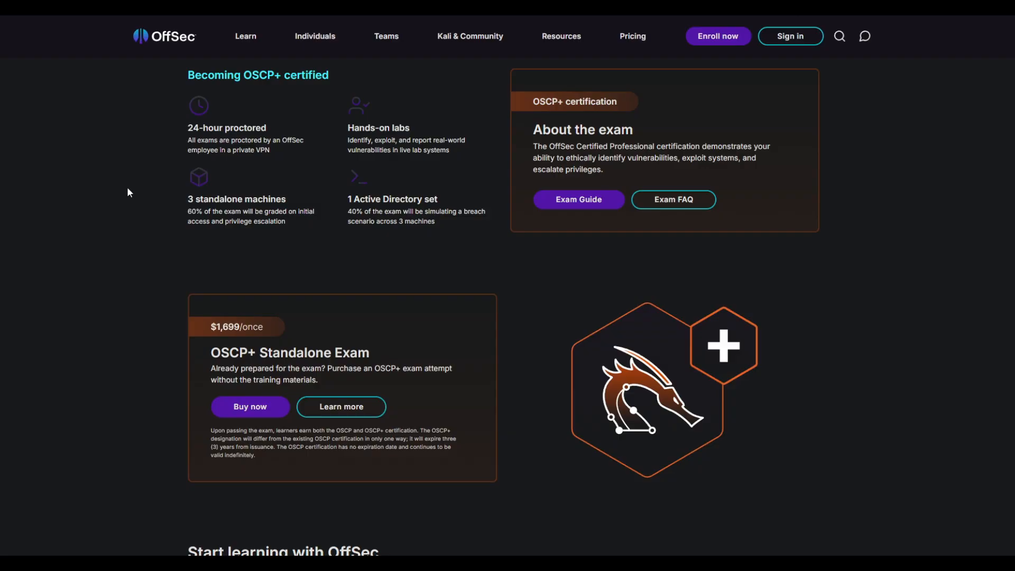
mouse_move(364, 327)
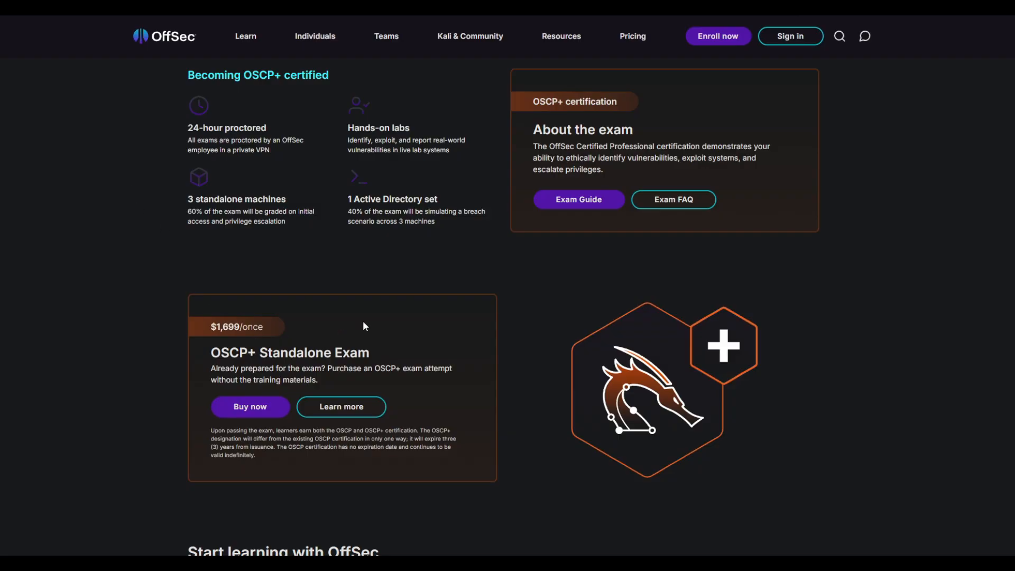
mouse_move(221, 362)
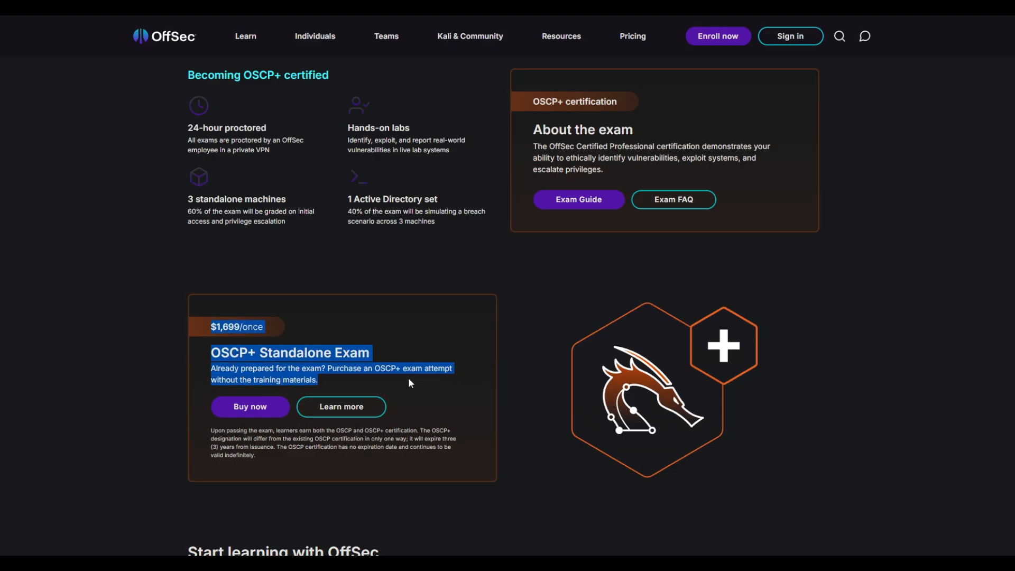
- From the PEN-200 course page, reach checkout and expand the bundle details showing 90-day lab access and one exam attempt
click(178, 318)
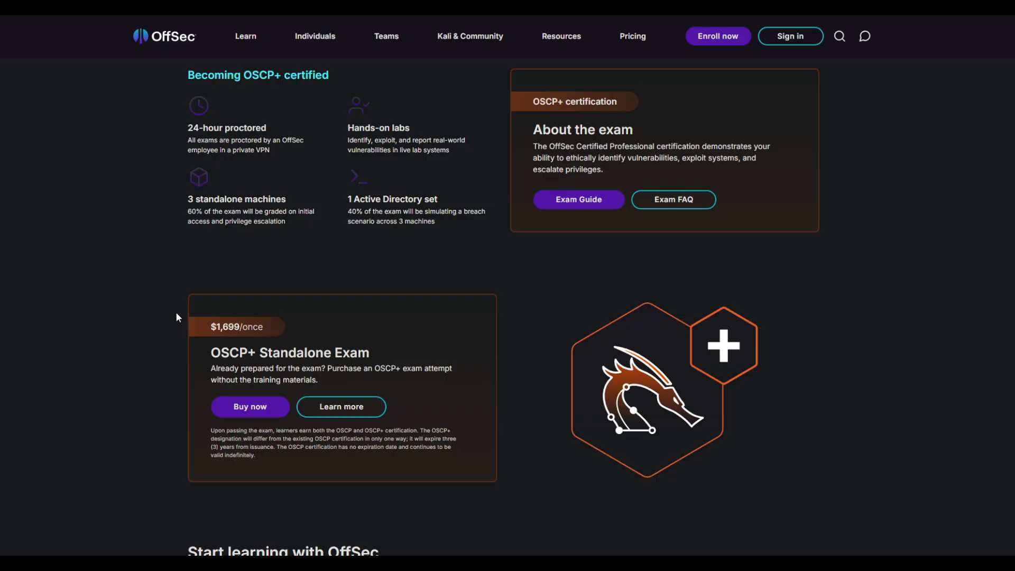
mouse_move(173, 154)
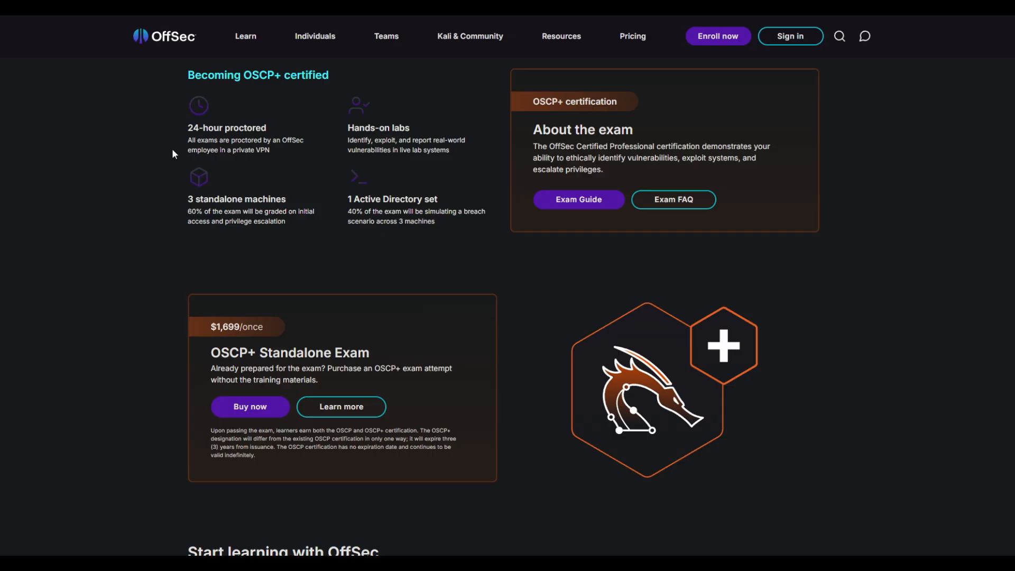
mouse_move(492, 359)
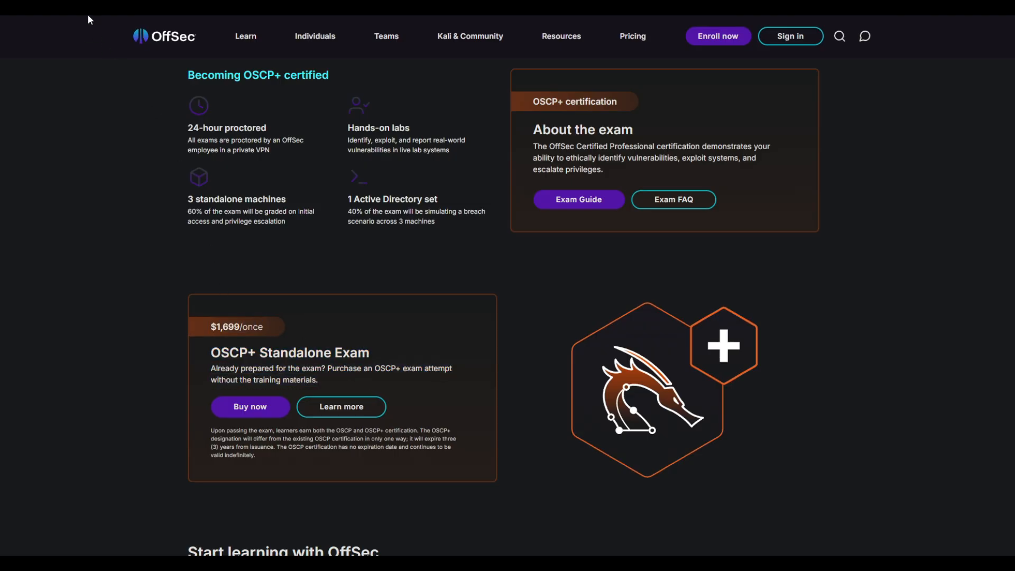
mouse_move(415, 339)
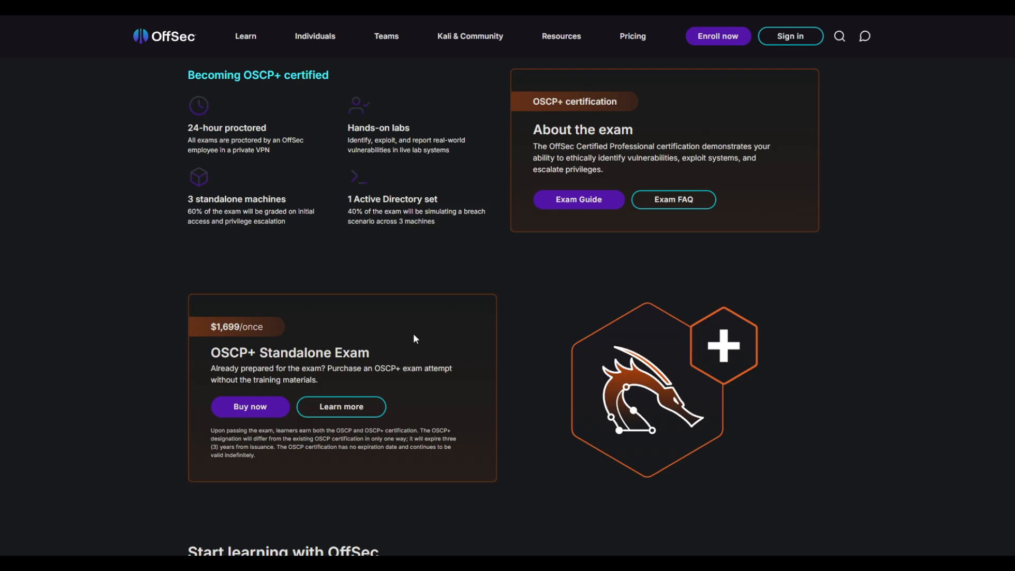
click(250, 406)
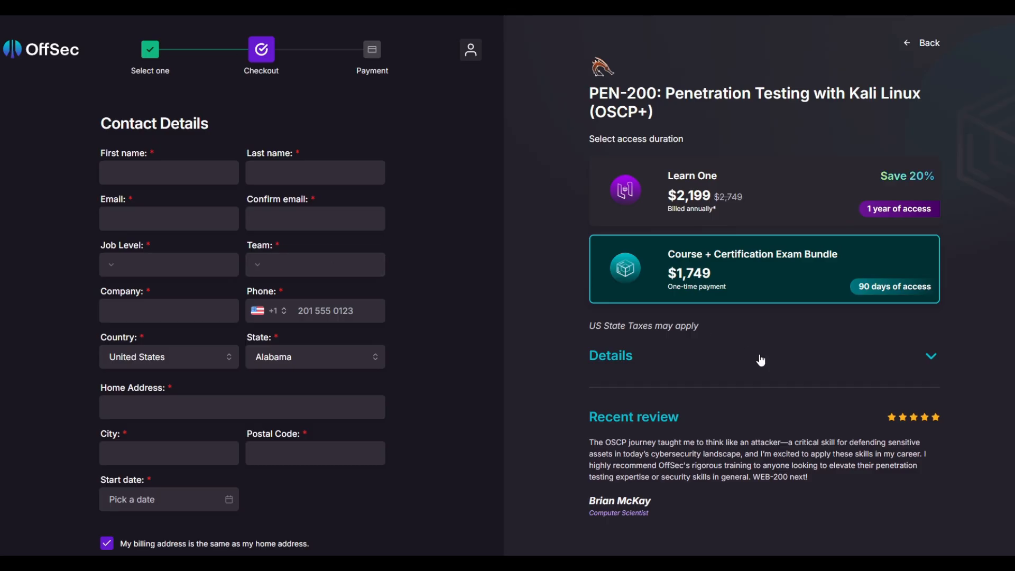
mouse_move(735, 251)
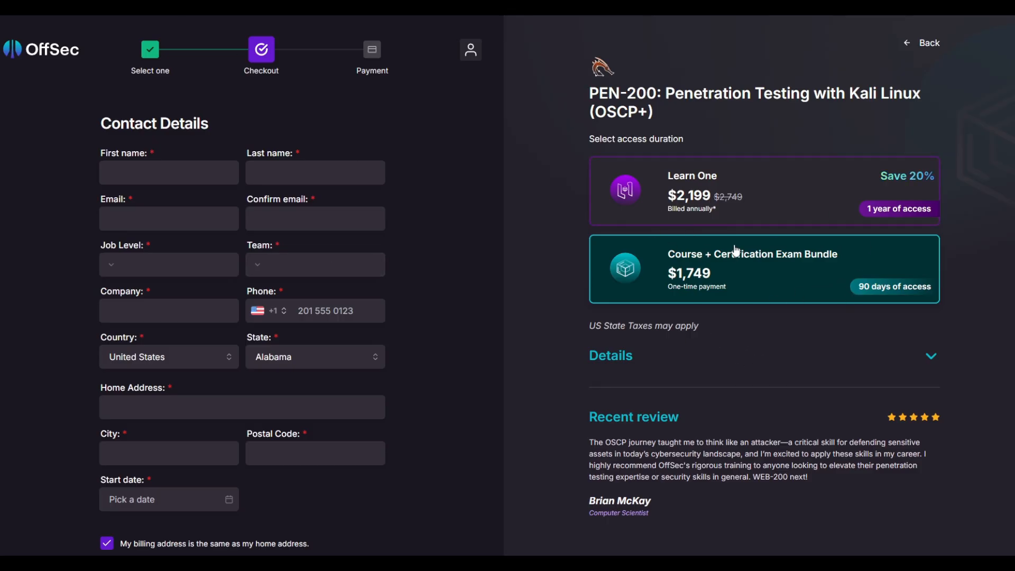
mouse_move(898, 344)
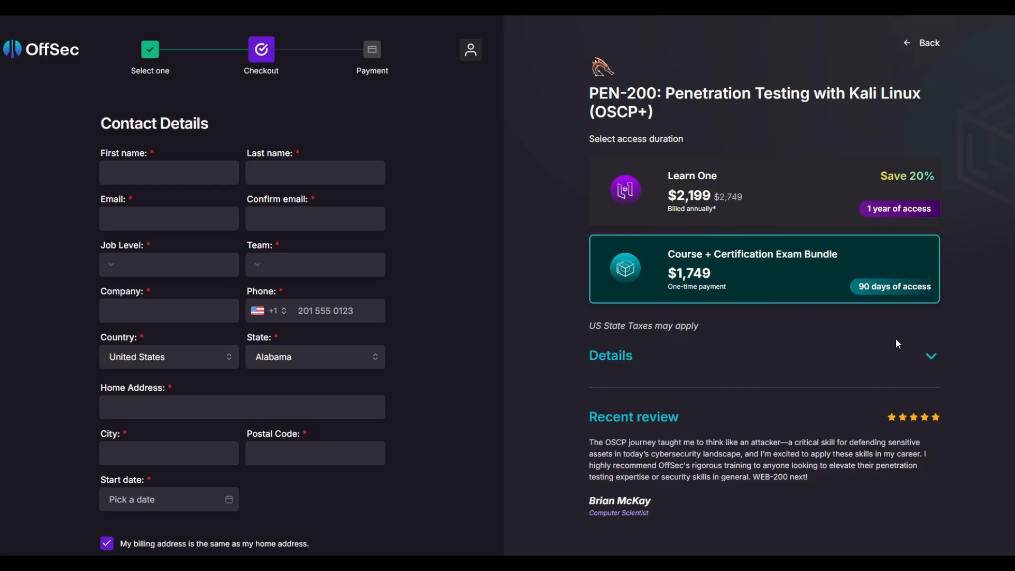
click(610, 355)
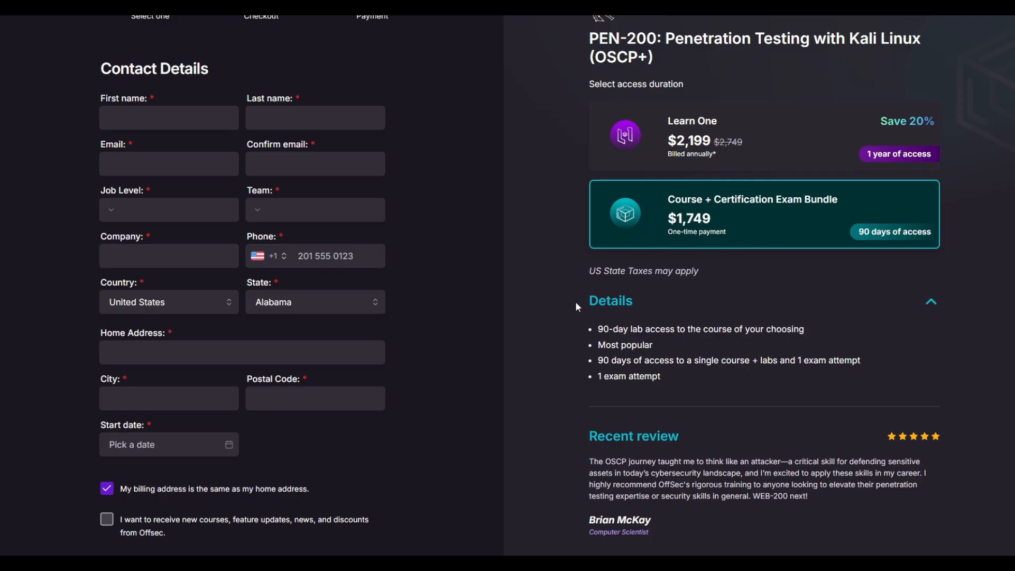
scroll(down, 3)
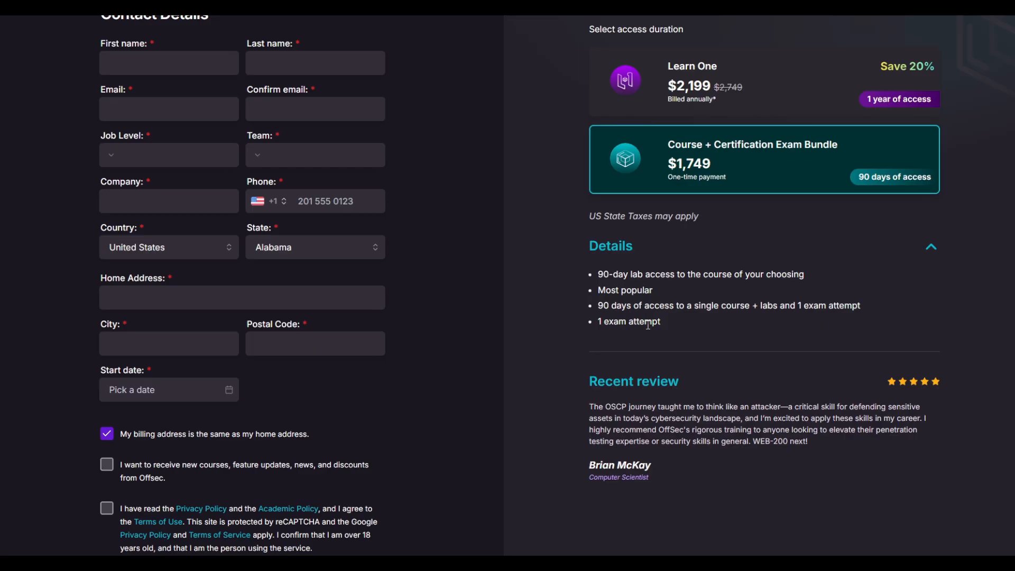
mouse_move(596, 283)
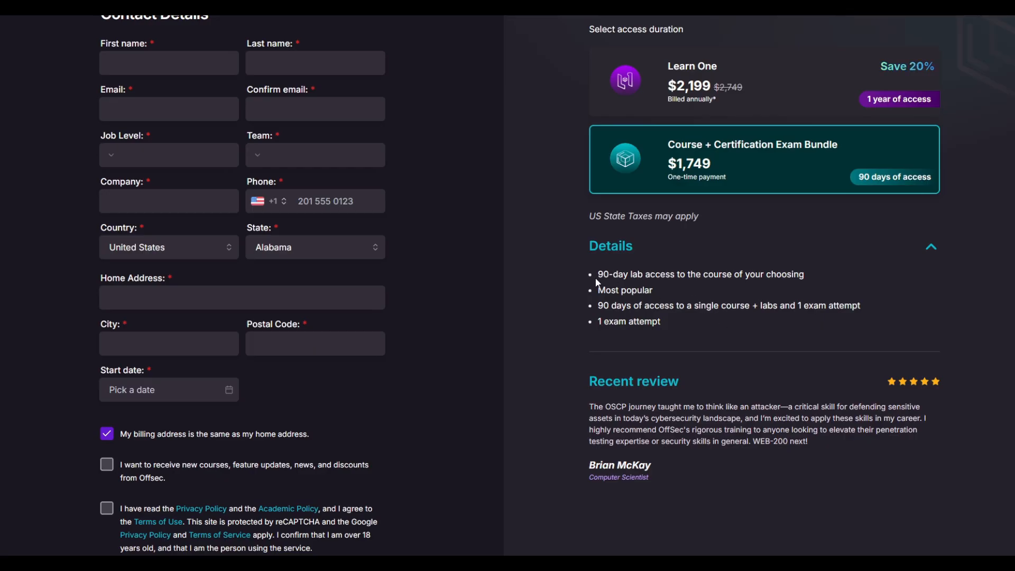
mouse_move(577, 286)
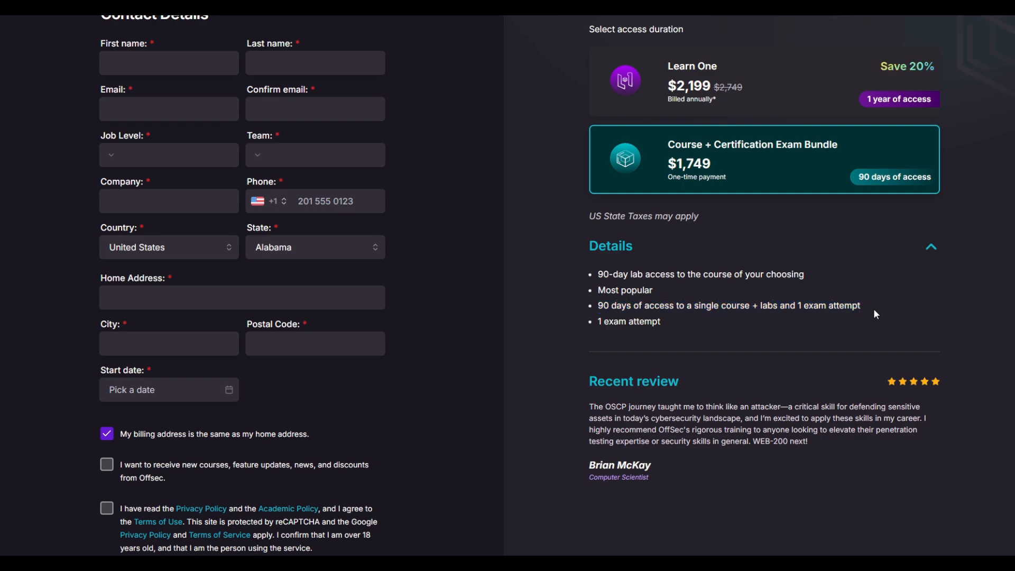
mouse_move(561, 246)
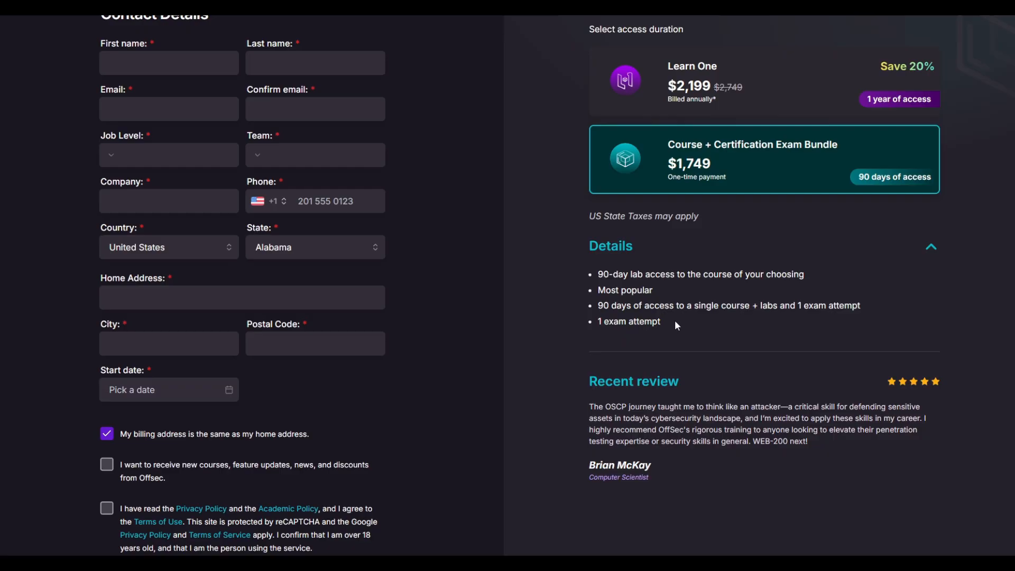
mouse_move(558, 303)
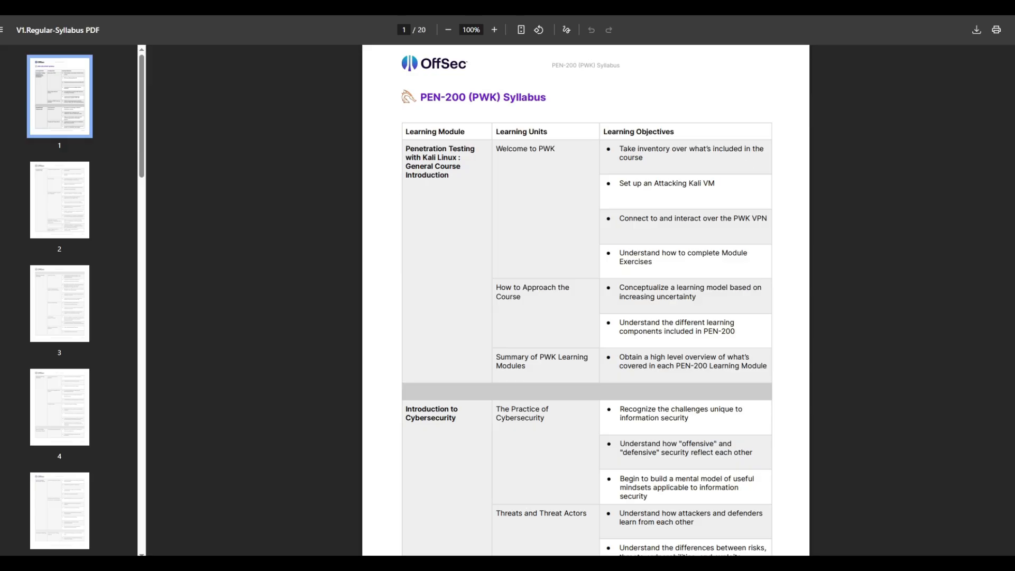
- Read through the PEN-200 syllabus pages 1-2 down to the OSCP pass-rate vs. lab machines chart
scroll(down, 3)
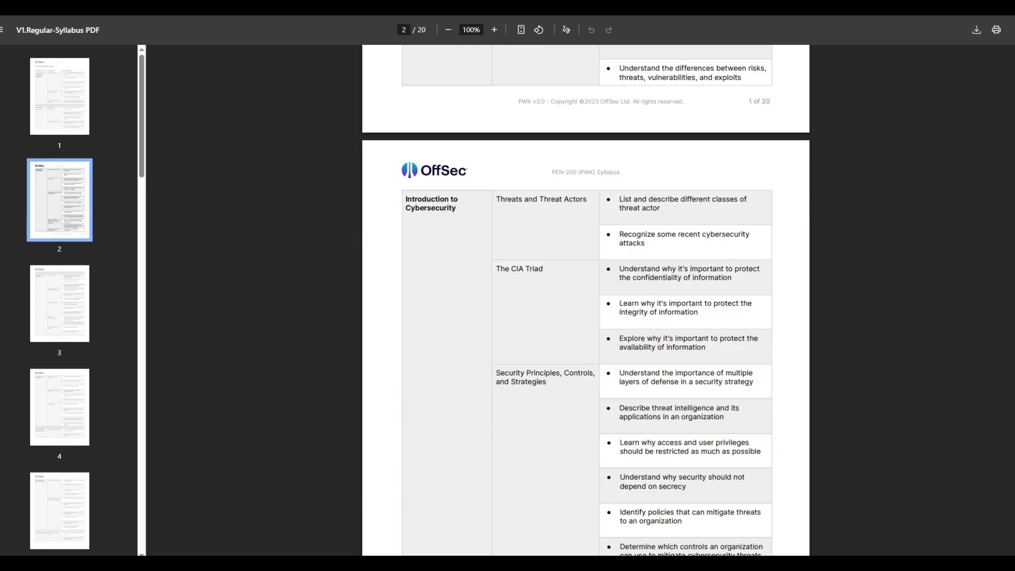
scroll(down, 3)
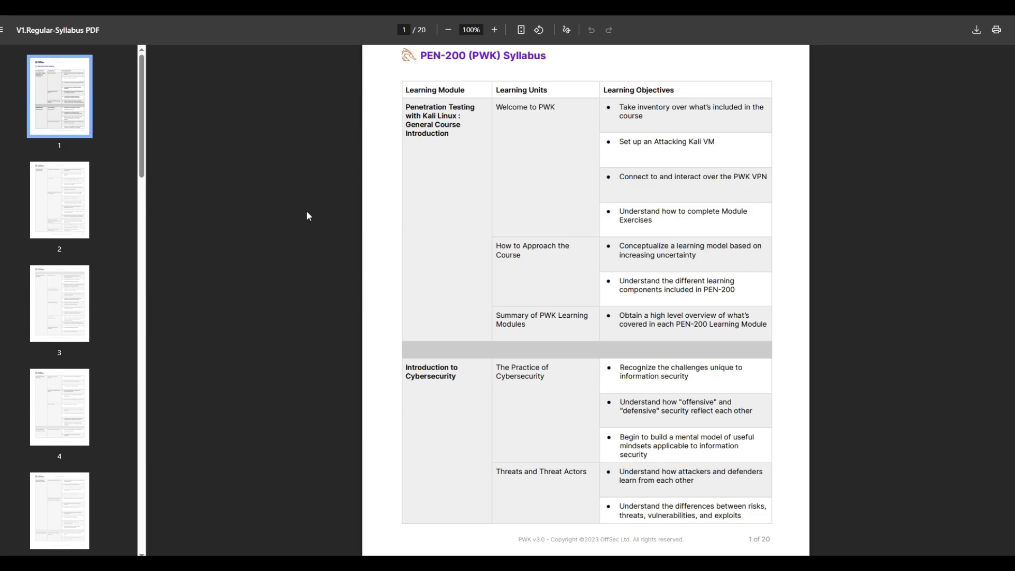
mouse_move(330, 220)
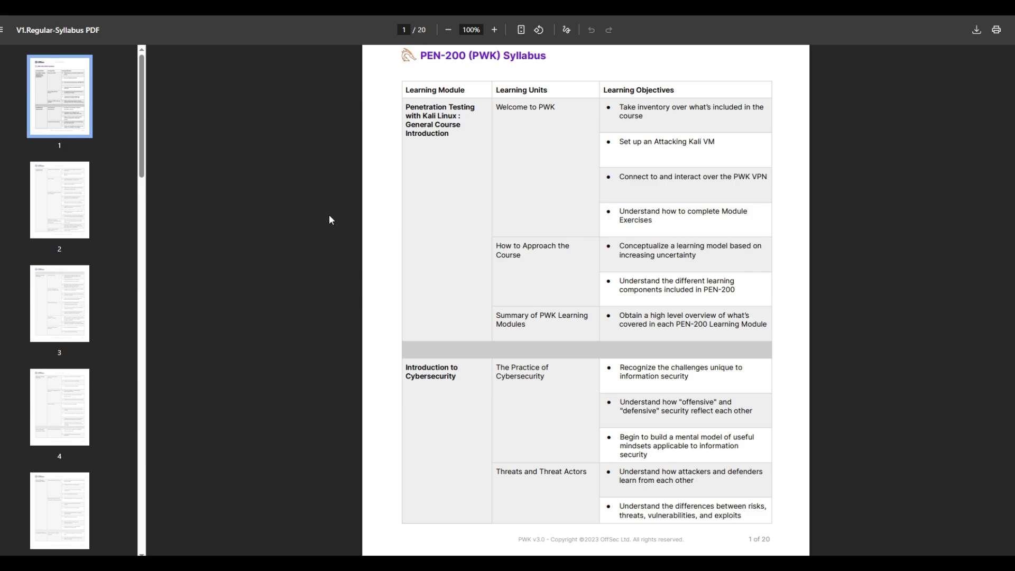
scroll(down, 3)
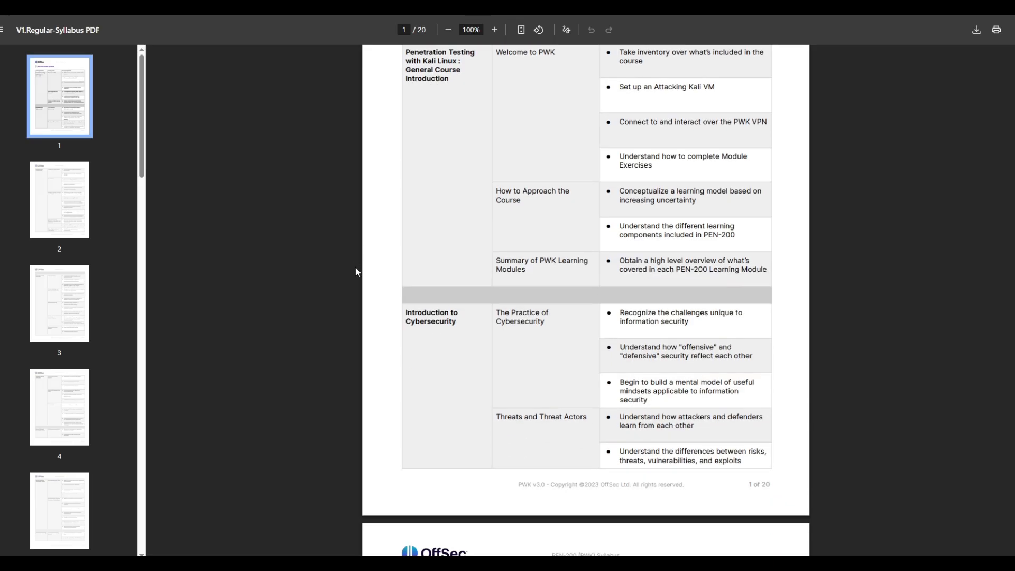
scroll(down, 3)
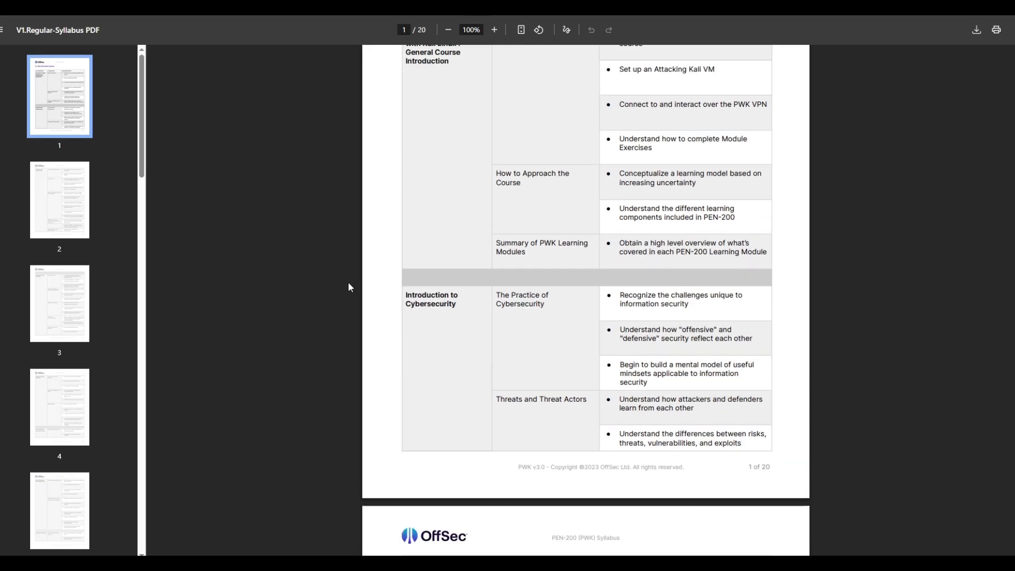
scroll(down, 3)
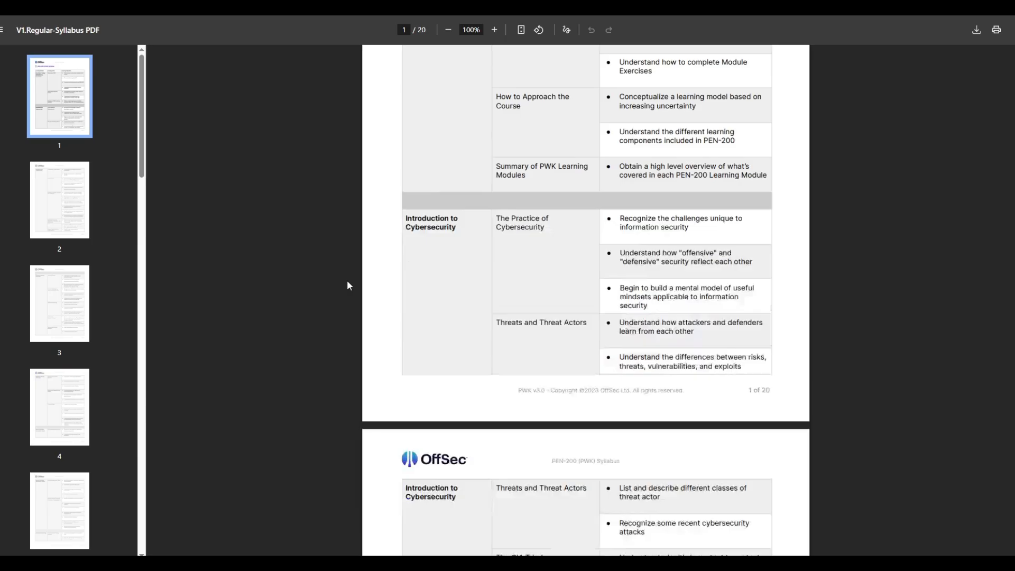
scroll(down, 3)
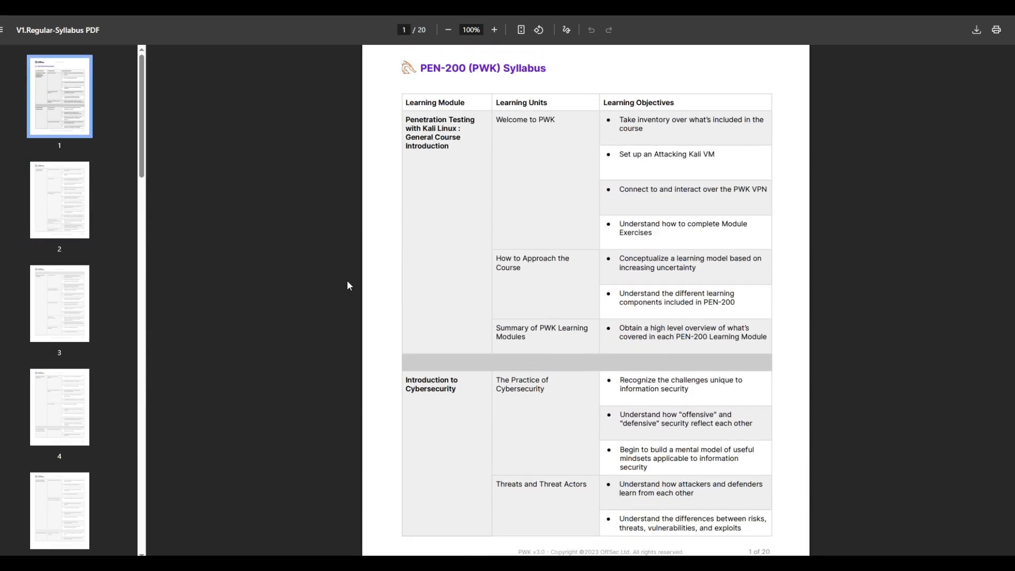
scroll(down, 3)
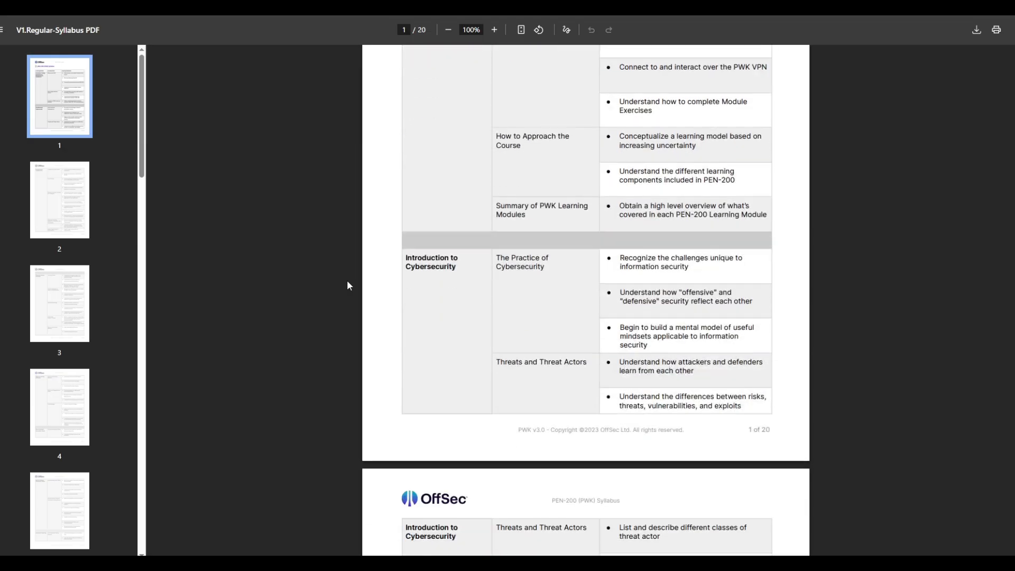
scroll(down, 3)
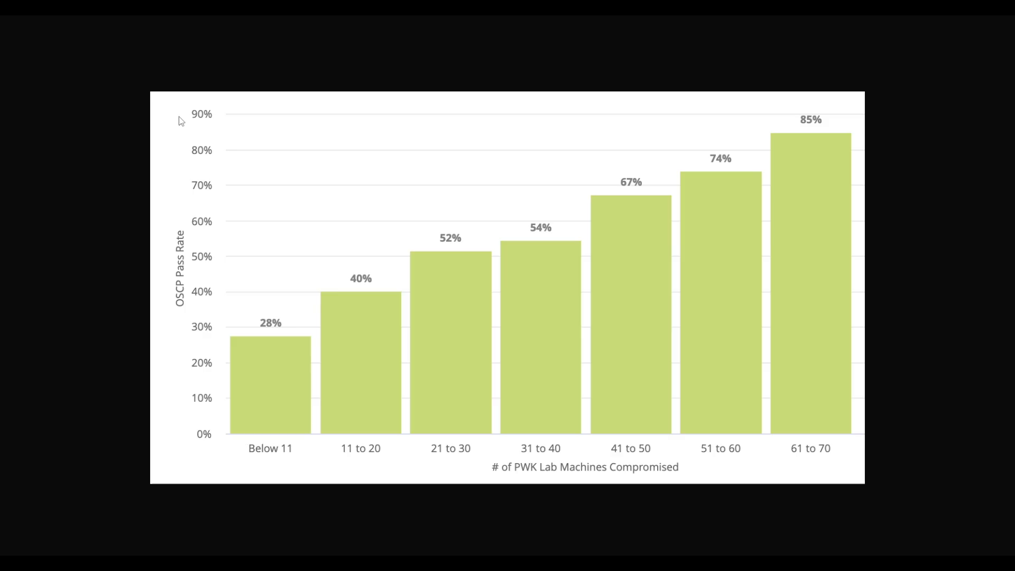
mouse_move(572, 159)
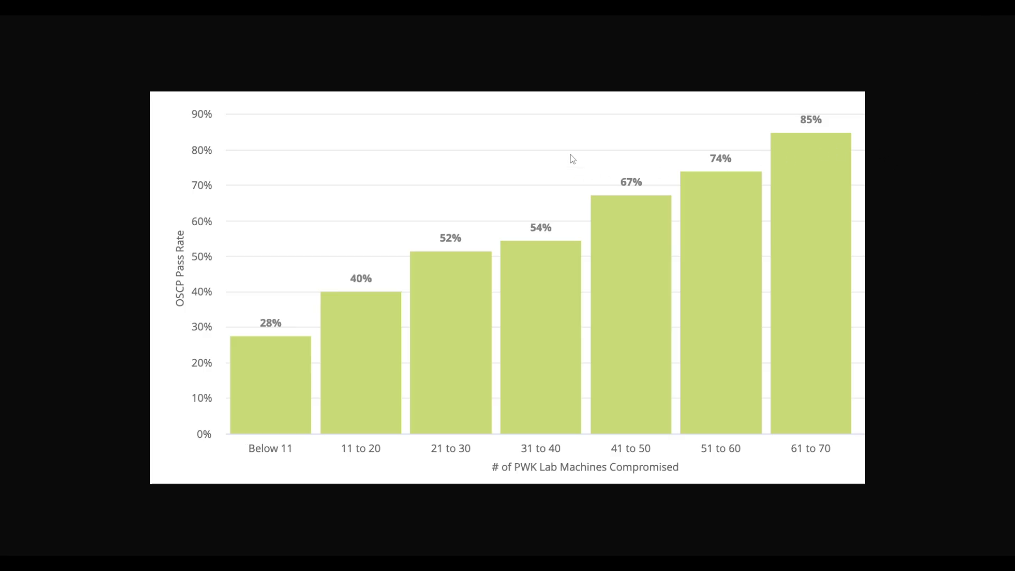
mouse_move(811, 135)
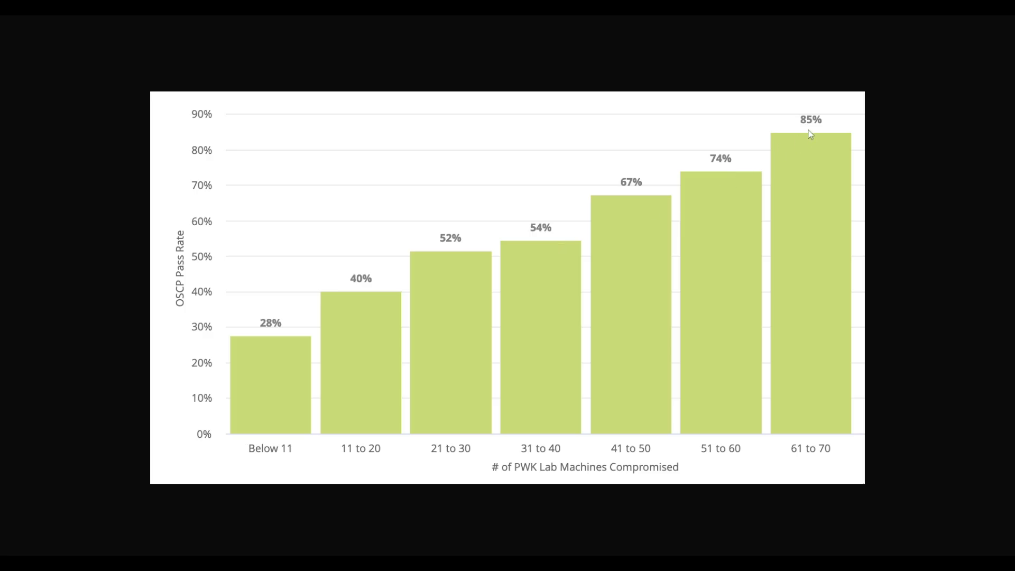
mouse_move(821, 140)
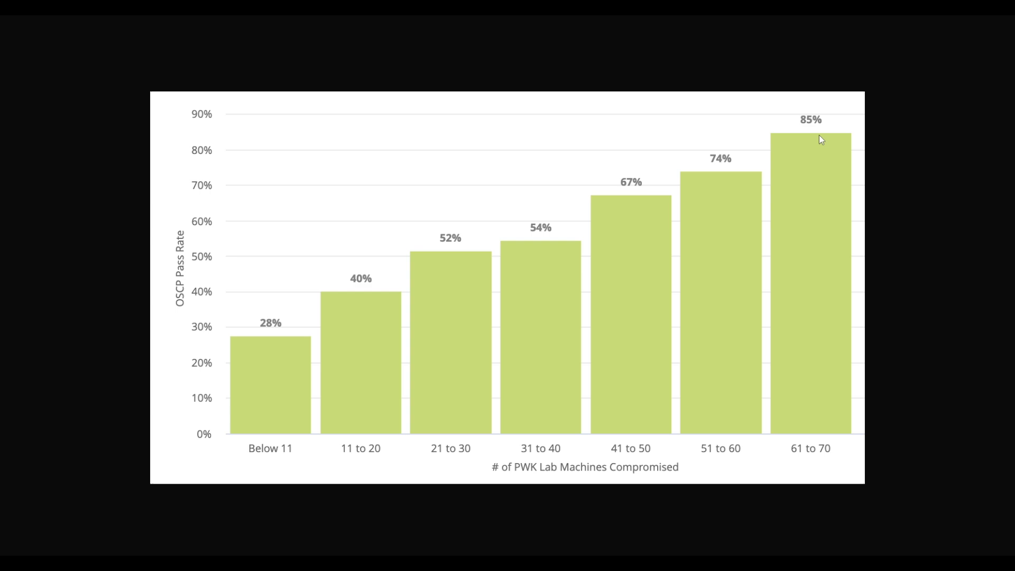
mouse_move(906, 48)
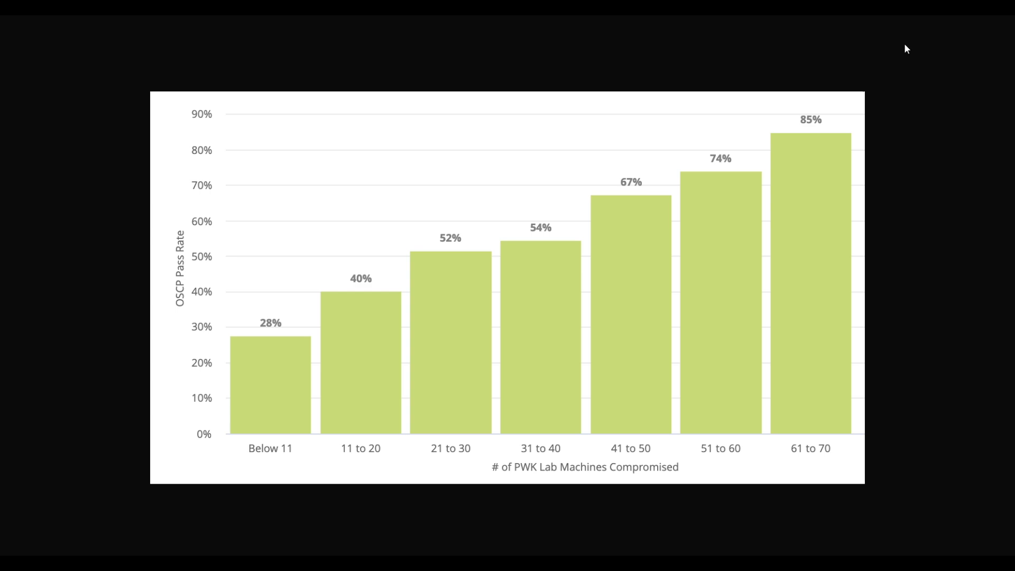
mouse_move(325, 252)
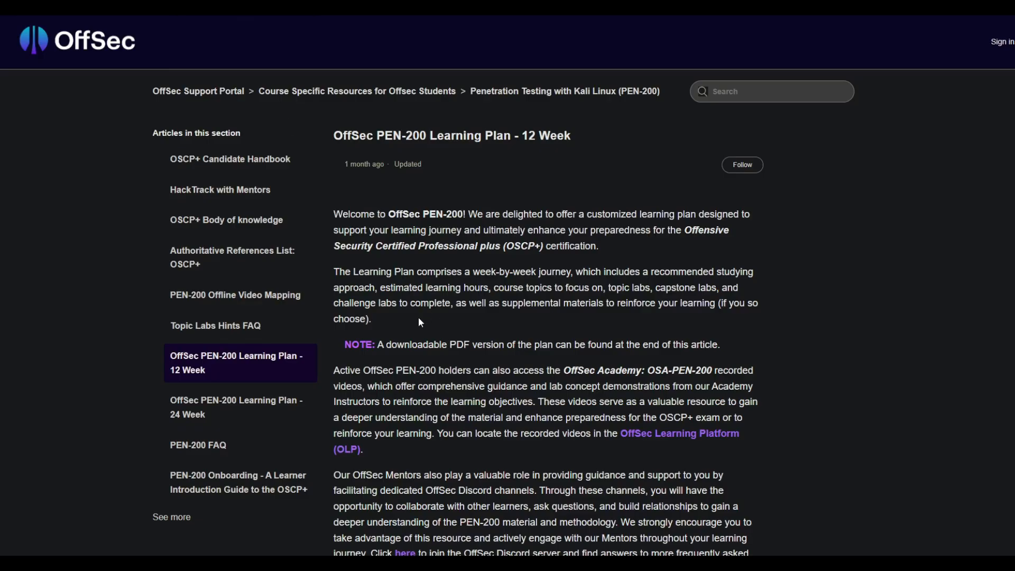
mouse_move(329, 291)
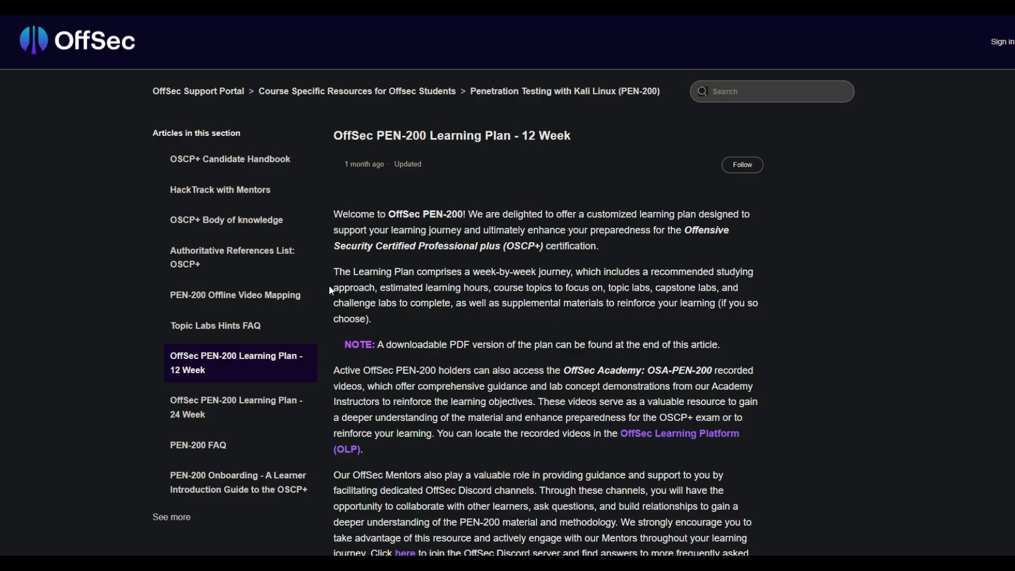
- Skim the opening of the 12 Week Learning Plan article back and forth
scroll(down, 3)
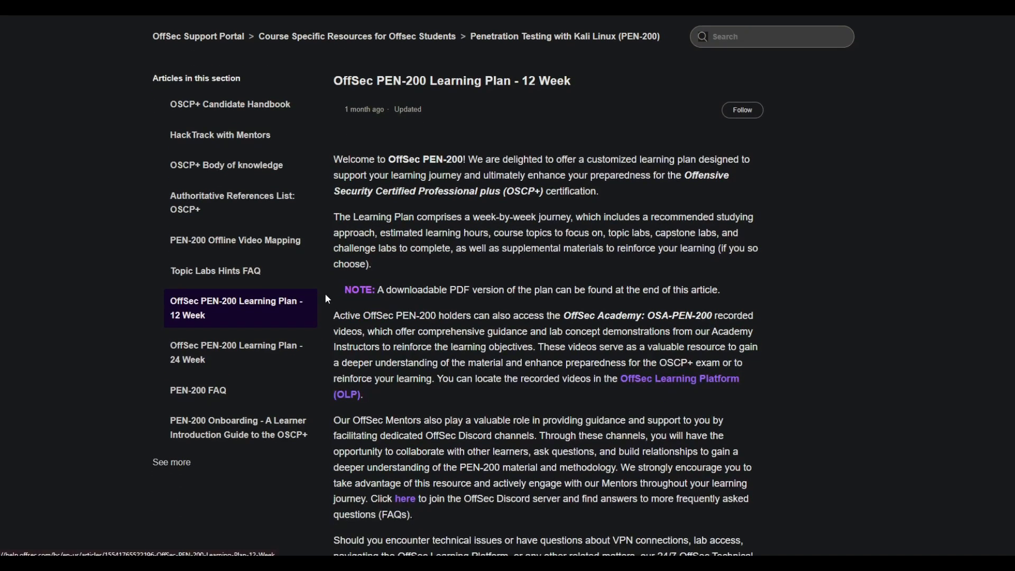
mouse_move(322, 248)
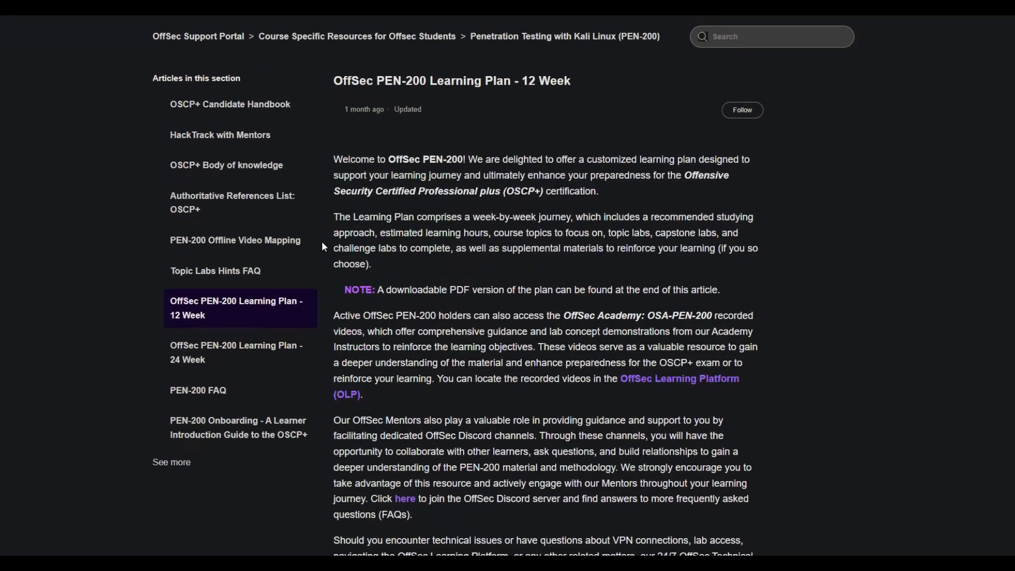
scroll(up, 3)
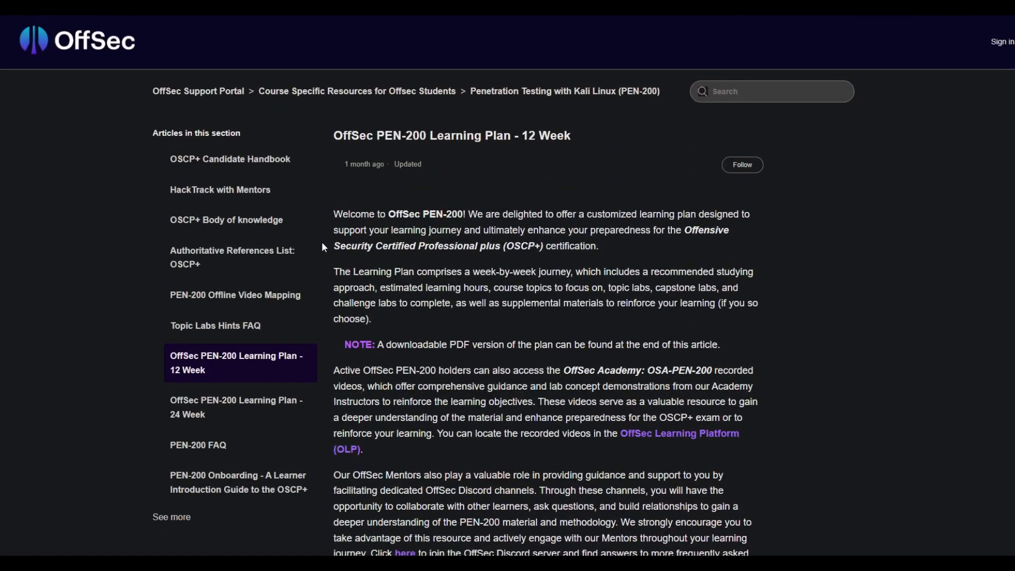
scroll(down, 3)
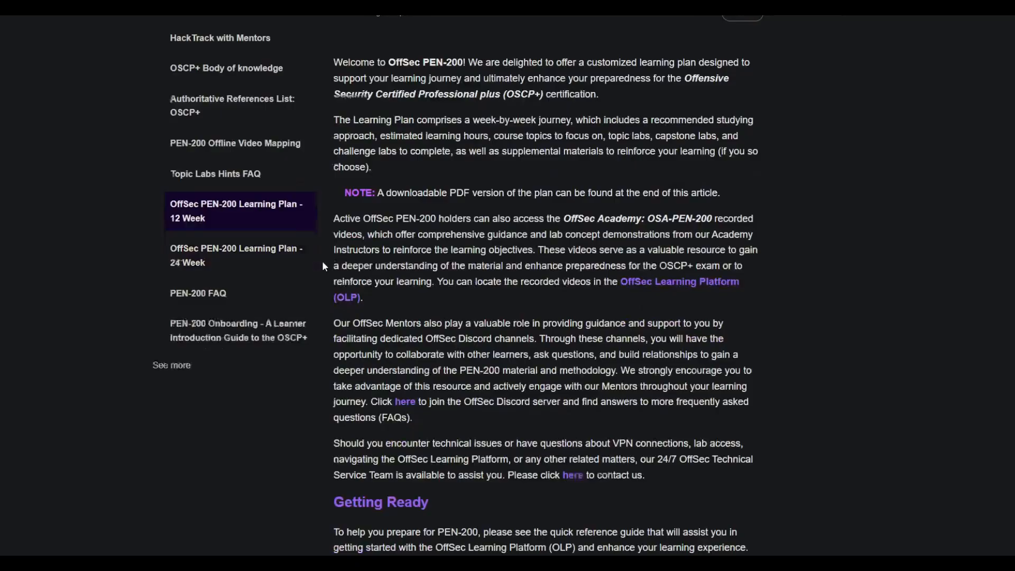
scroll(up, 3)
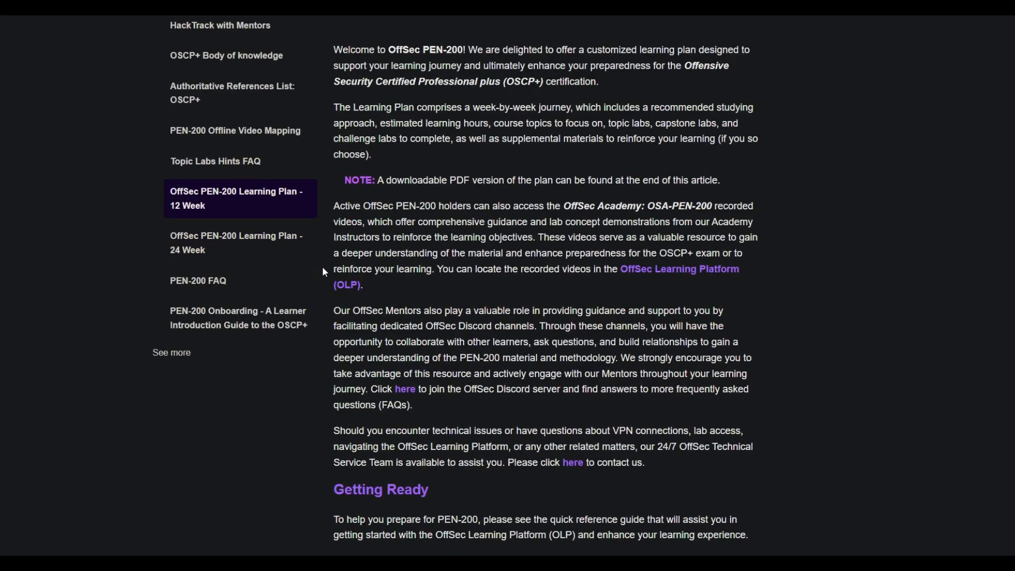
scroll(down, 3)
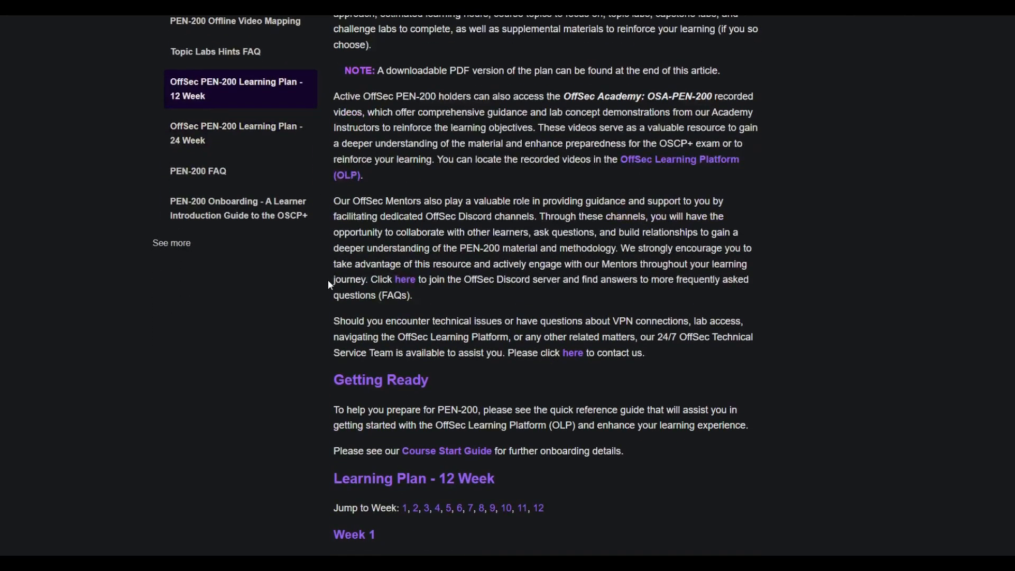
scroll(up, 3)
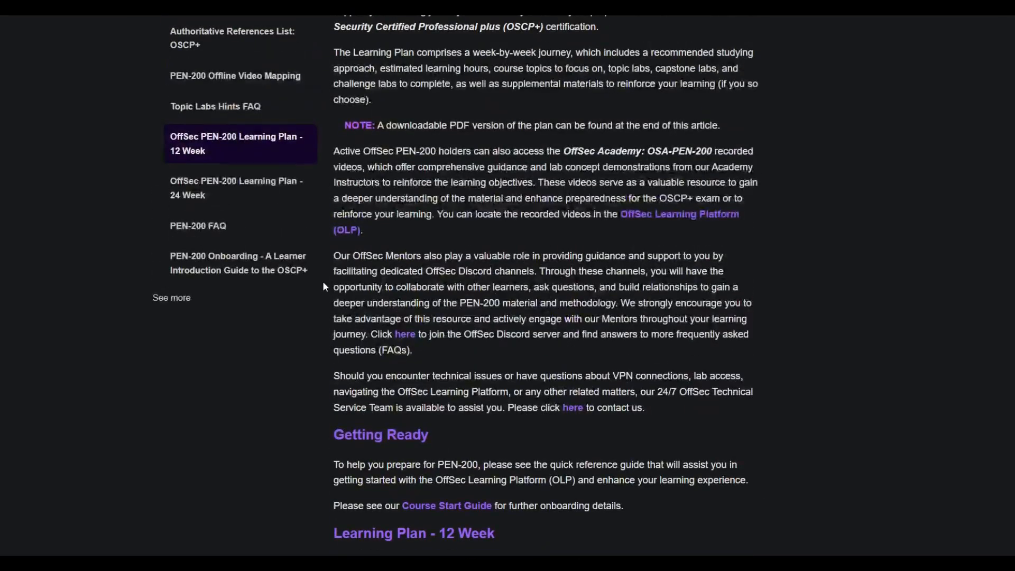
scroll(up, 3)
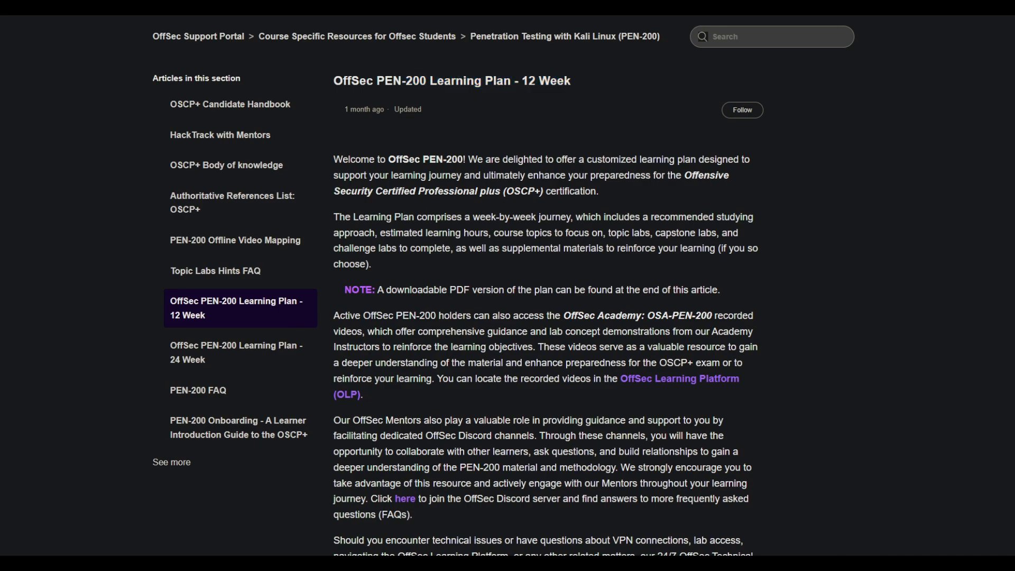
- Read down to the Week 1 table with its labs and estimated 20 hours, then return to the article start
scroll(down, 3)
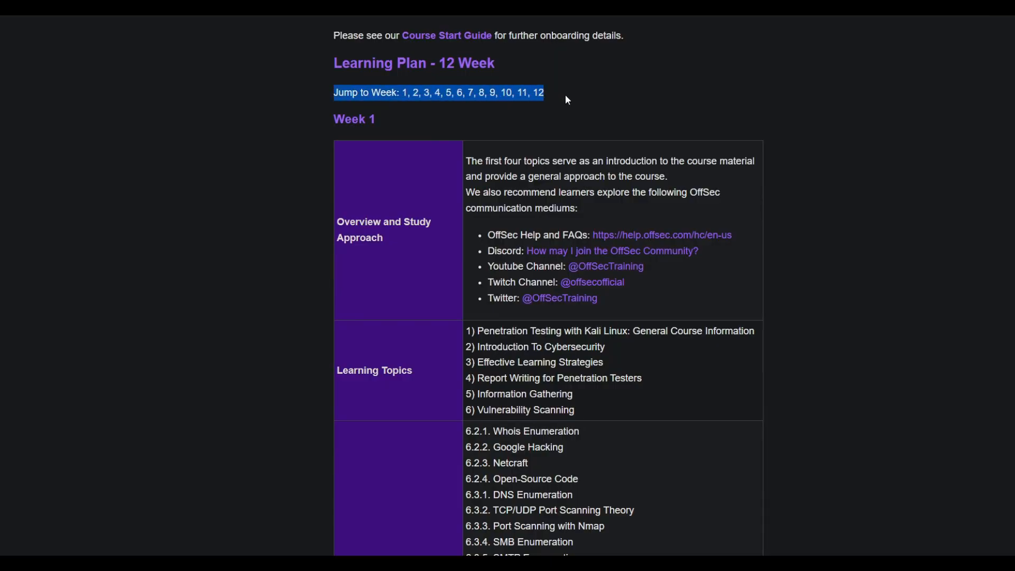
scroll(down, 3)
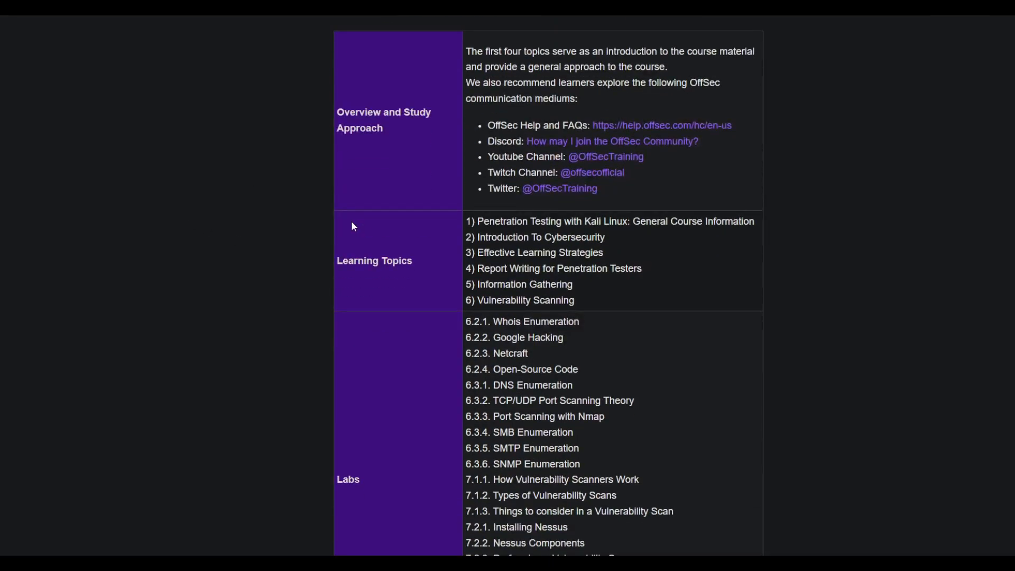
scroll(down, 3)
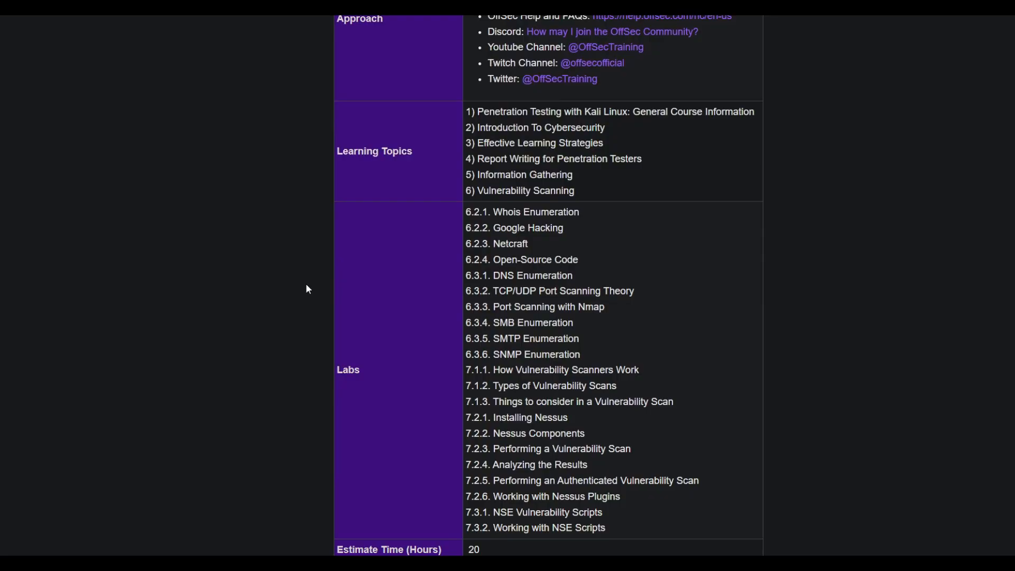
scroll(down, 3)
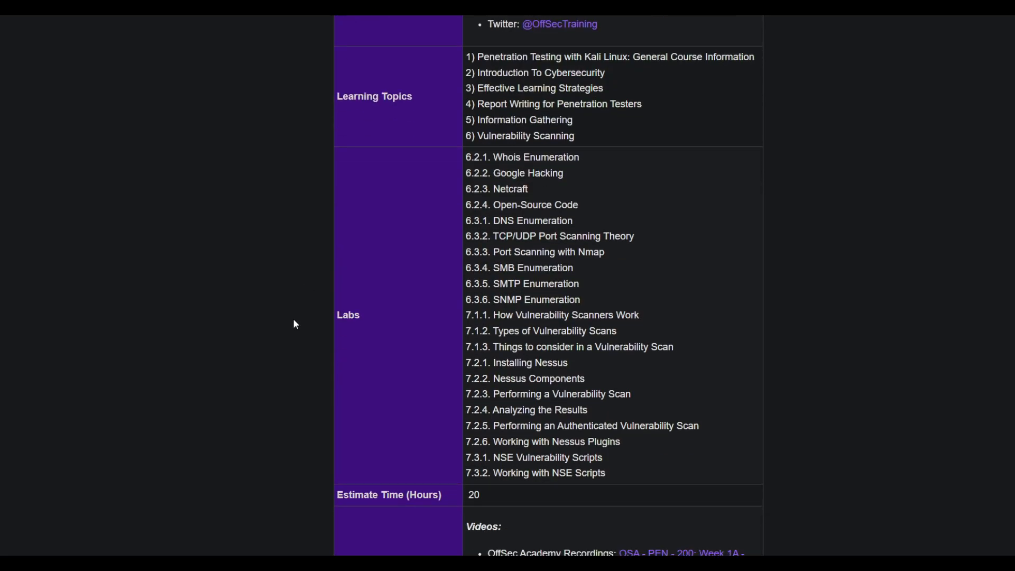
scroll(down, 3)
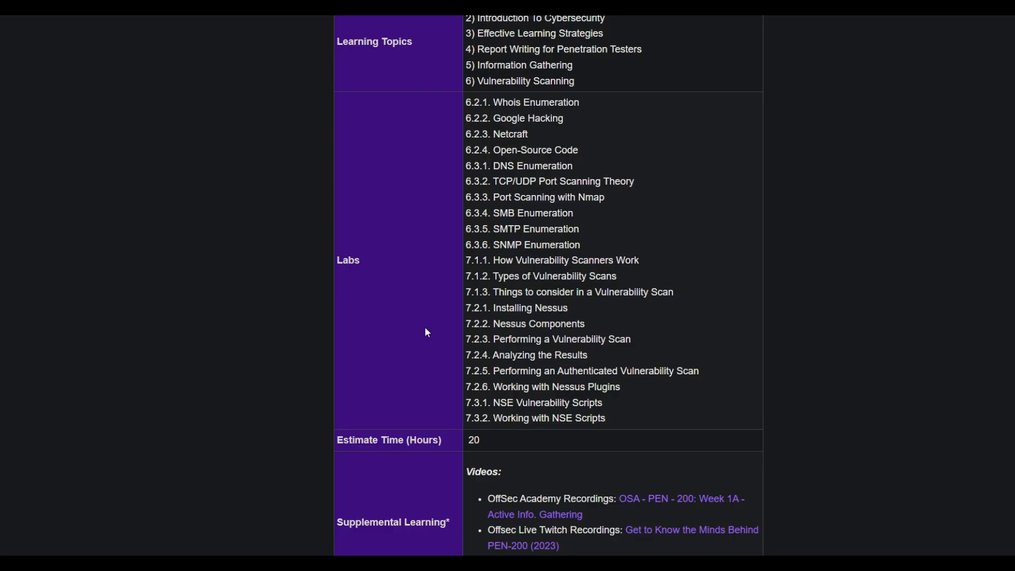
mouse_move(454, 325)
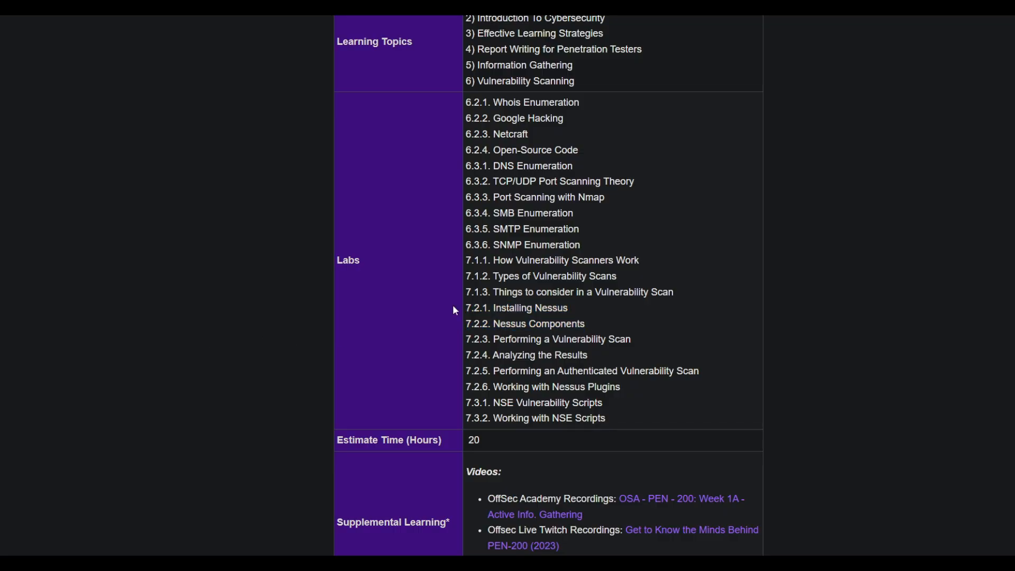
scroll(down, 3)
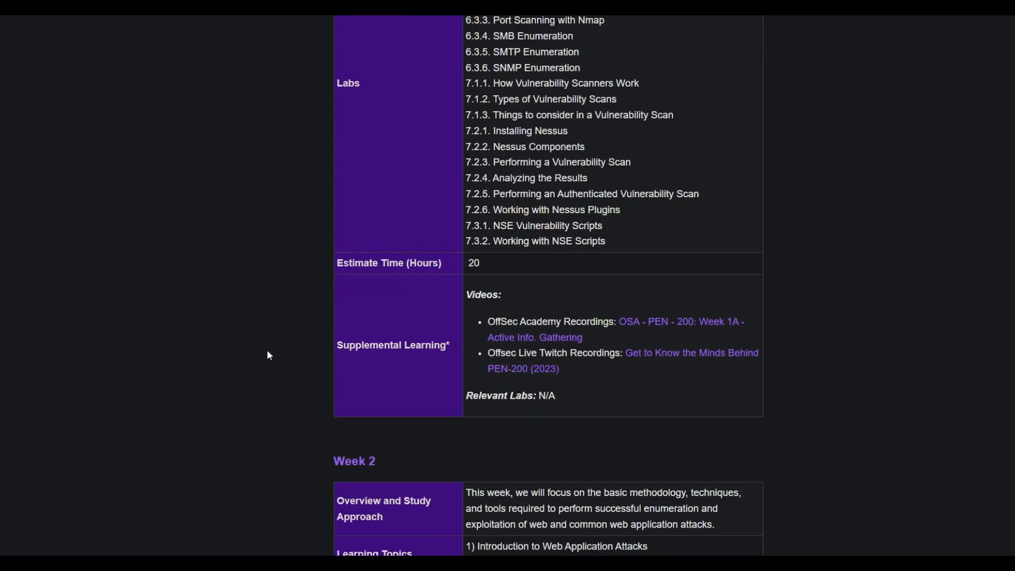
scroll(down, 3)
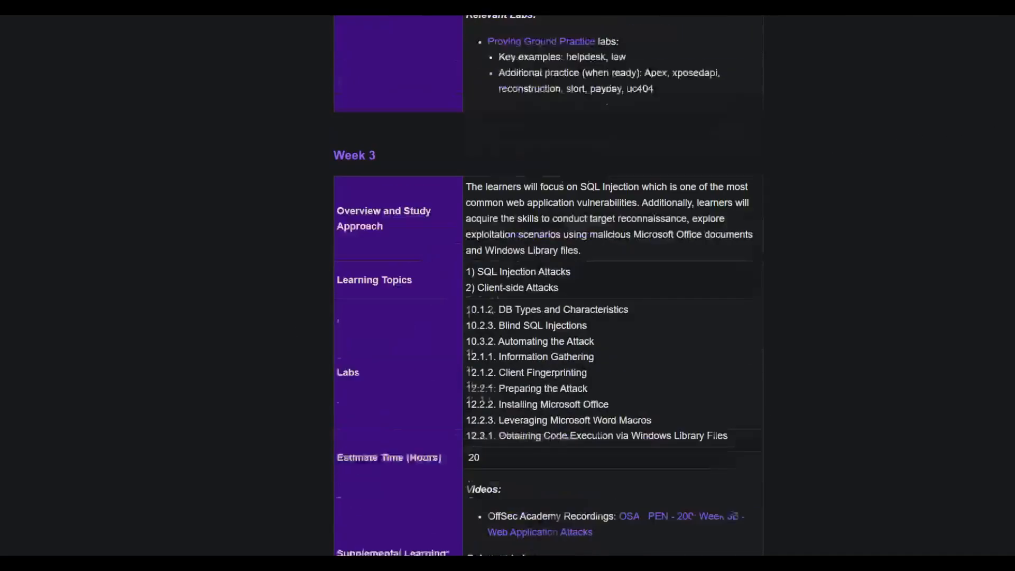
scroll(up, 3)
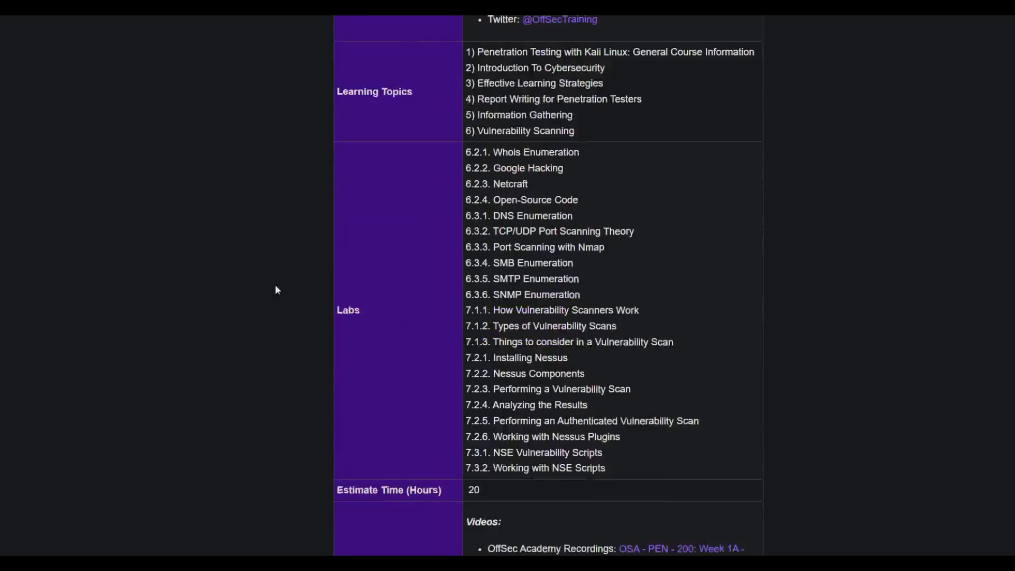
scroll(up, 3)
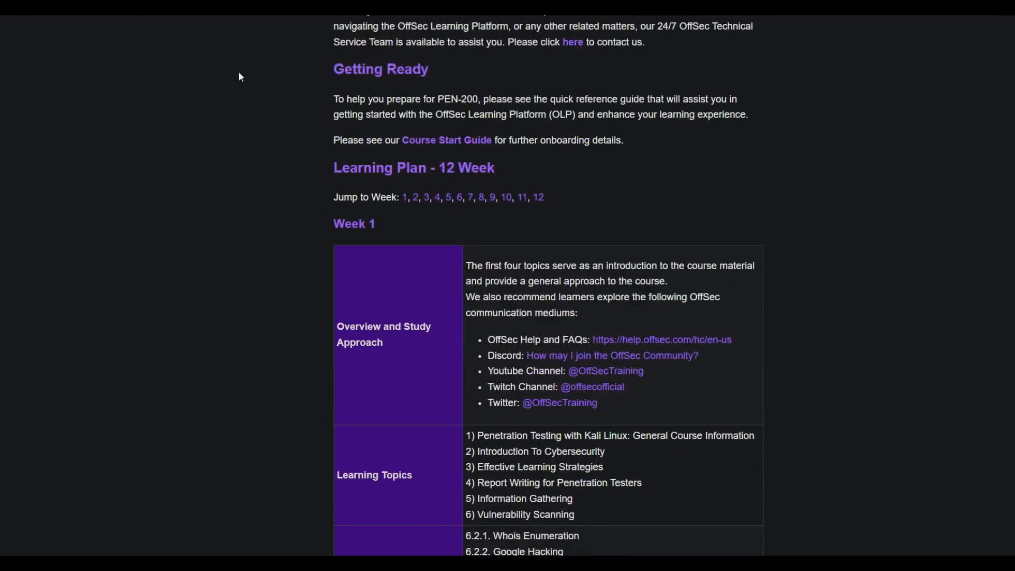
- Switch to the 24 Week Learning Plan article and read past Week 5 into its OSCP+ Exam Preparation section
click(236, 407)
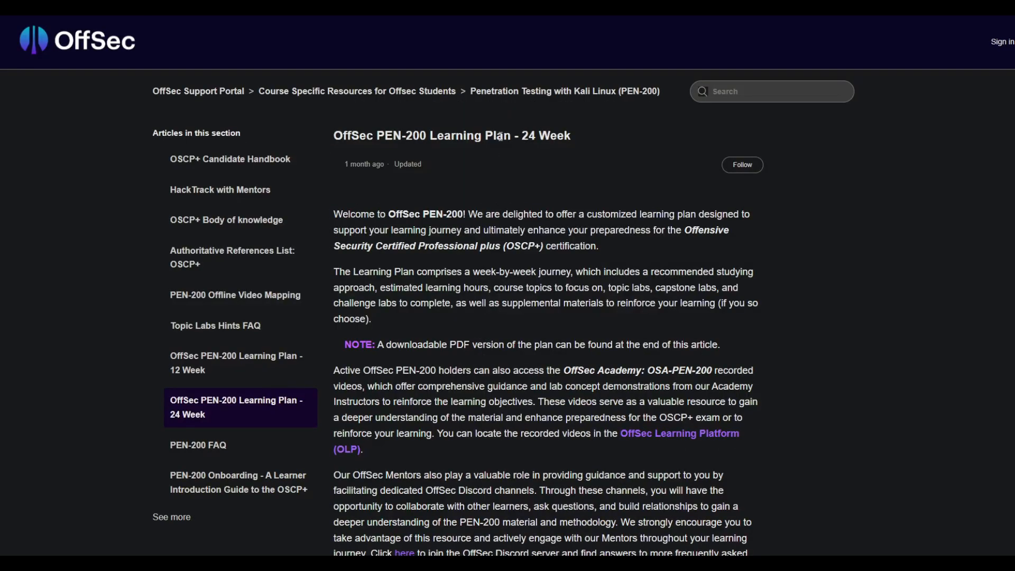
scroll(down, 3)
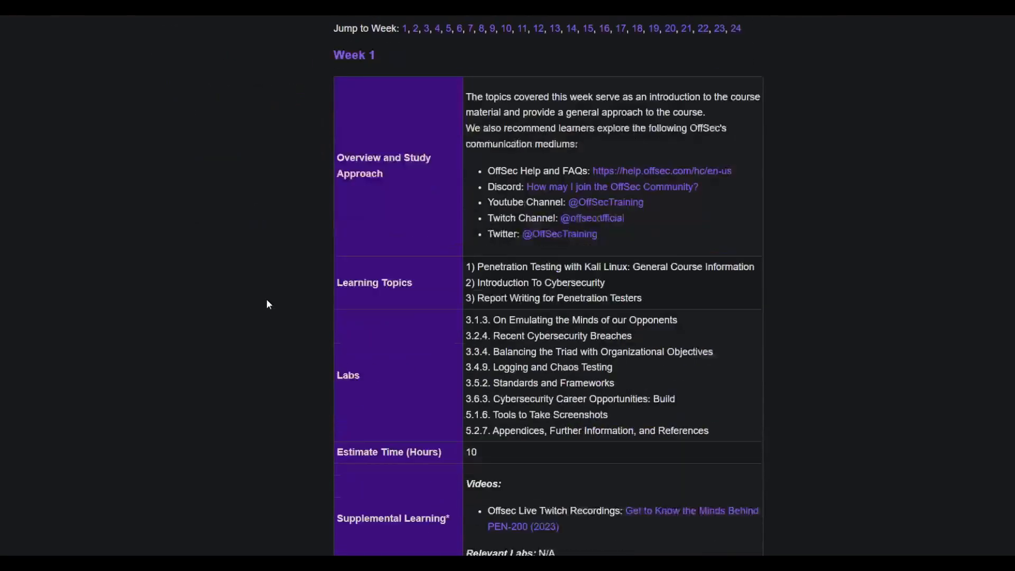
scroll(up, 3)
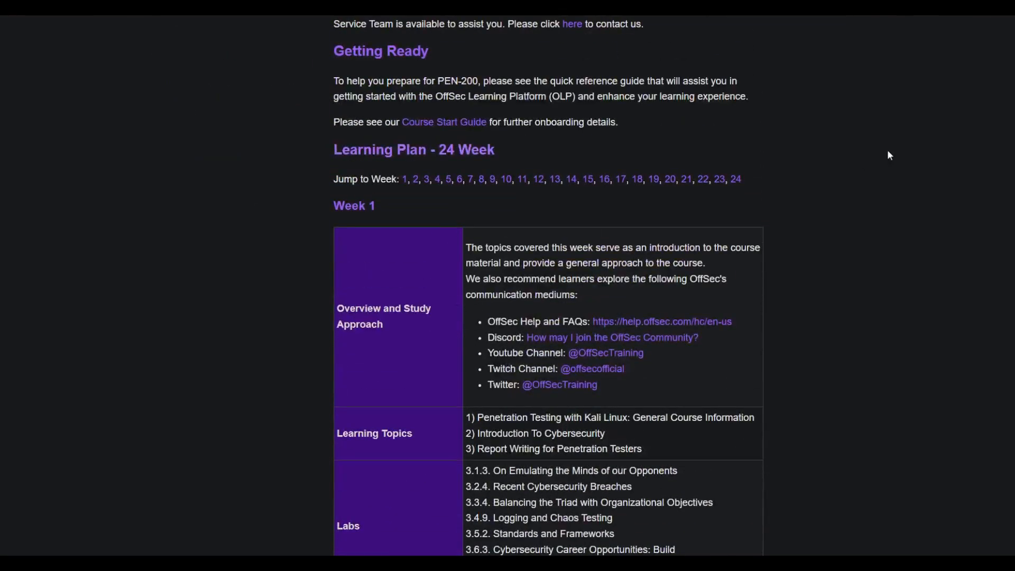
scroll(down, 3)
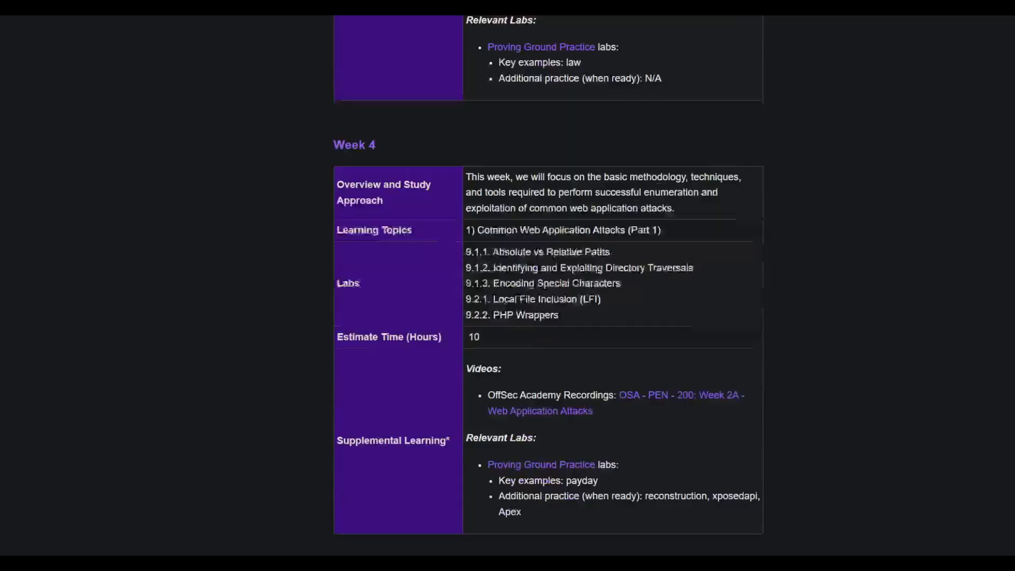
scroll(down, 3)
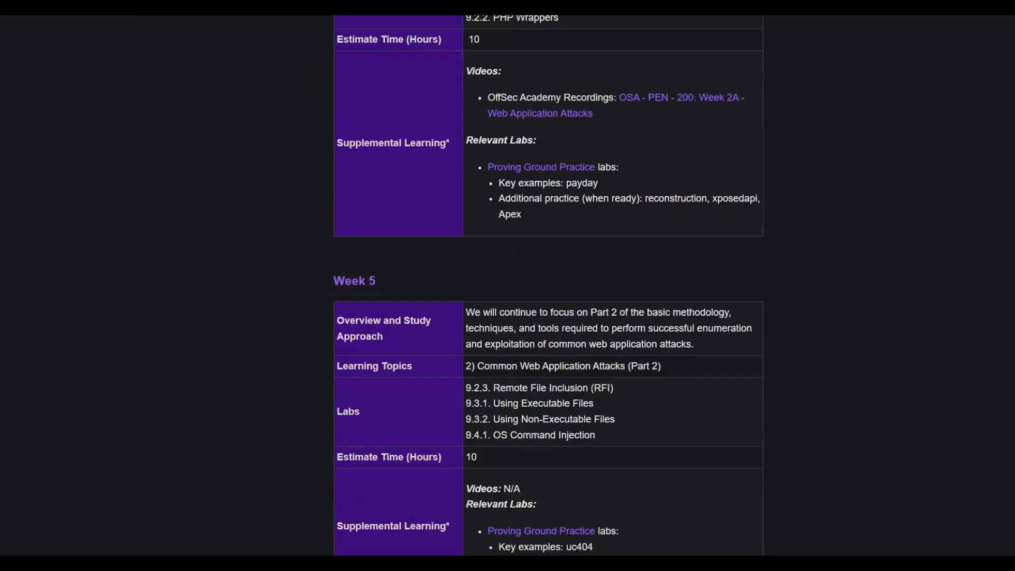
scroll(down, 3)
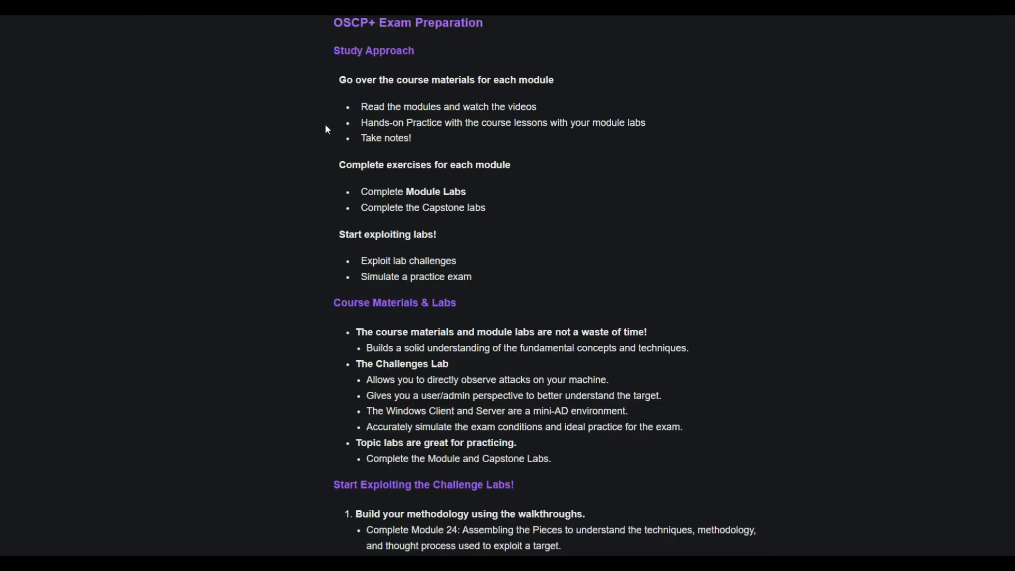
- Read down the OSCP+ prep guide to Simulate a Practice Exam Environment with Challenges 4, 5 and 6
scroll(up, 3)
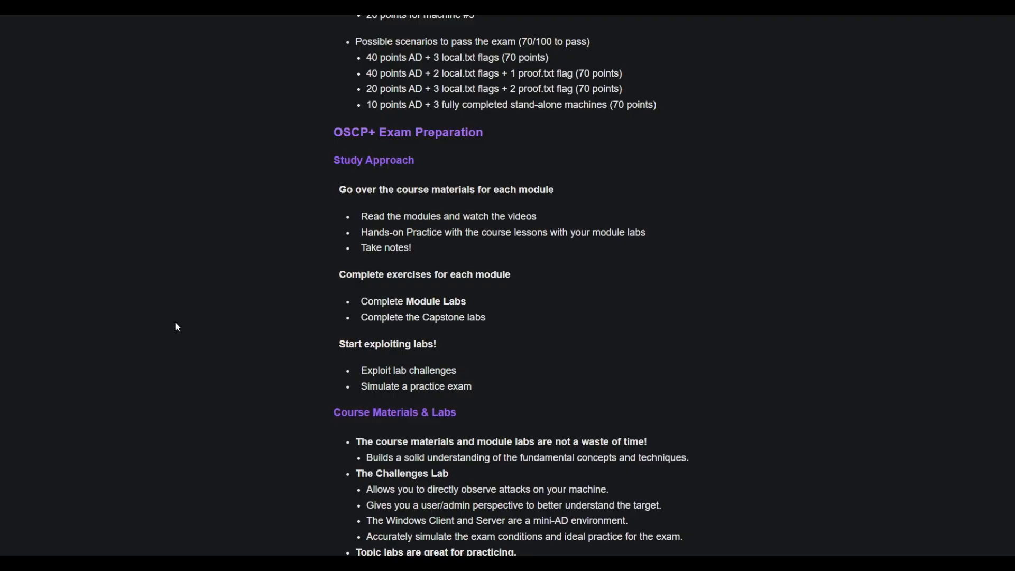
scroll(up, 3)
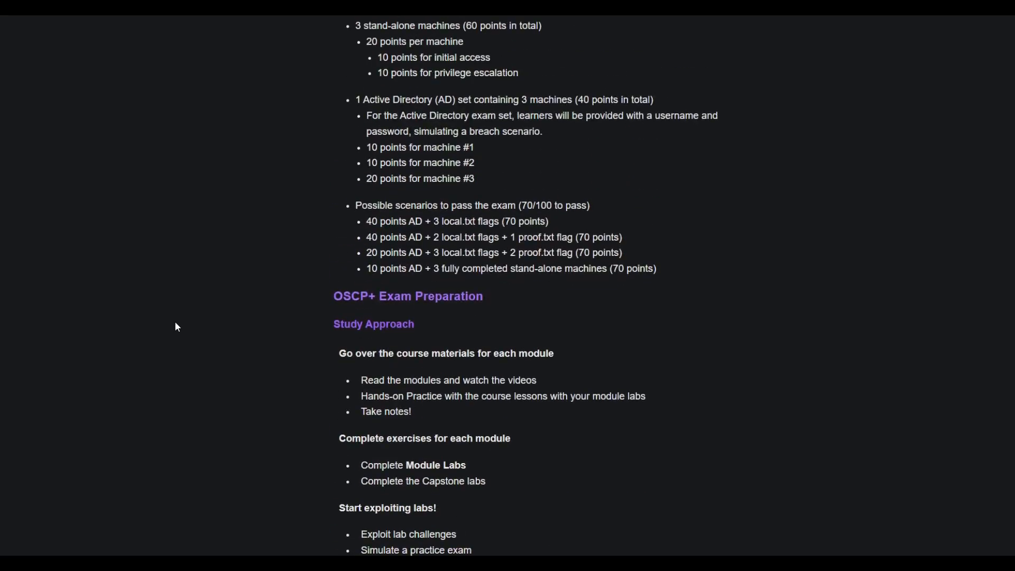
scroll(down, 3)
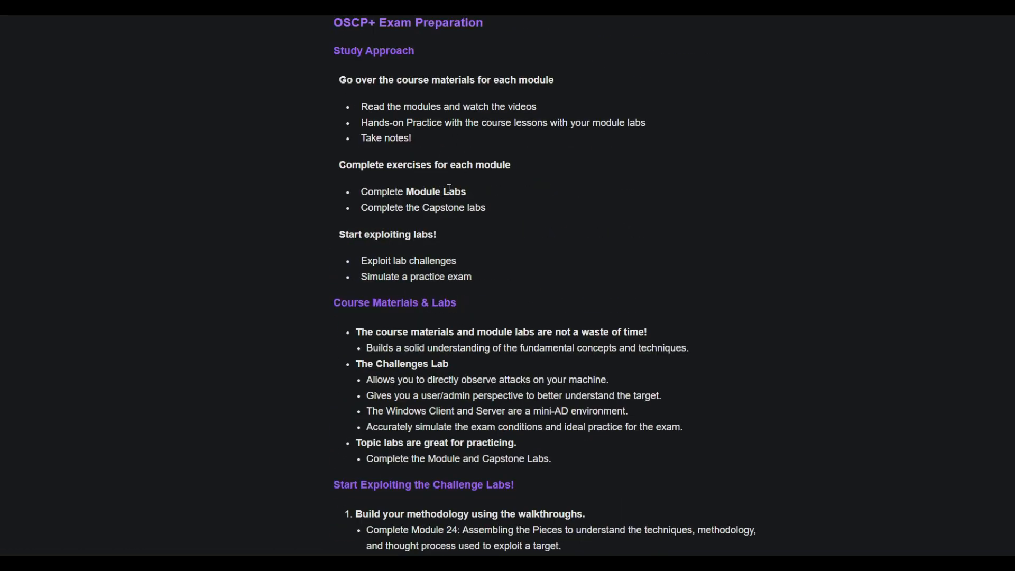
scroll(down, 3)
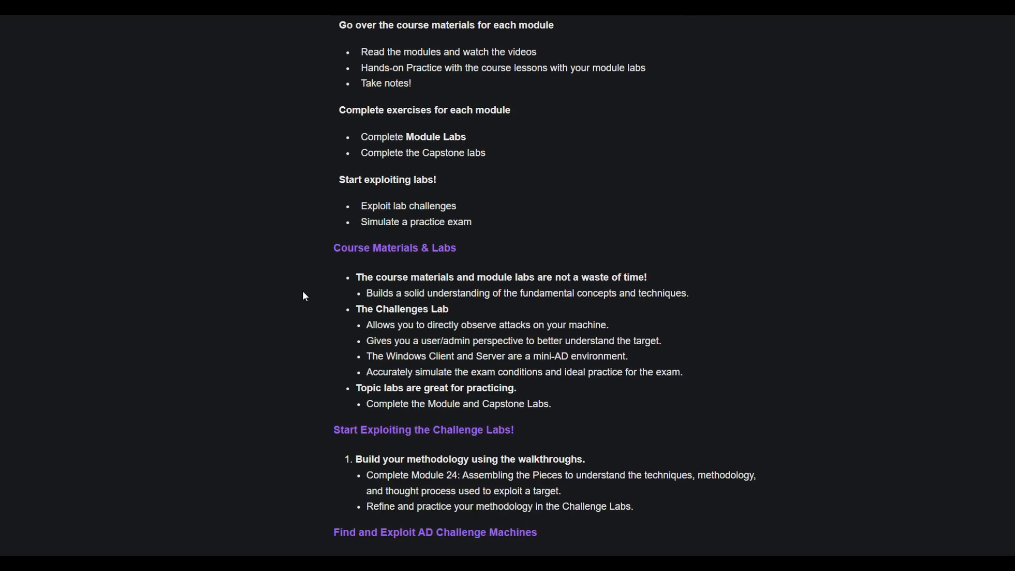
scroll(down, 3)
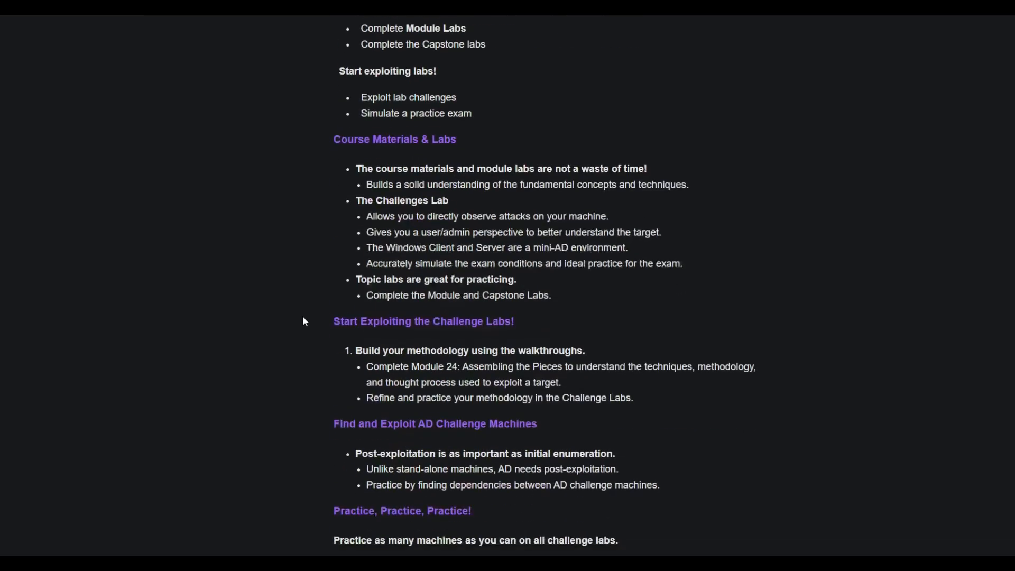
scroll(down, 3)
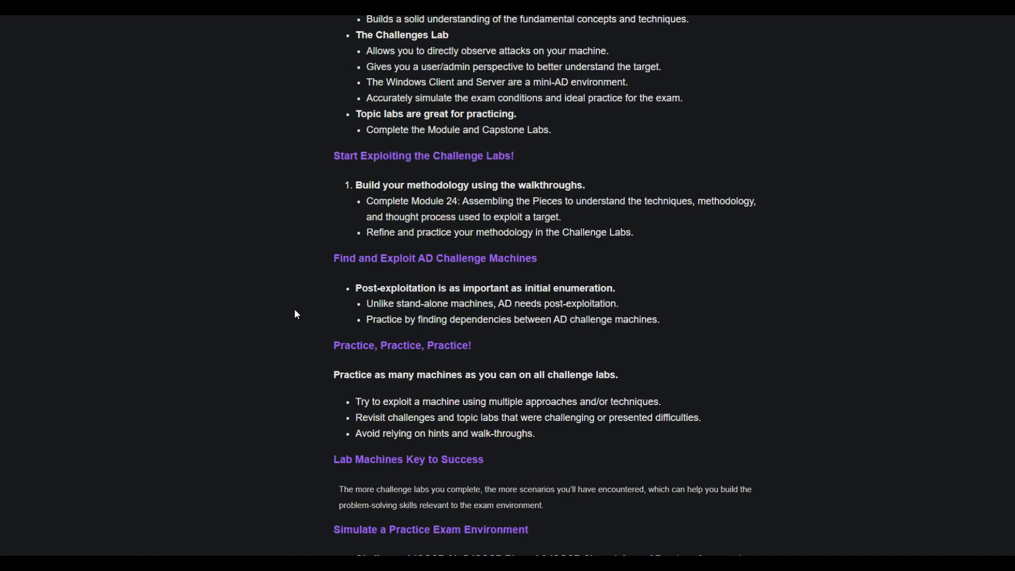
scroll(down, 3)
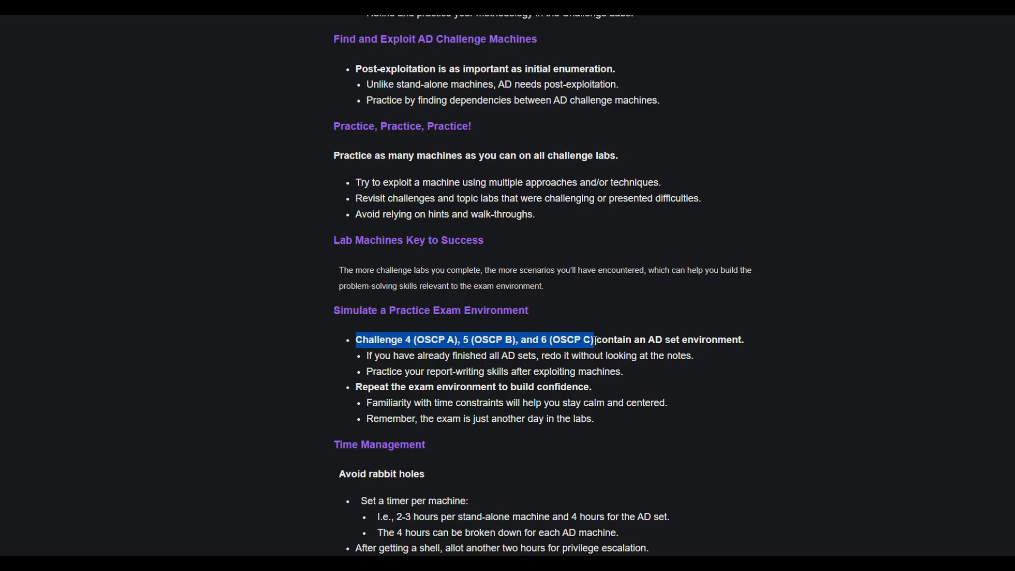
mouse_move(317, 355)
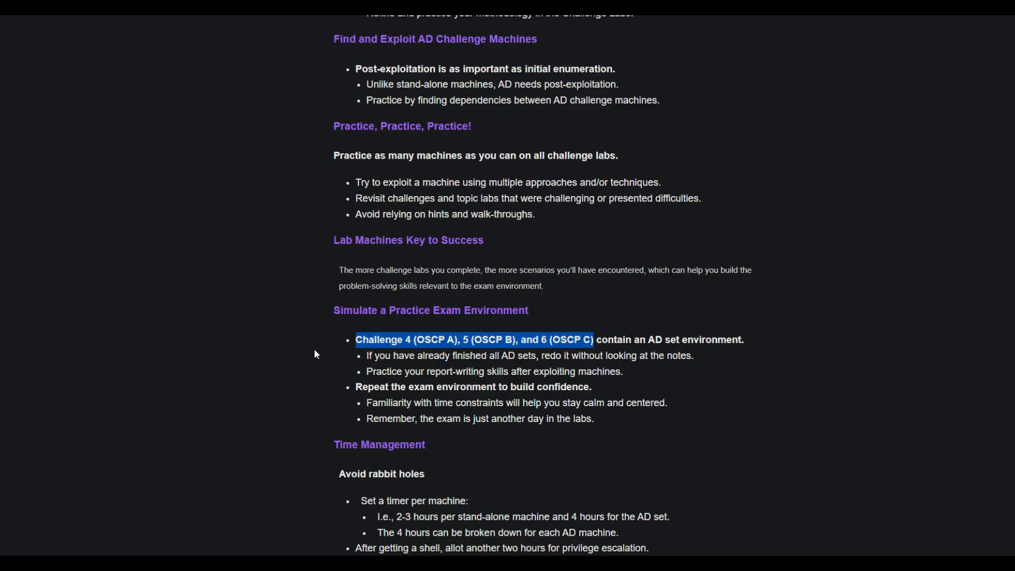
- Continue down the guide and highlight the whole '(OSCP C)' lab name
click(672, 24)
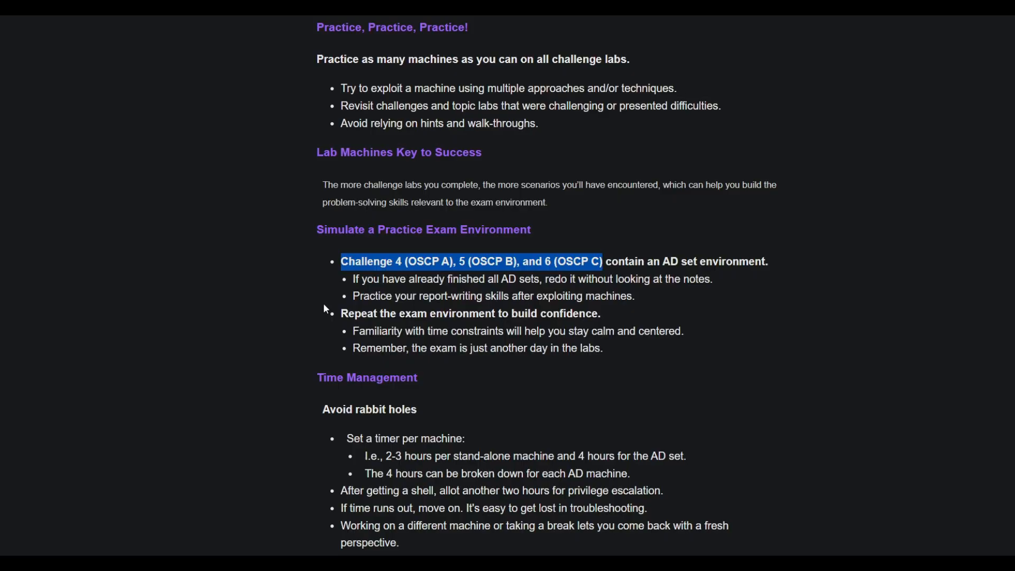
mouse_move(325, 309)
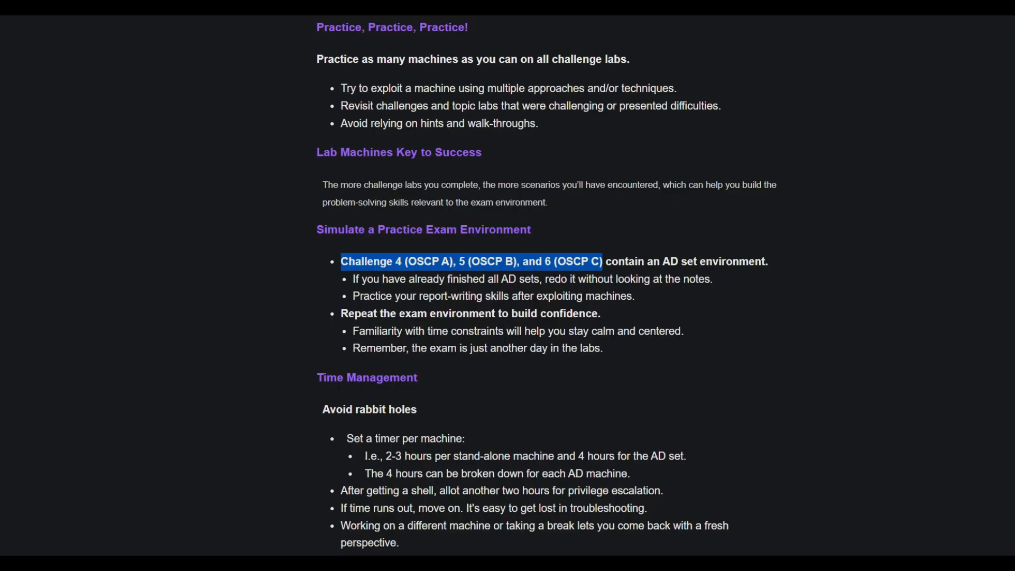
scroll(down, 3)
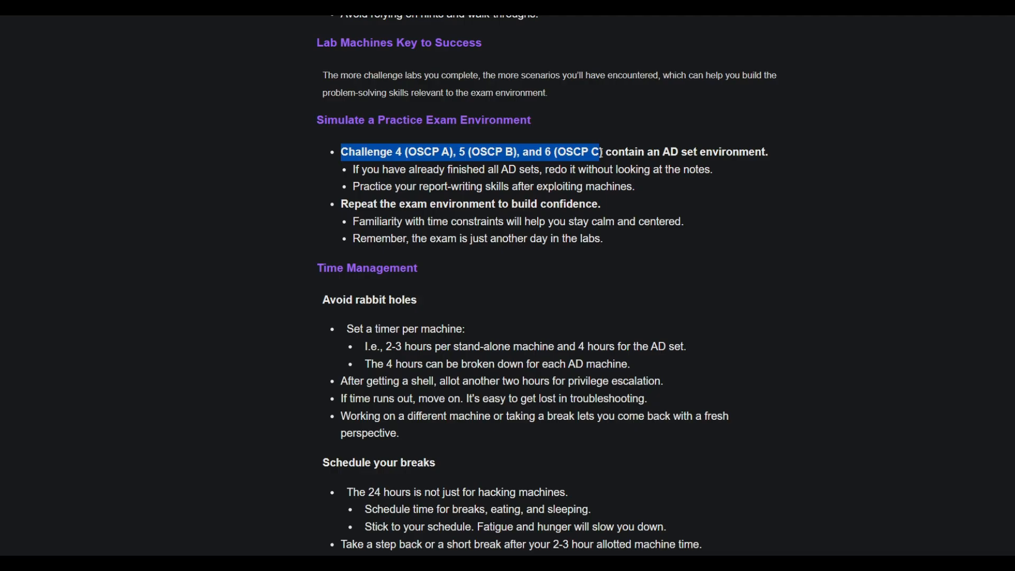
scroll(down, 3)
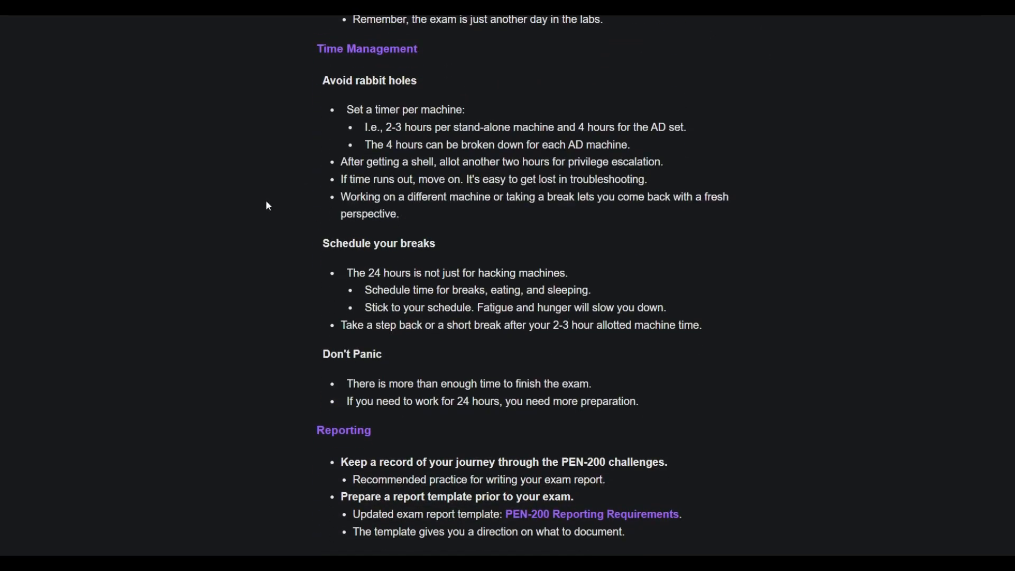
scroll(down, 3)
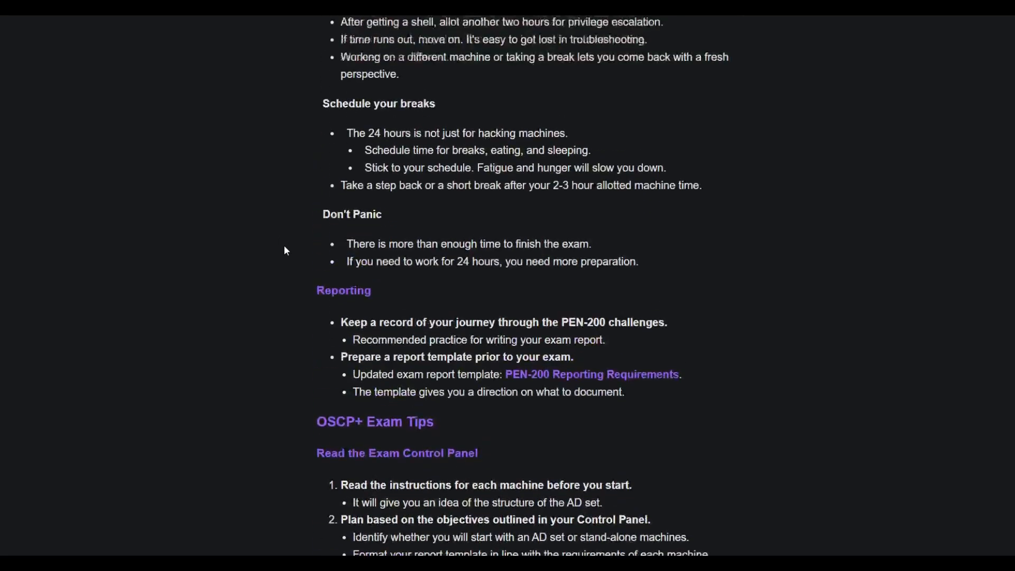
scroll(up, 3)
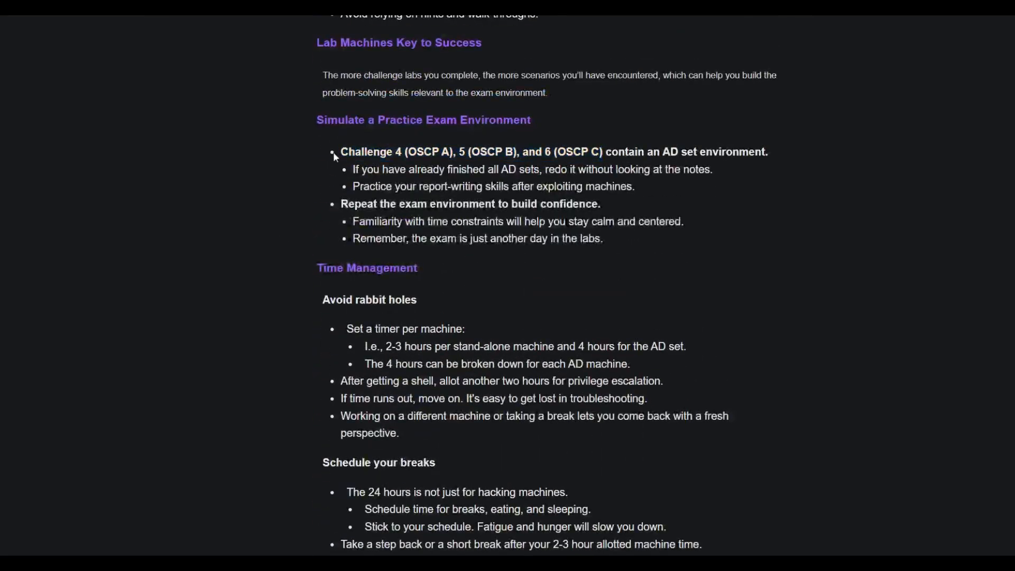
double_click(579, 151)
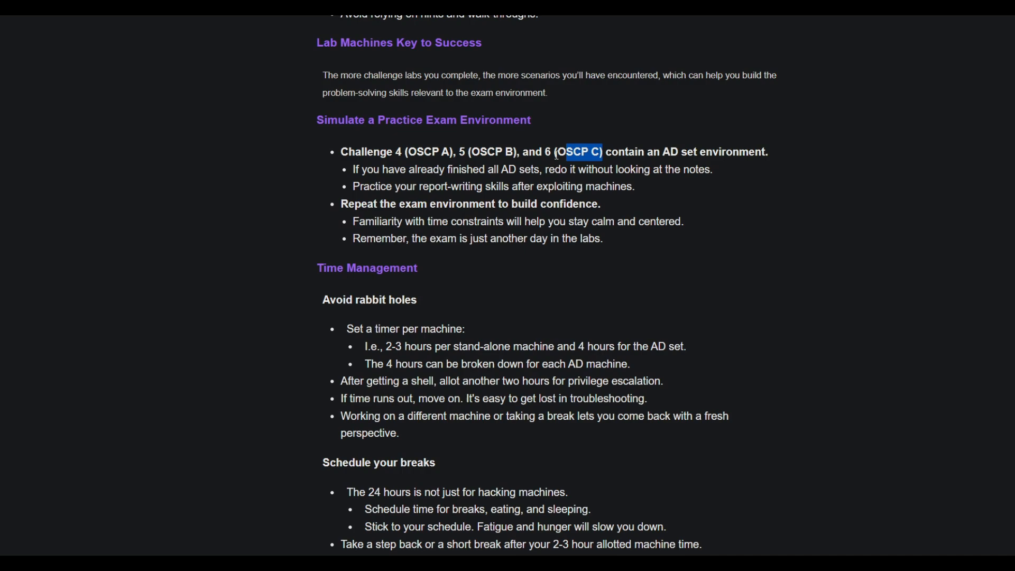
drag(580, 152, 340, 151)
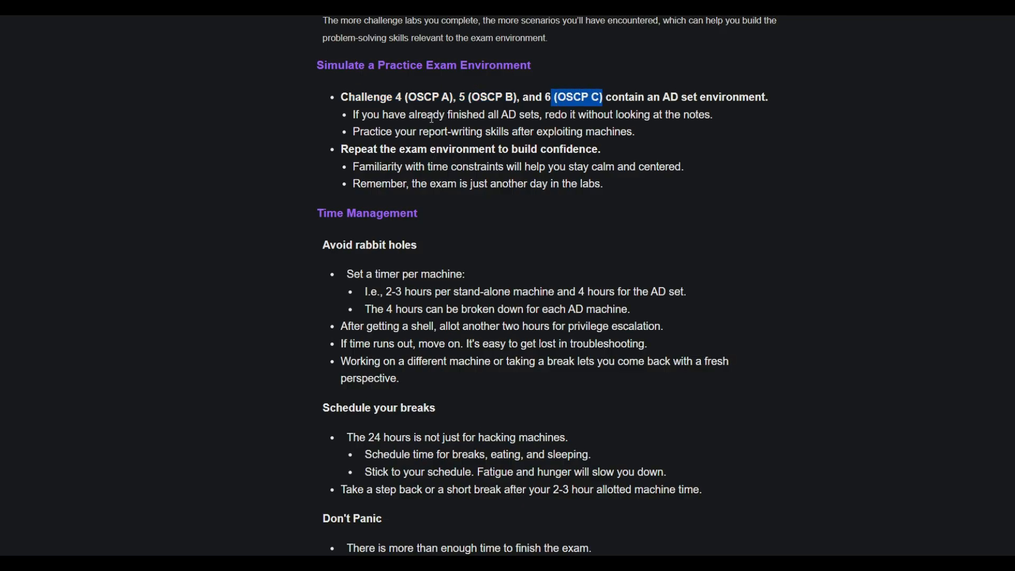
- Read on to the Time Management tips of the guide
scroll(down, 3)
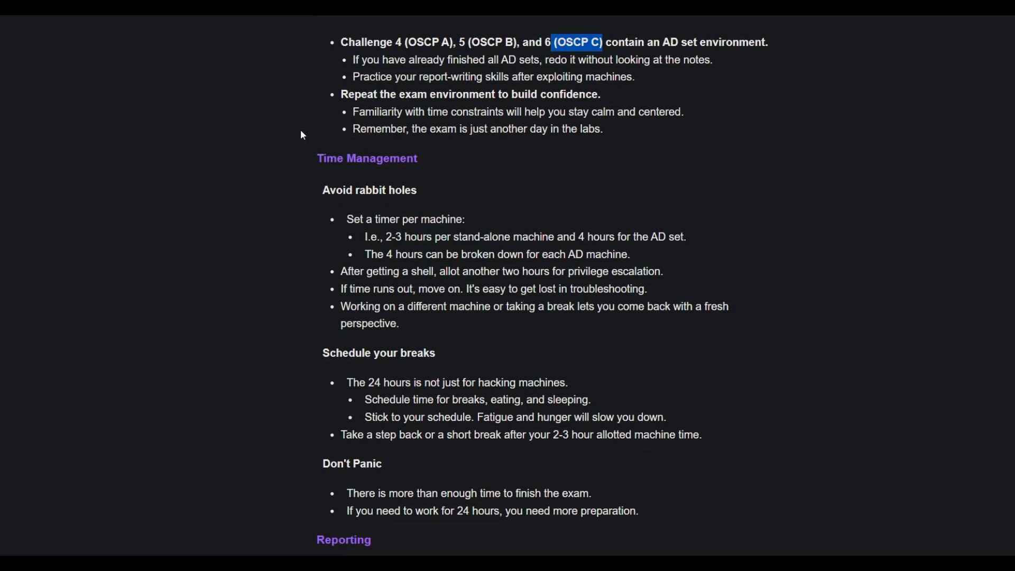
scroll(down, 3)
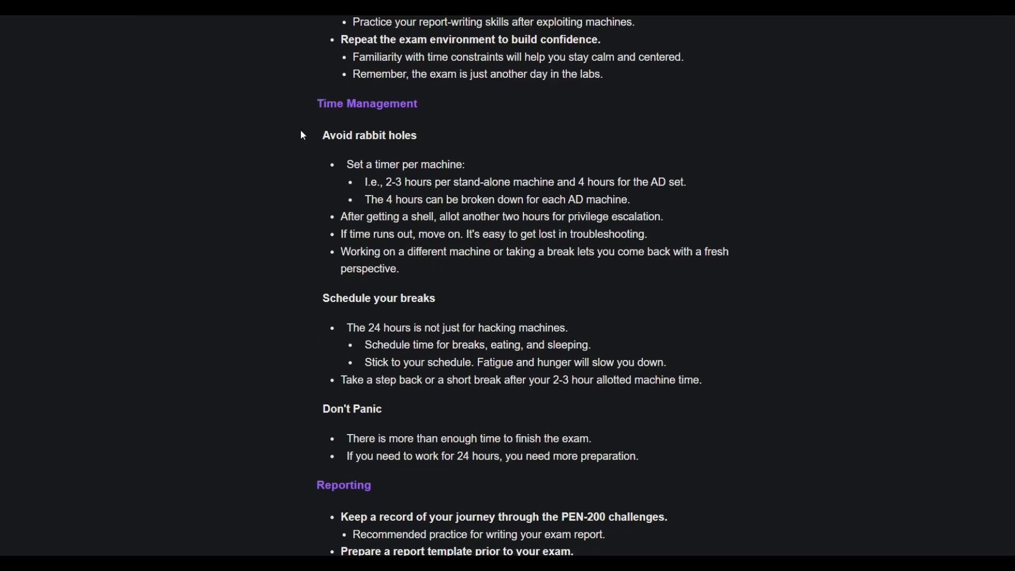
scroll(up, 3)
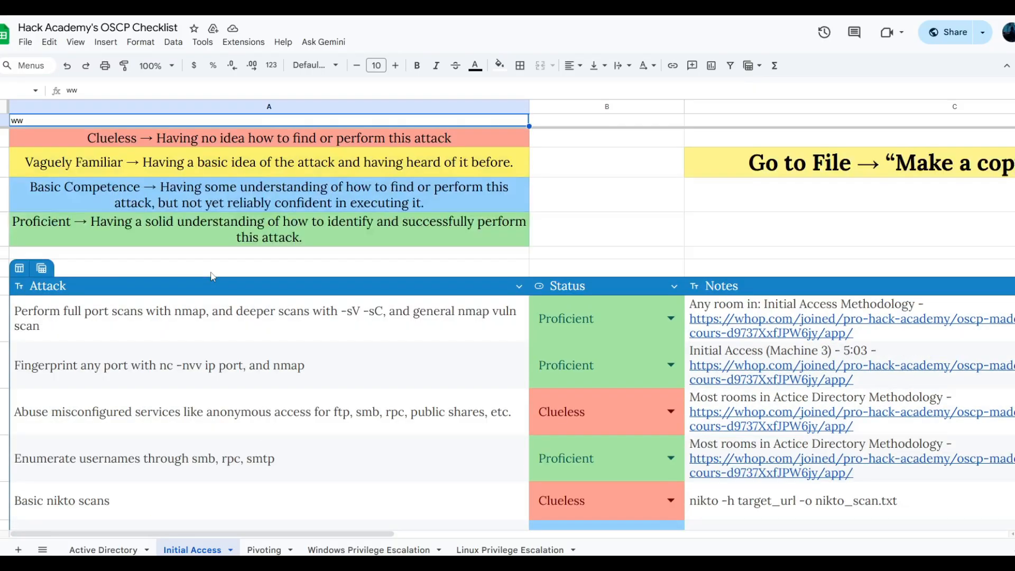
mouse_move(136, 301)
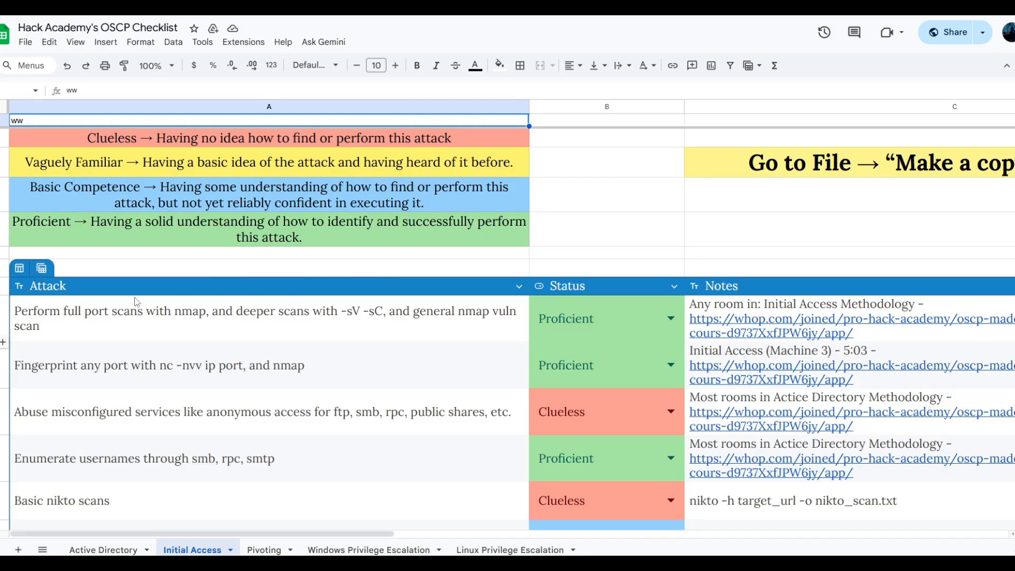
- Go over the Initial Access rating legend, pointing out Basic Competence, and reach the Attack table
scroll(down, 3)
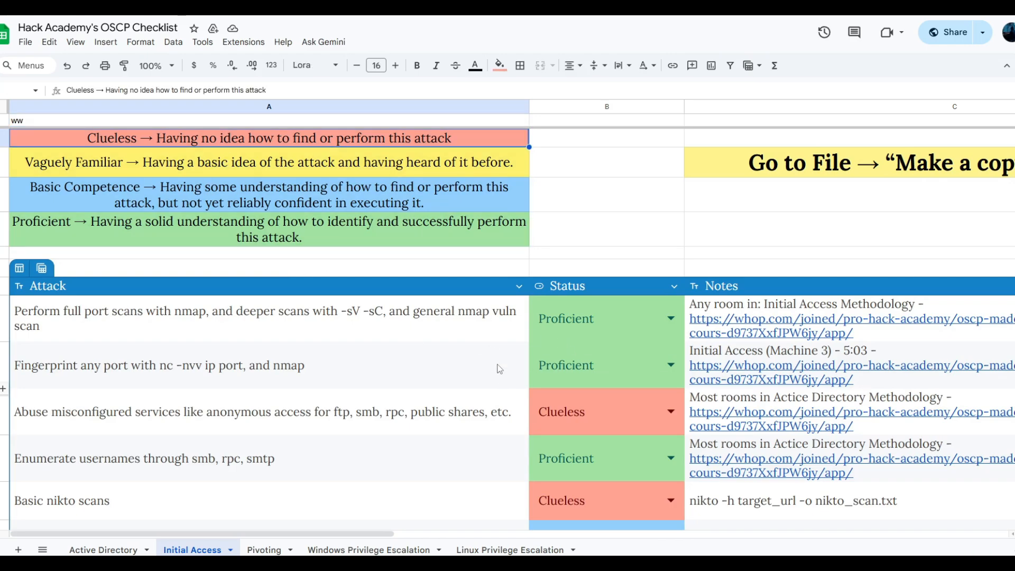
mouse_move(399, 373)
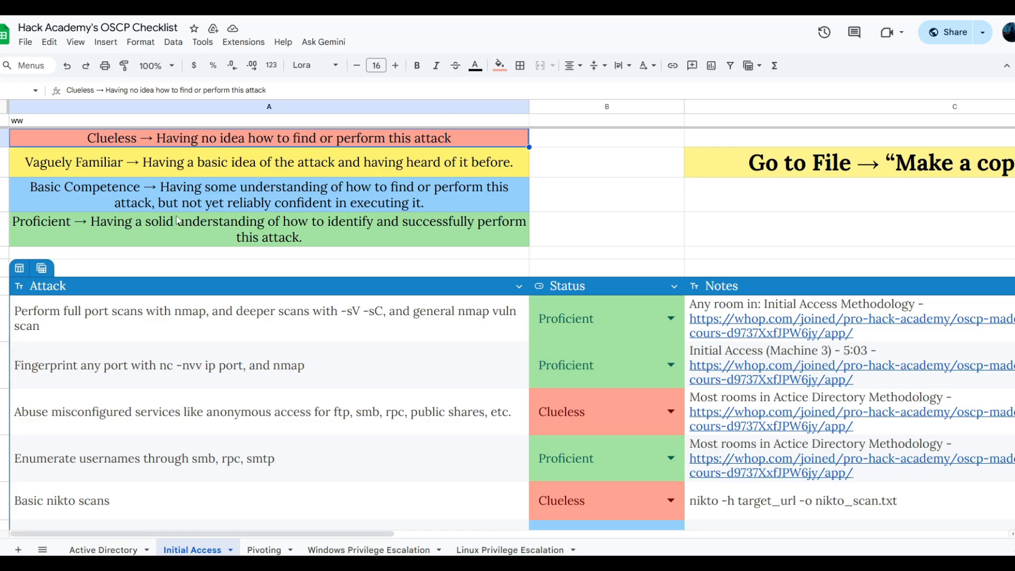
click(268, 195)
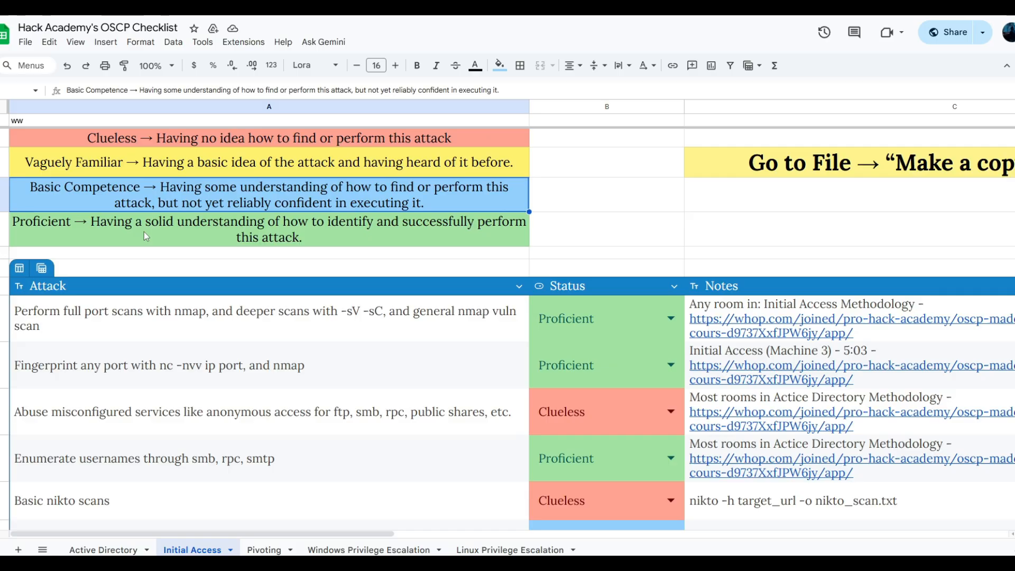
scroll(down, 3)
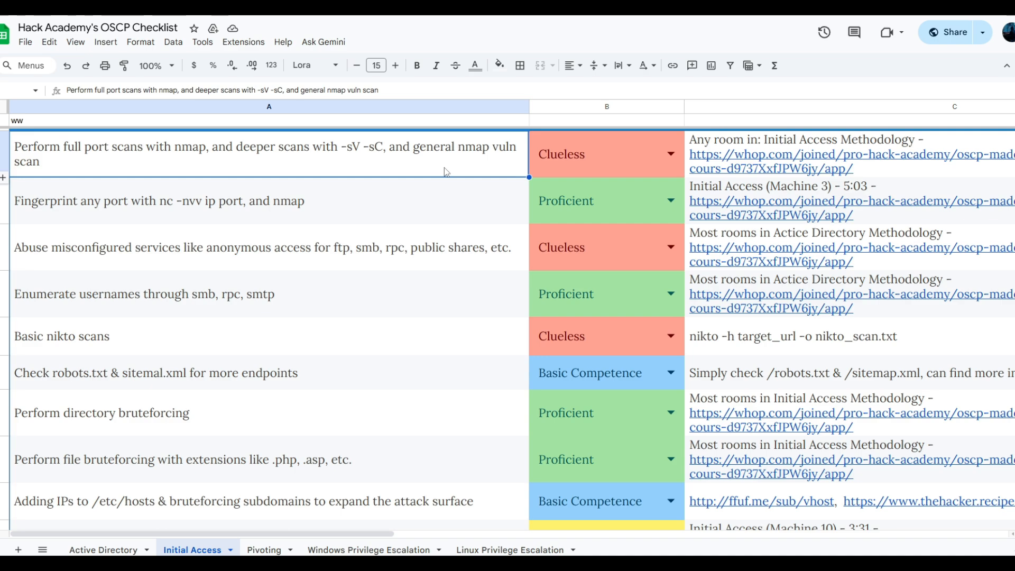
mouse_move(445, 178)
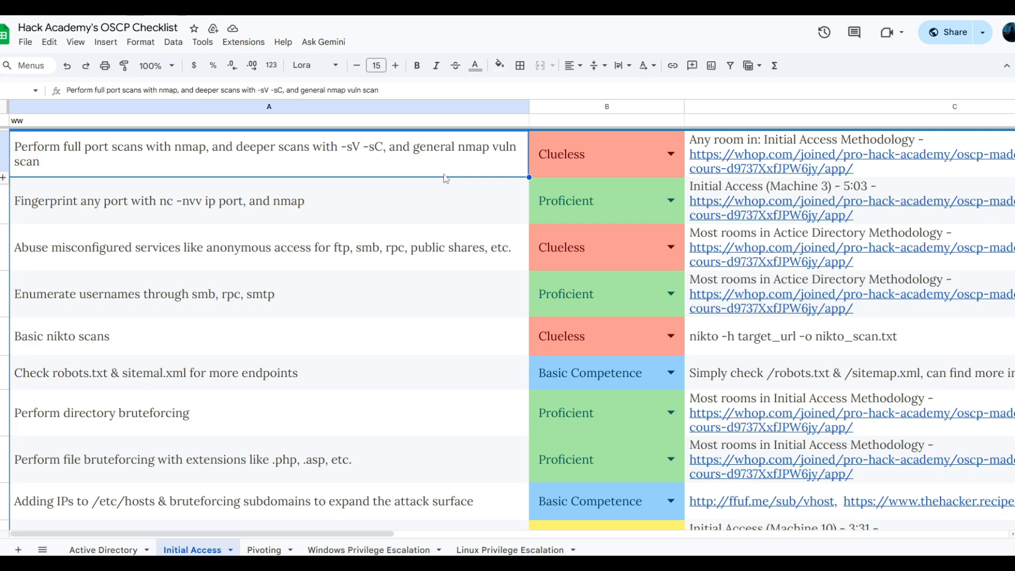
- Rate the nmap full port scan attack as Proficient and look down the Initial Access rows
click(671, 154)
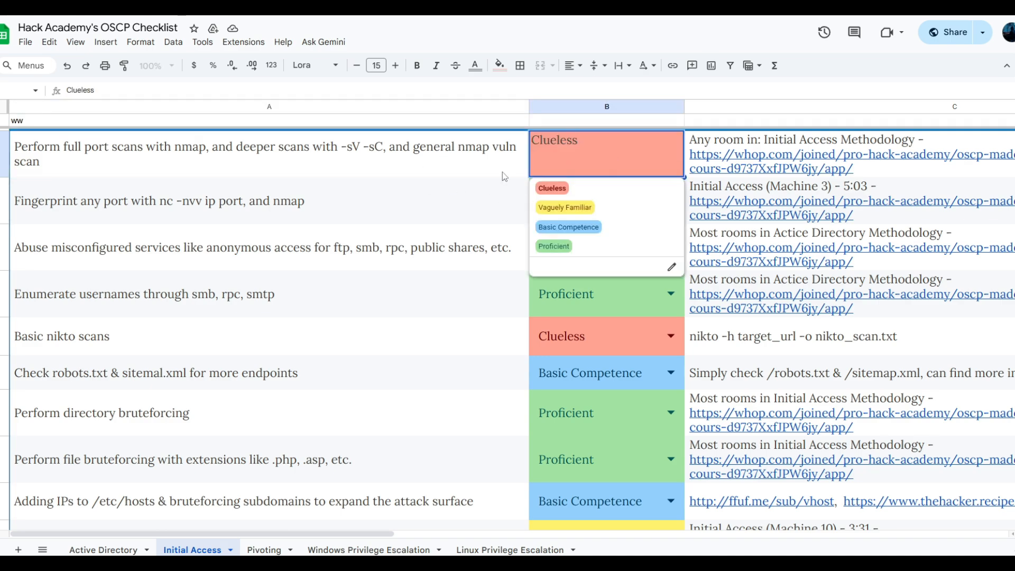
click(269, 153)
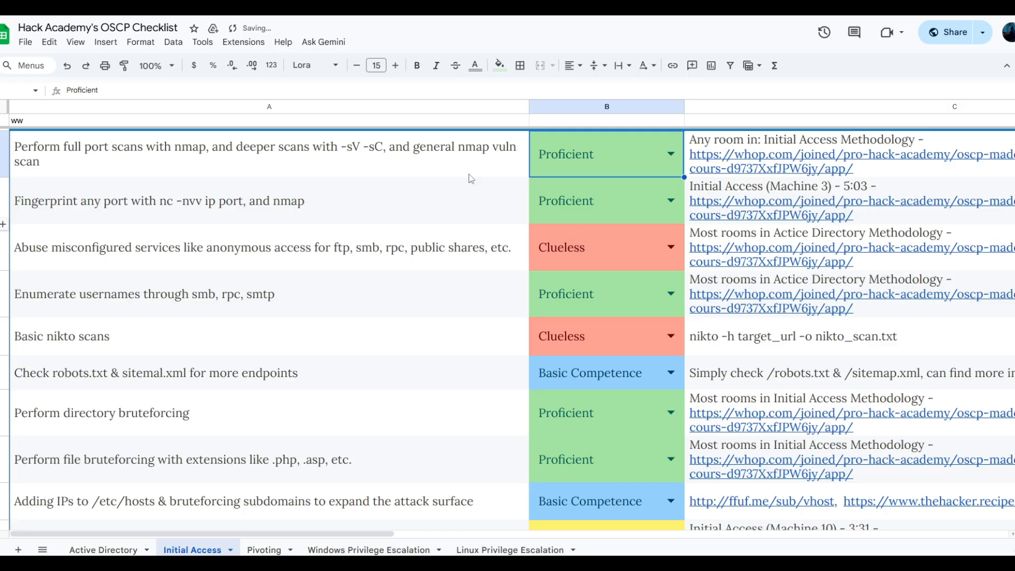
click(268, 154)
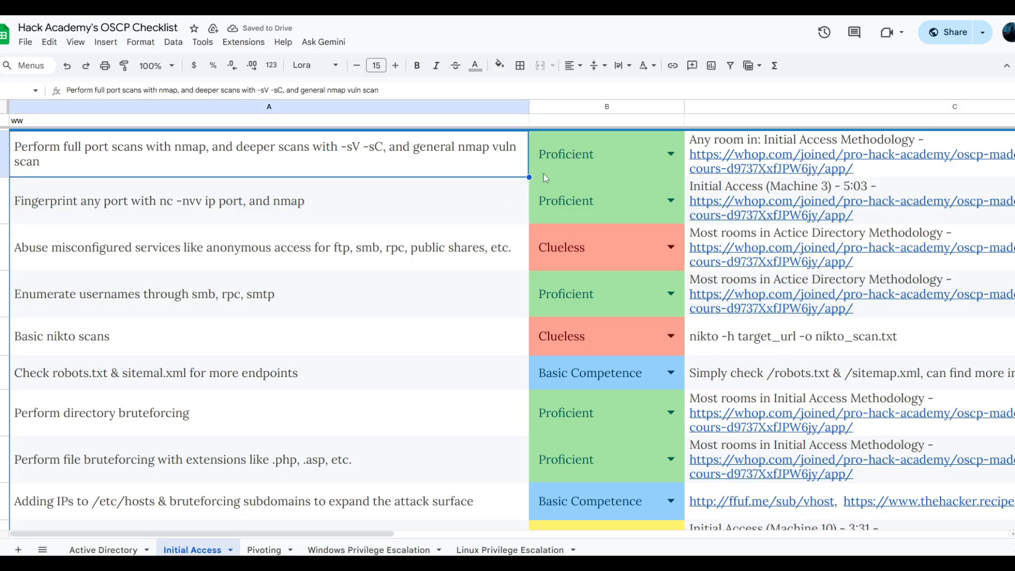
scroll(down, 3)
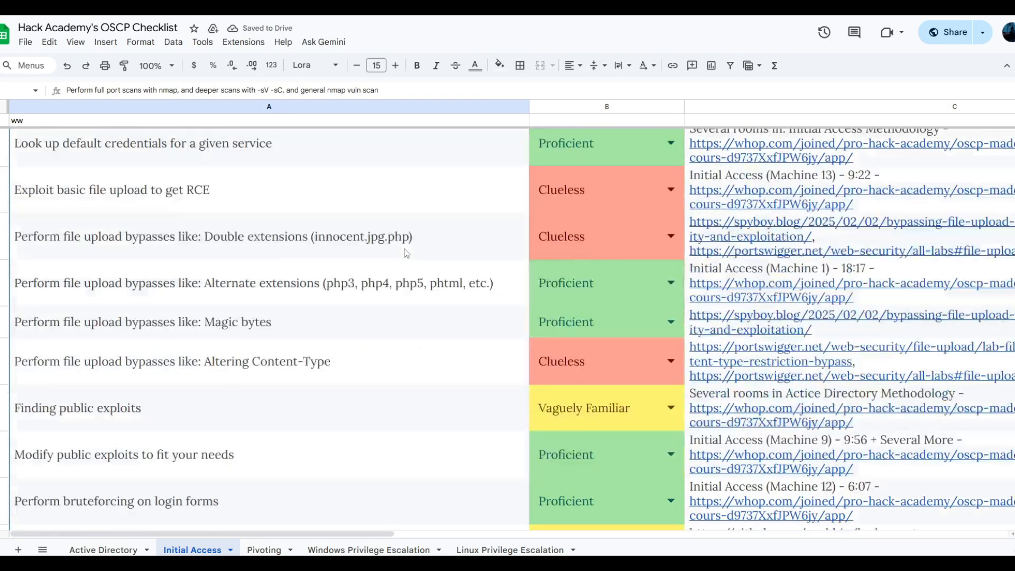
scroll(down, 3)
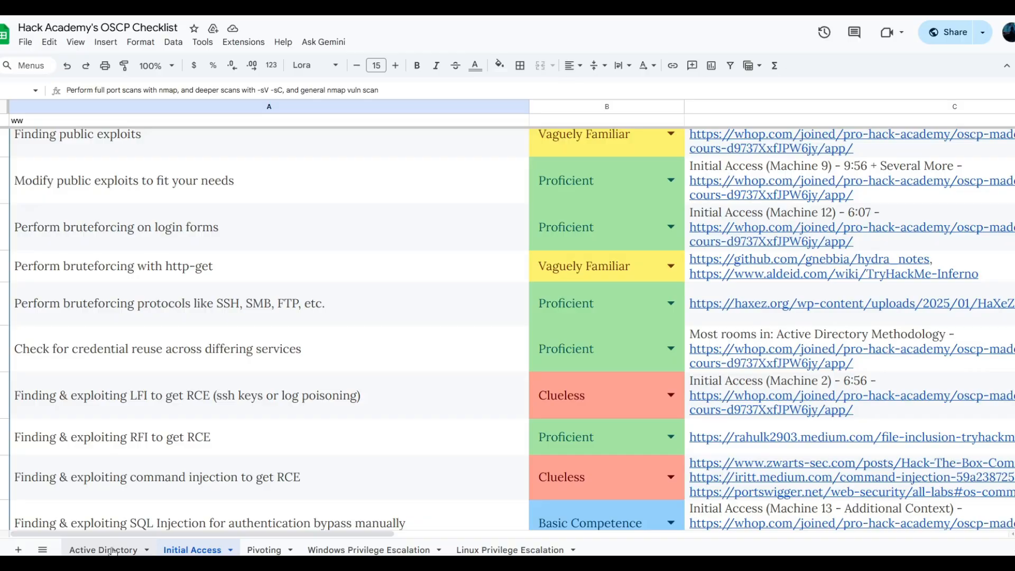
- Switch to the Active Directory sheet and look through its skill ratings
click(102, 549)
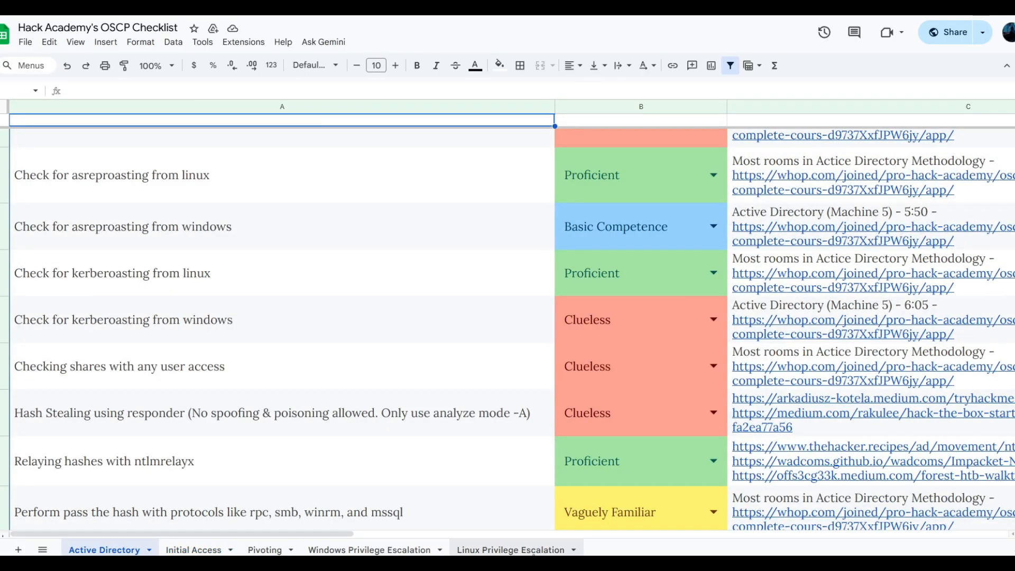
scroll(down, 3)
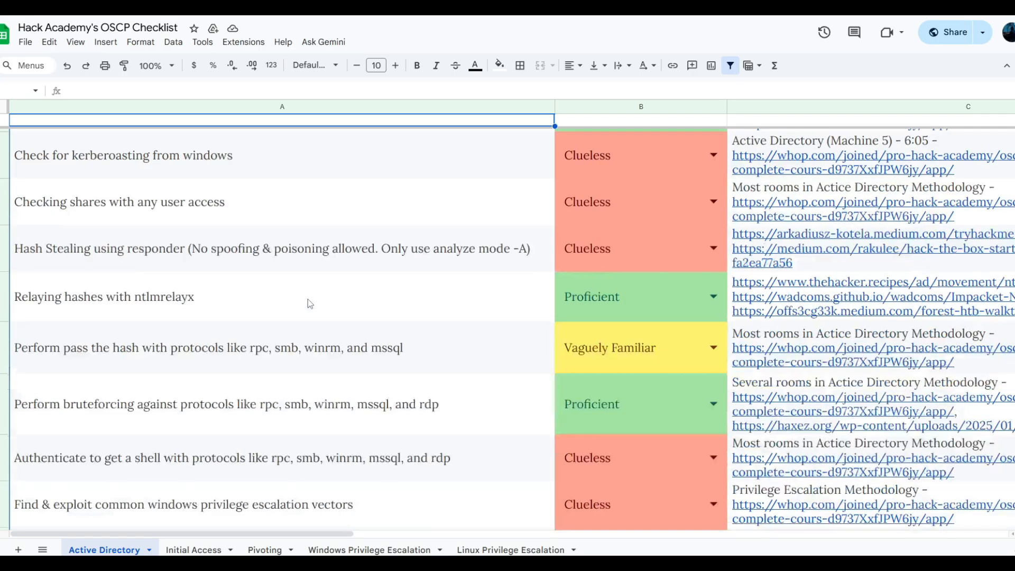
scroll(up, 3)
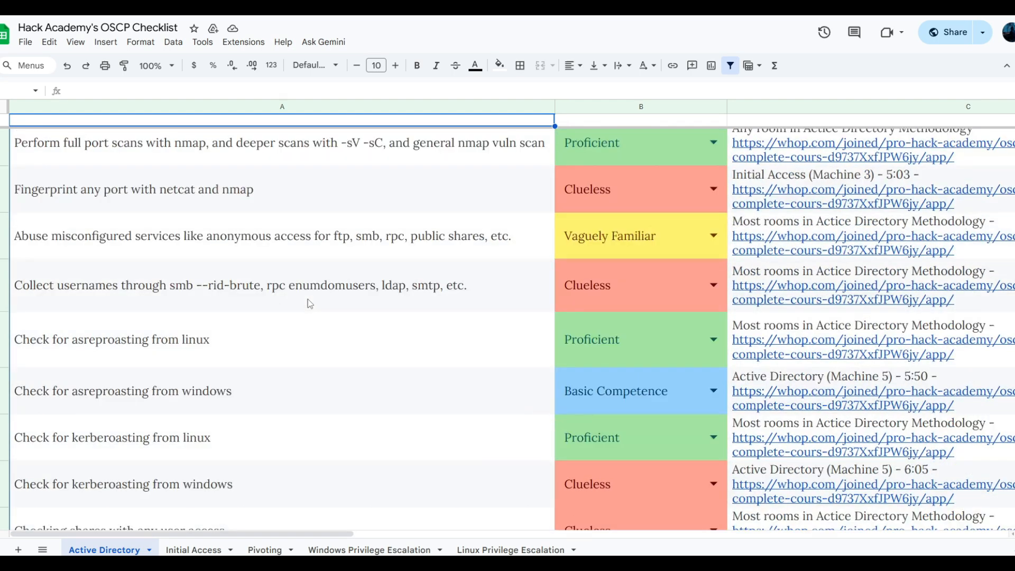
scroll(down, 3)
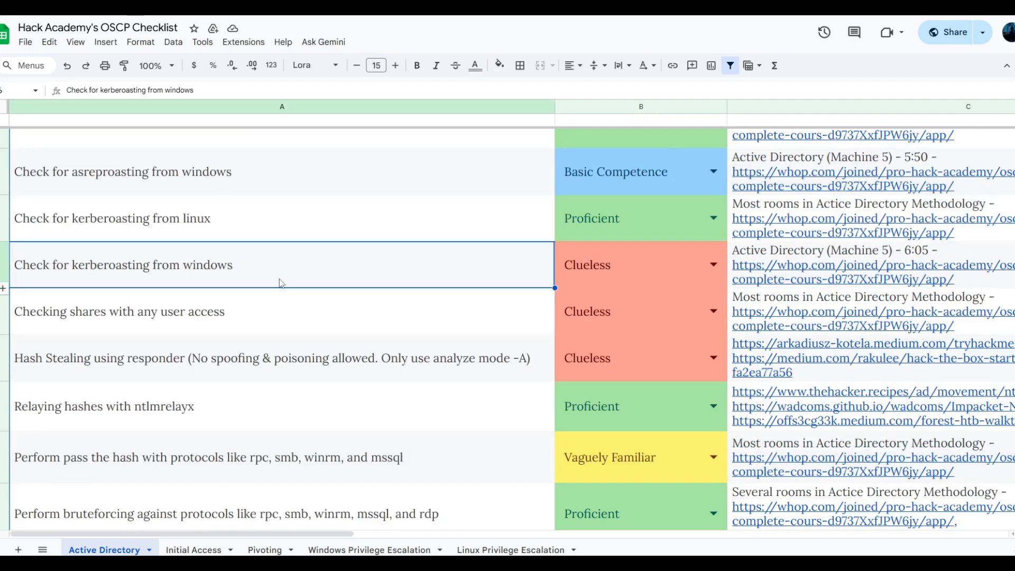
mouse_move(278, 296)
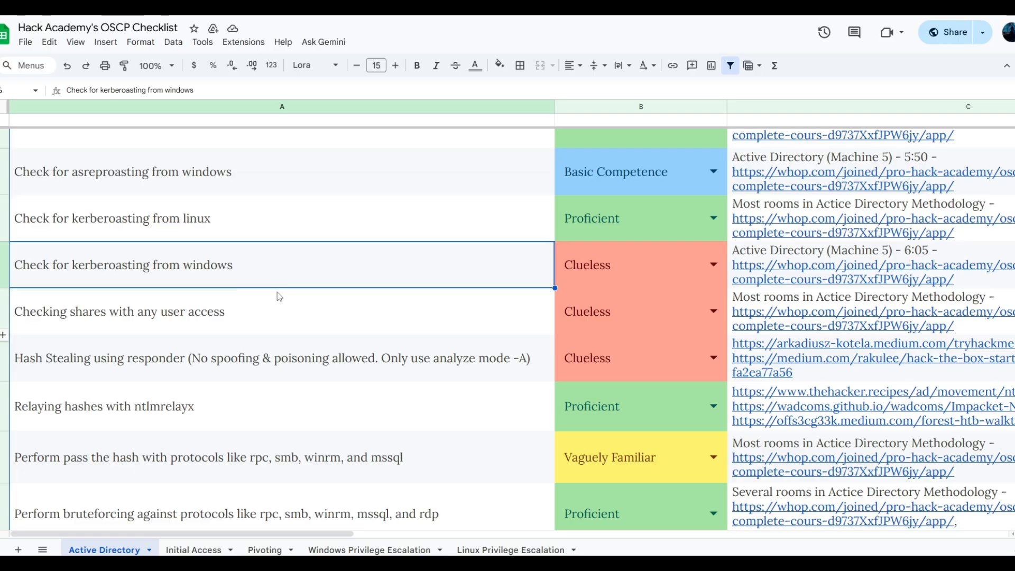
scroll(down, 3)
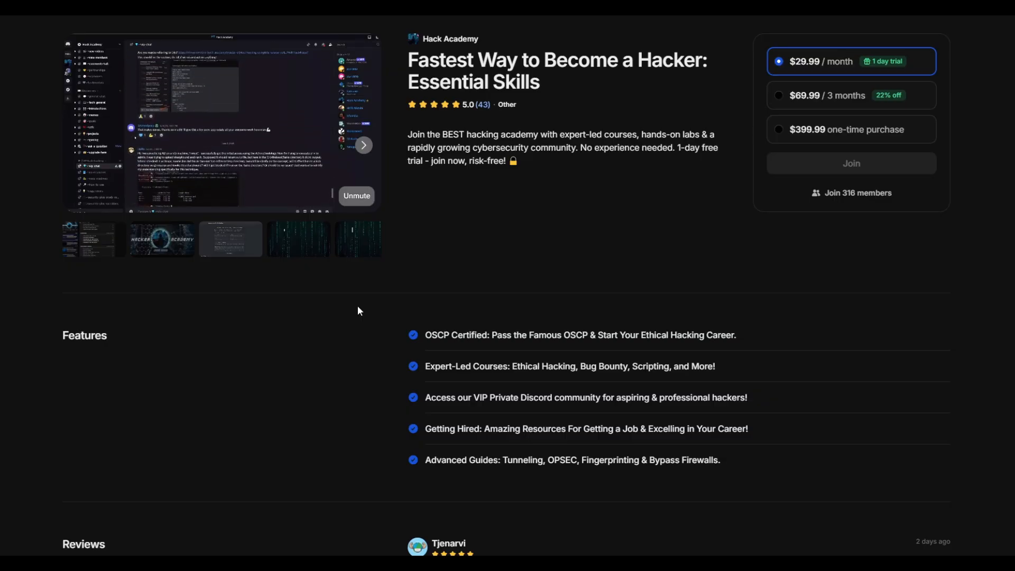
- Read down the Hack Academy store page reviews and course intro, then search the browser for 'lain'
scroll(down, 3)
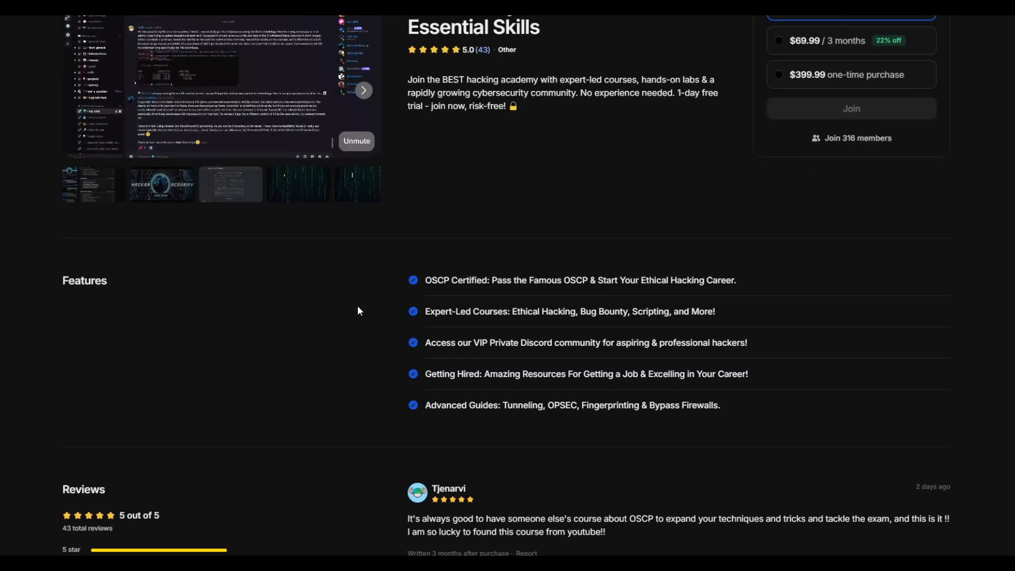
scroll(down, 3)
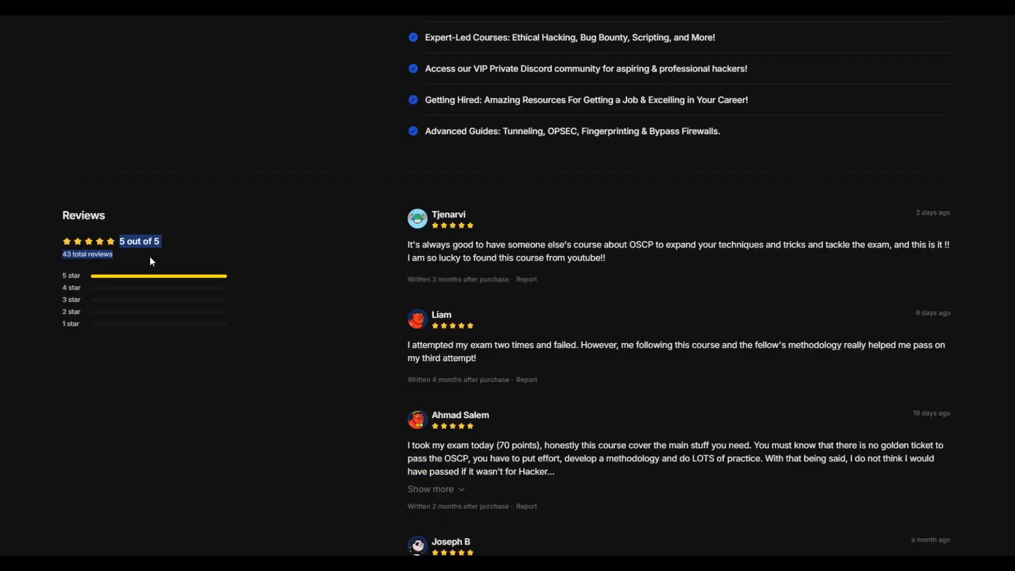
mouse_move(342, 279)
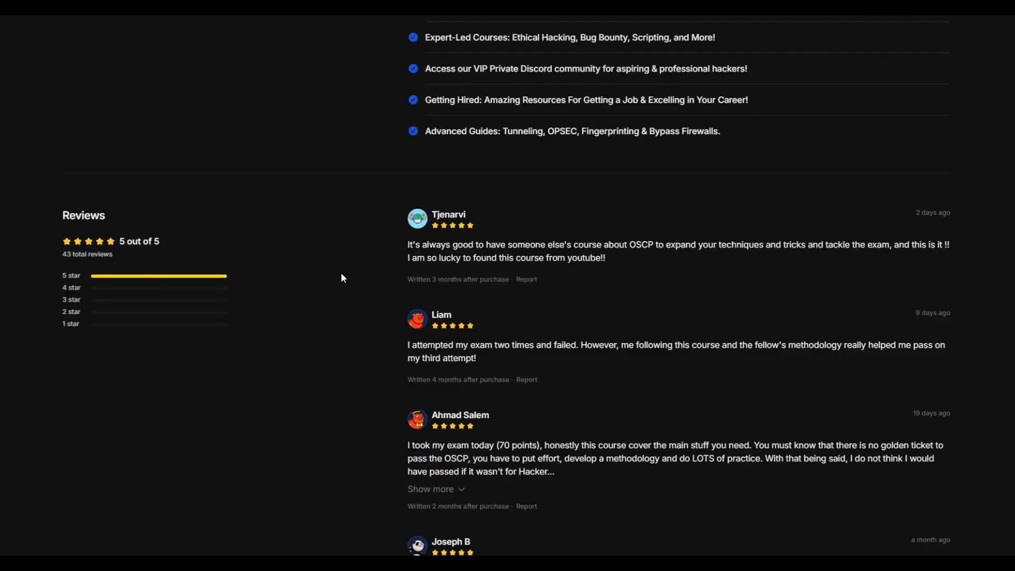
scroll(down, 3)
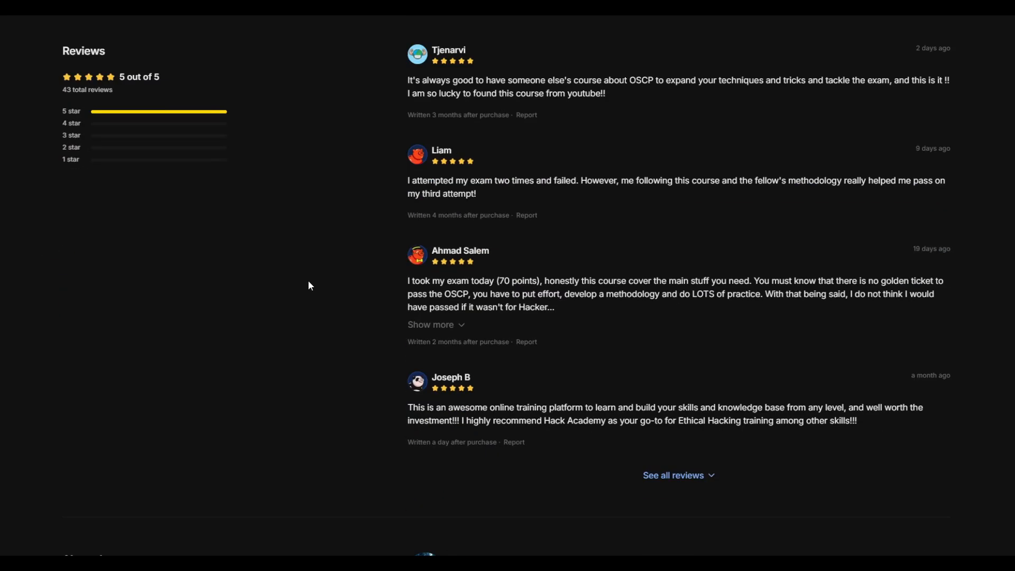
mouse_move(367, 311)
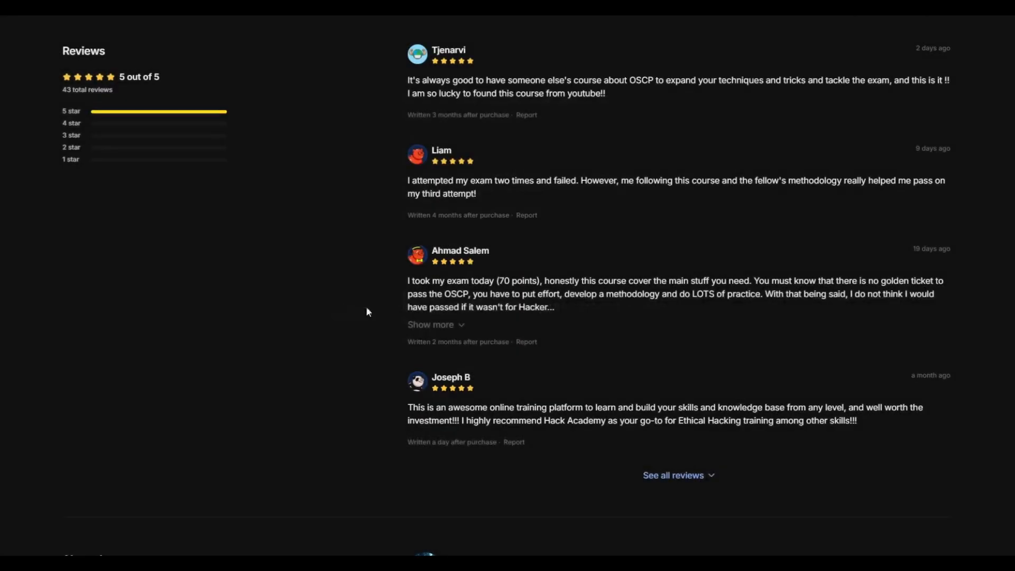
scroll(down, 3)
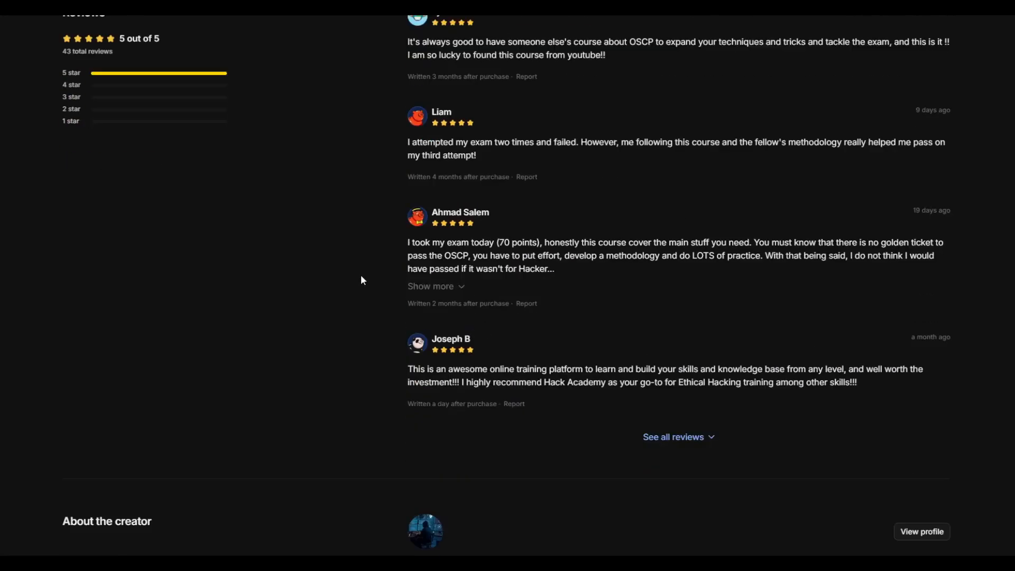
scroll(up, 3)
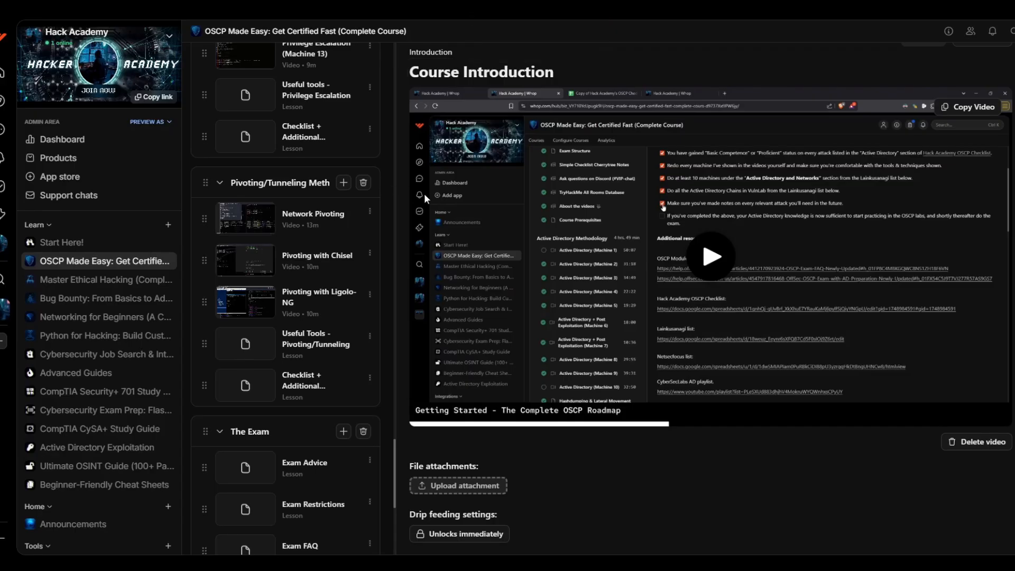
scroll(down, 3)
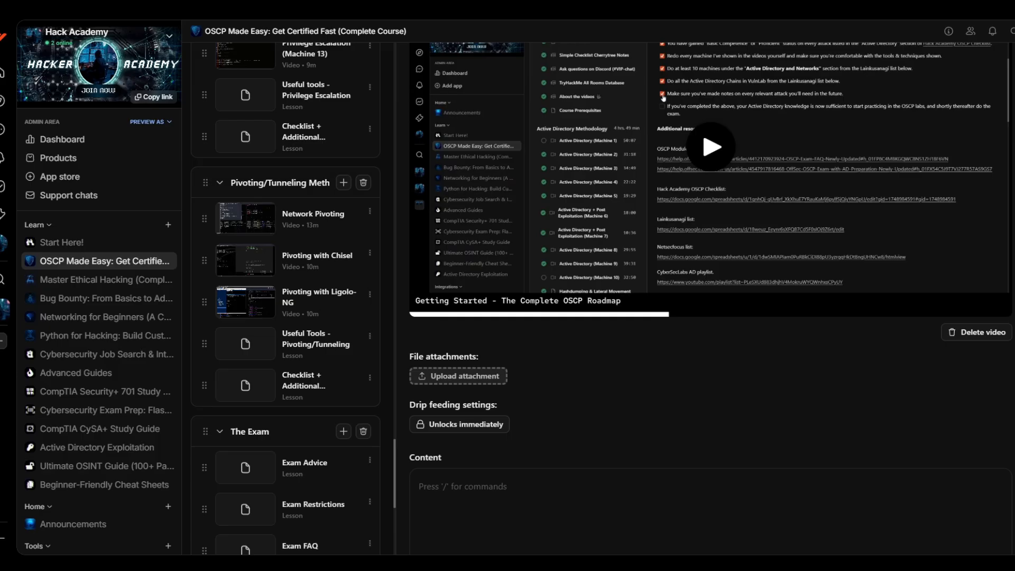
text(lain)
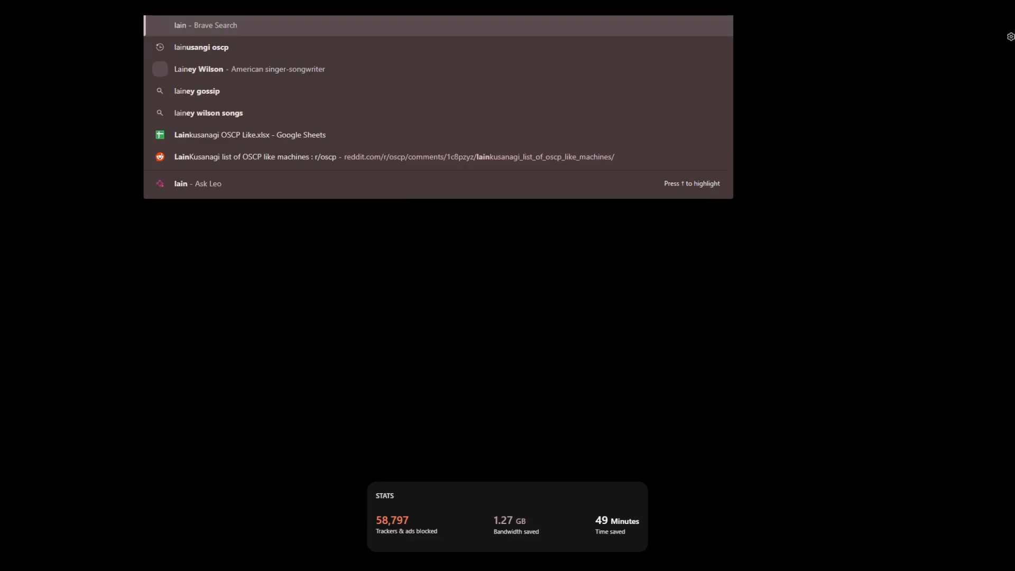
- Search 'ne' and open the NetSecFocus Trophy Room PWK V3 machine list spreadsheet
text(ne)
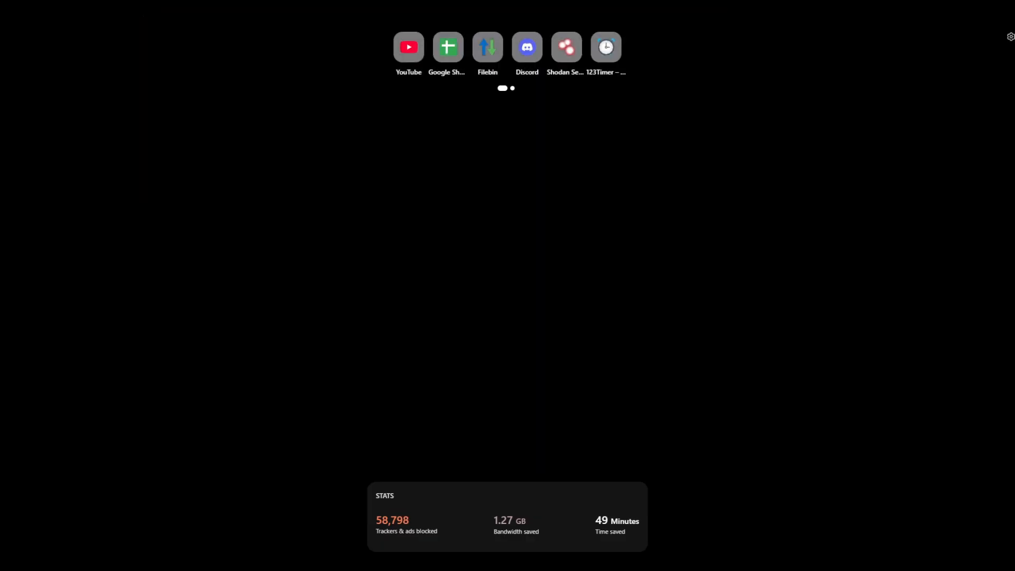
click(447, 46)
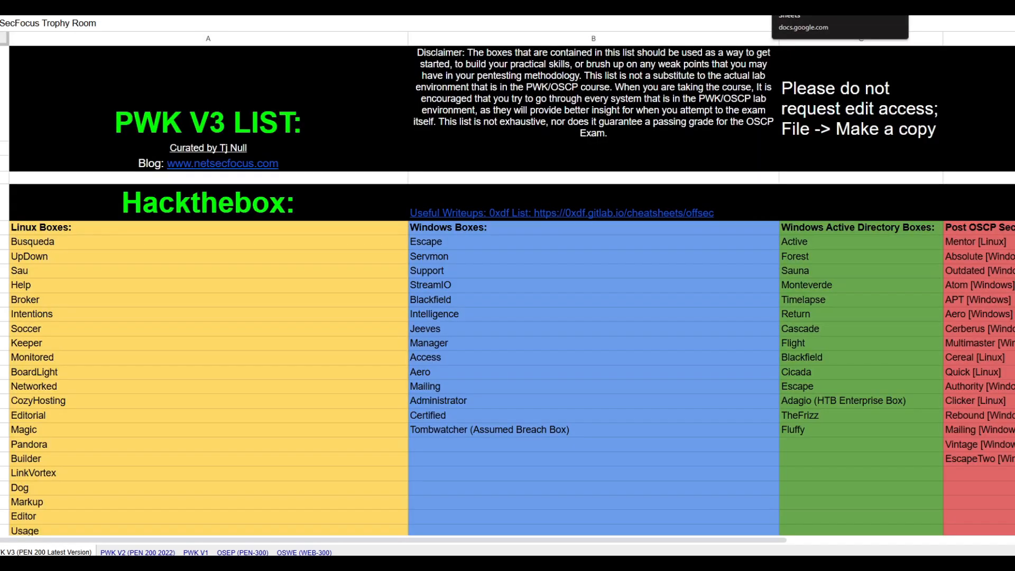
- Scroll through the PWK V3 Trophy Room machine list in Google Sheets
scroll(down, 3)
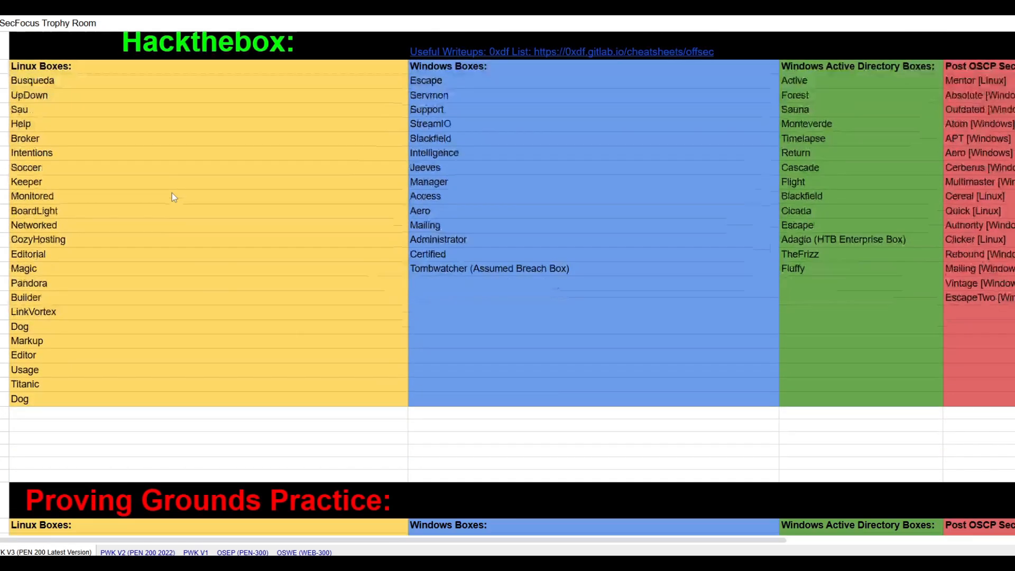
scroll(down, 3)
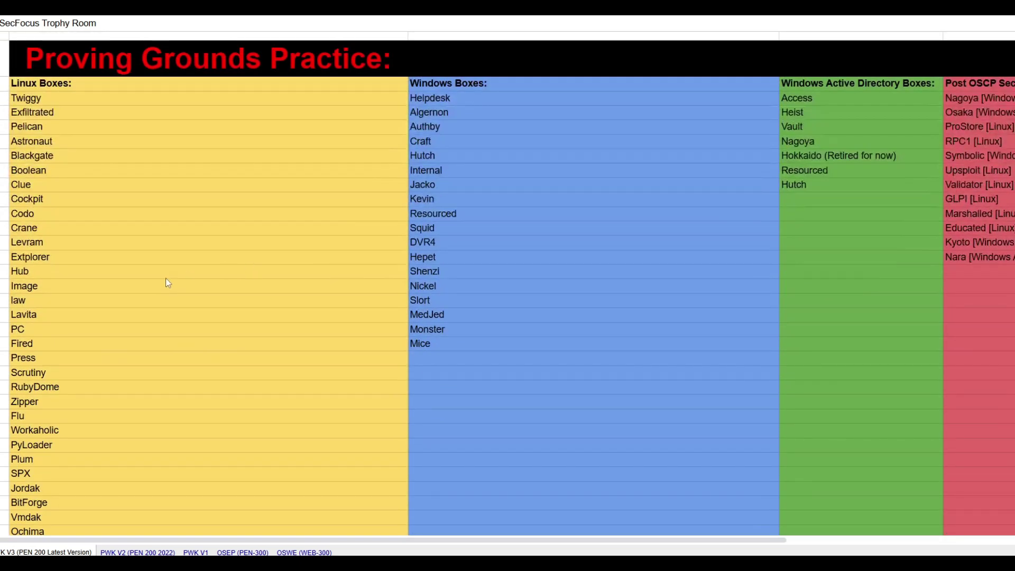
scroll(up, 3)
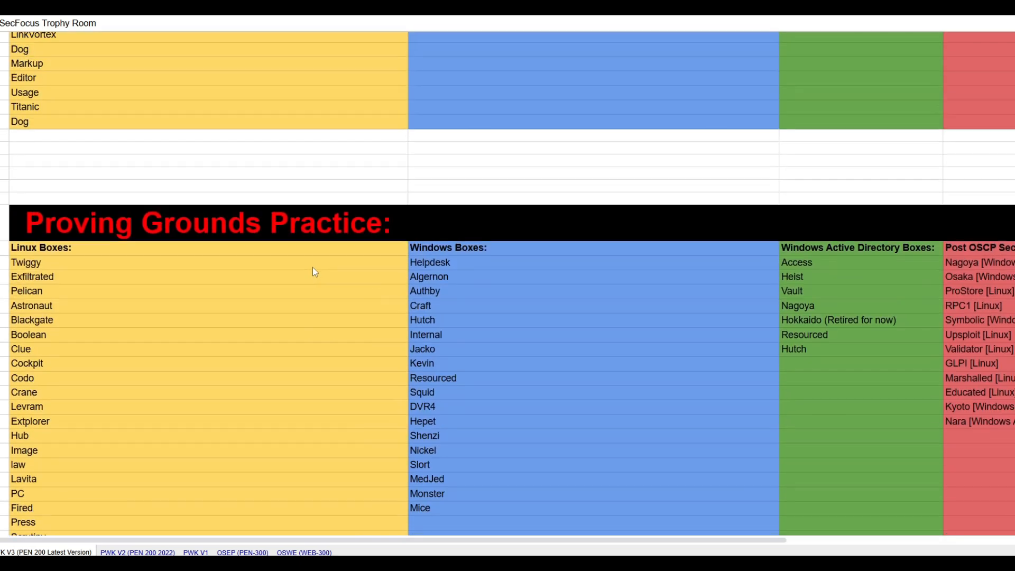
scroll(up, 3)
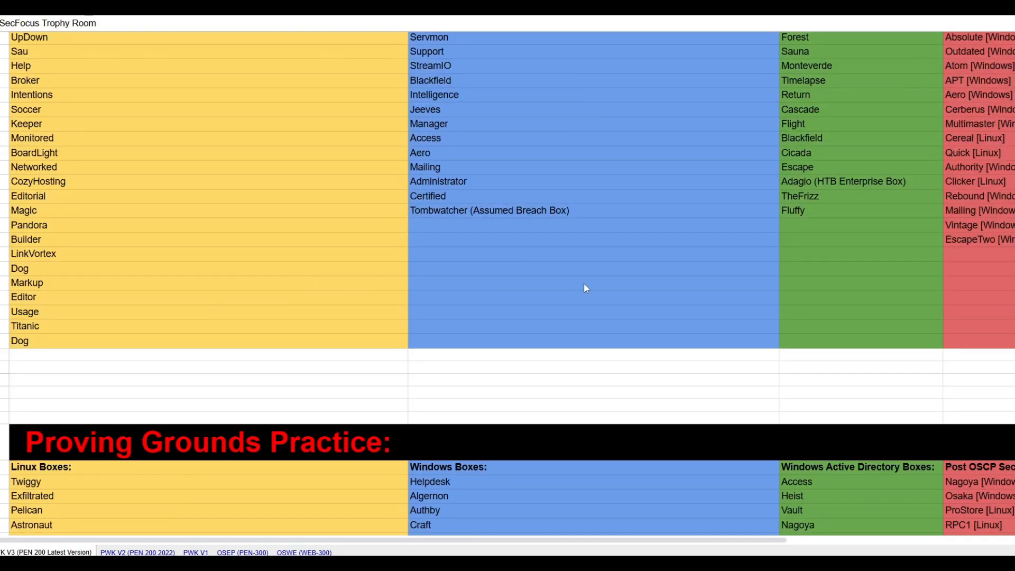
scroll(up, 3)
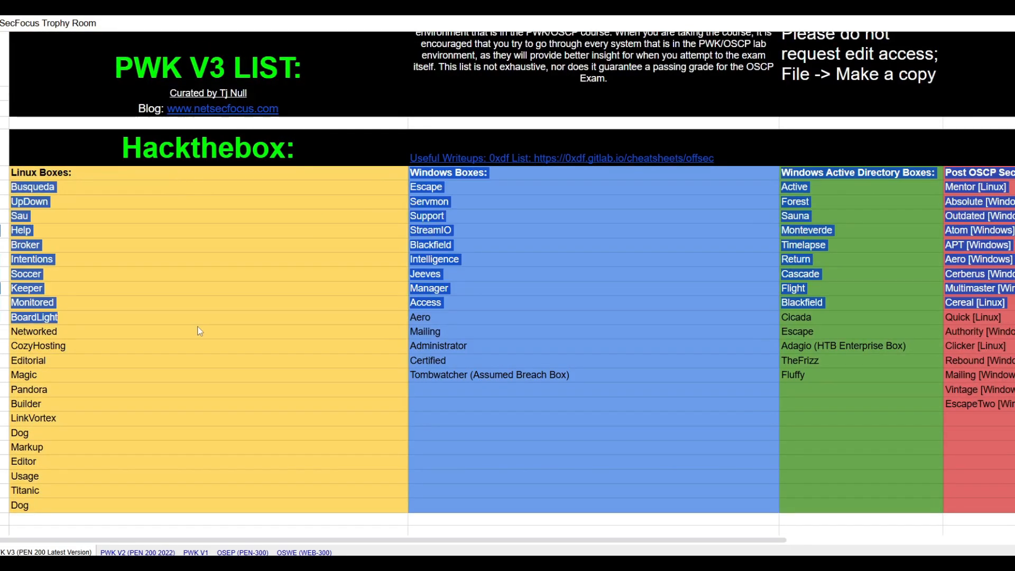
- Scroll down LainKusanagi's list of OSCP-like machines
scroll(down, 3)
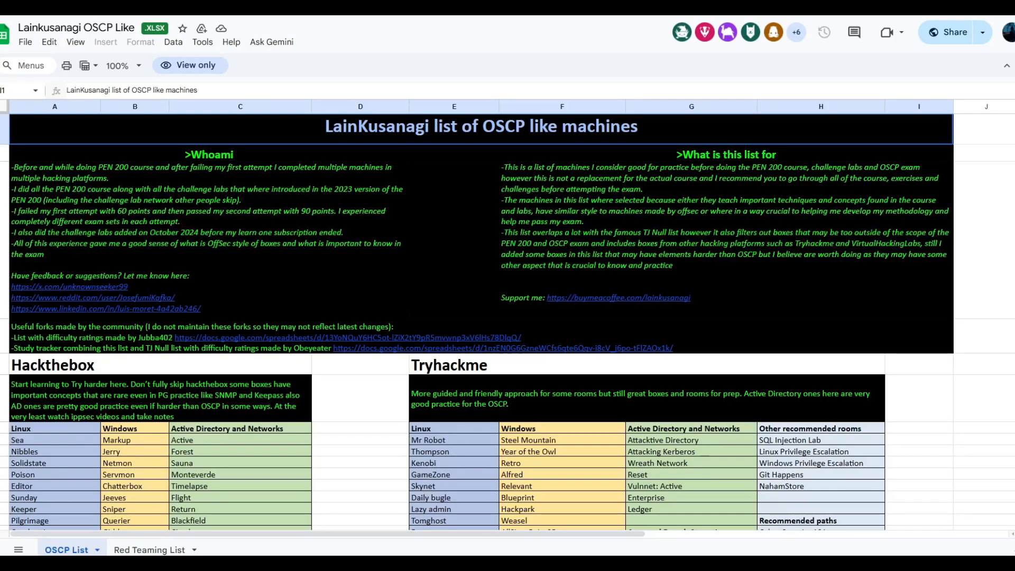
scroll(down, 3)
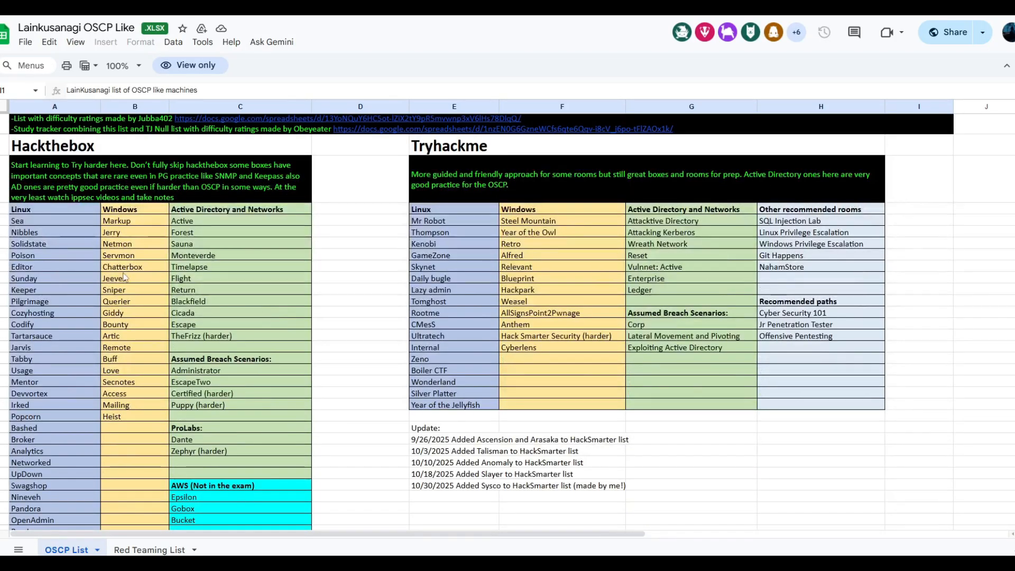
scroll(down, 3)
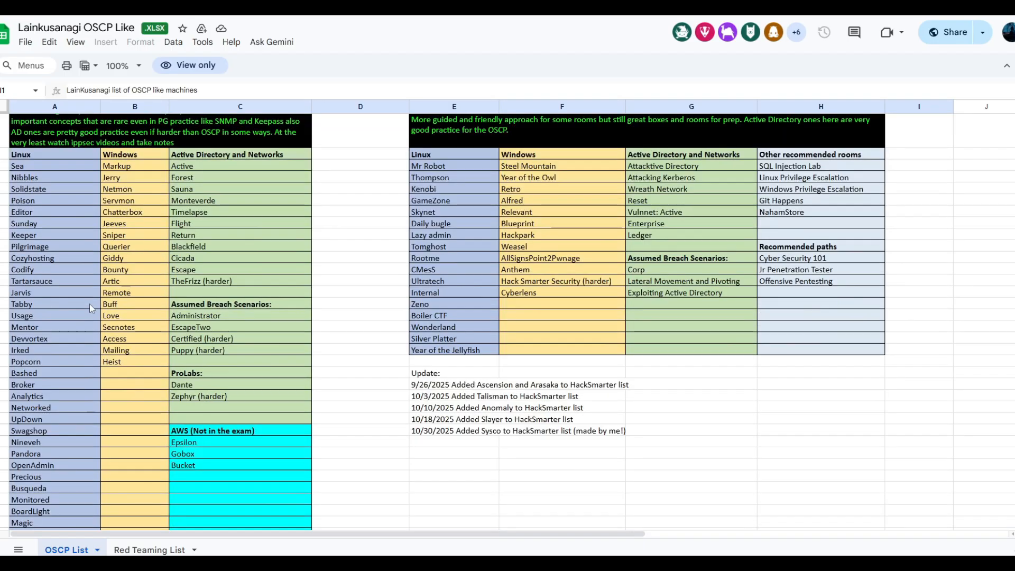
mouse_move(335, 284)
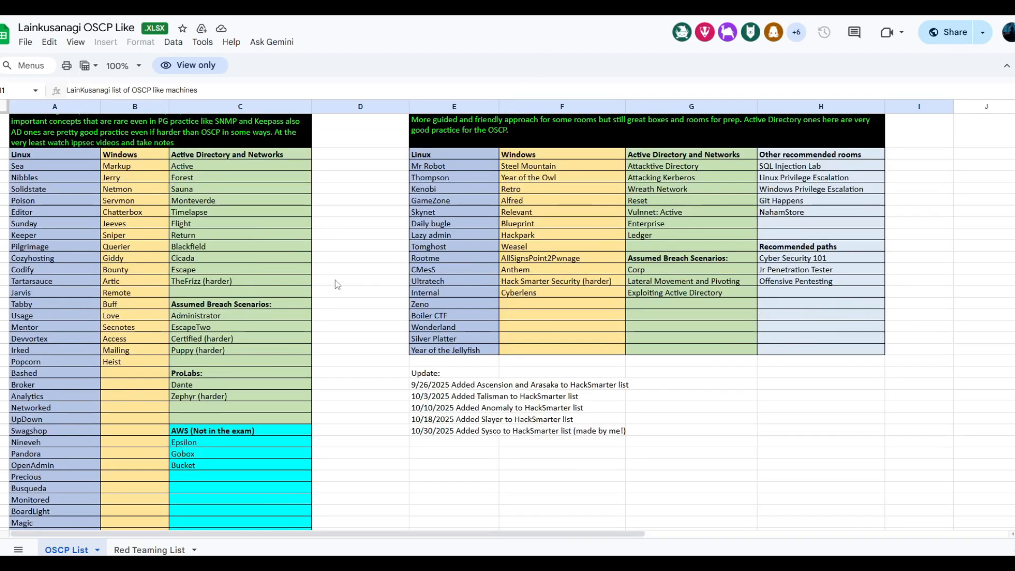
scroll(down, 3)
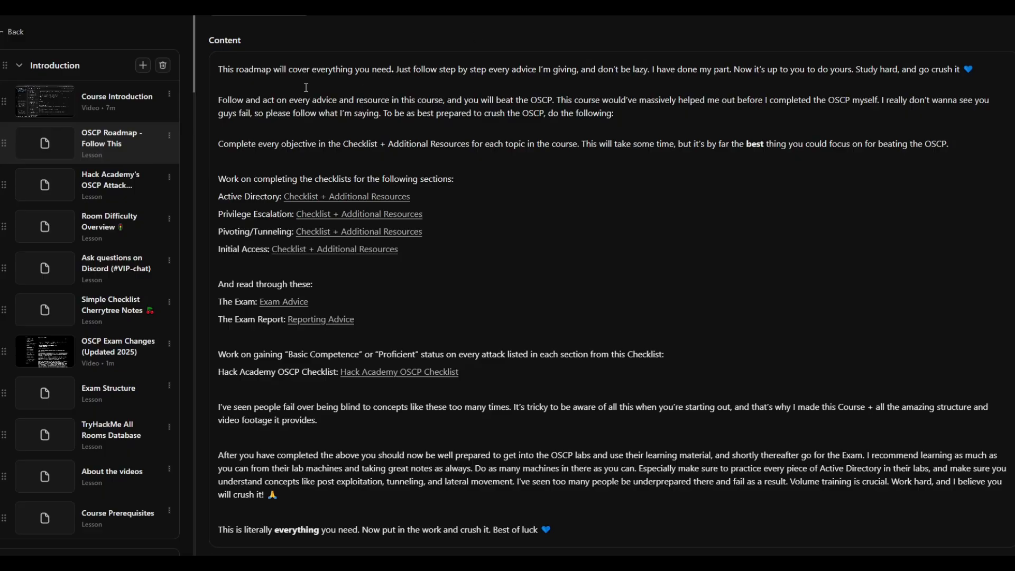
scroll(up, 3)
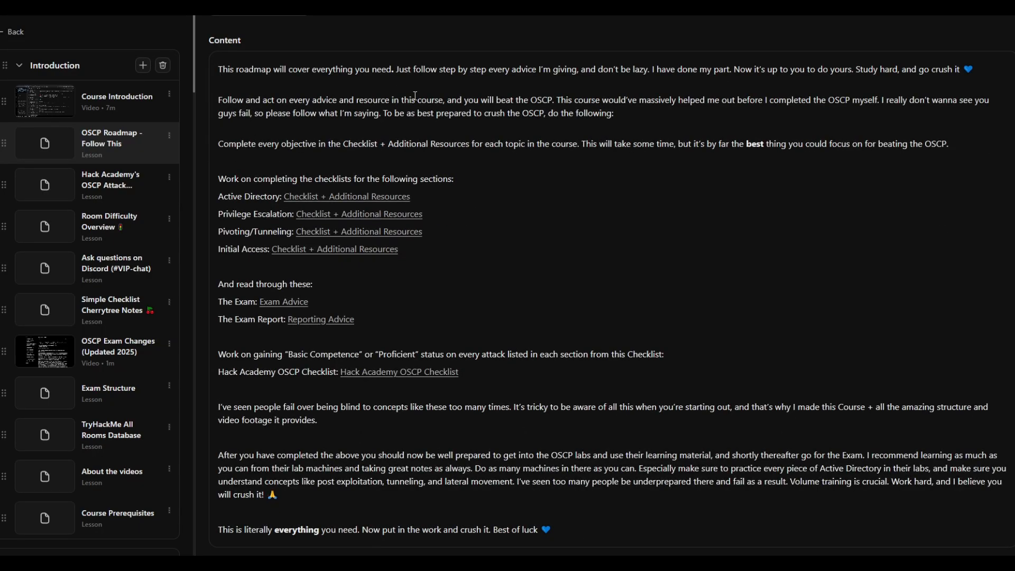
mouse_move(393, 117)
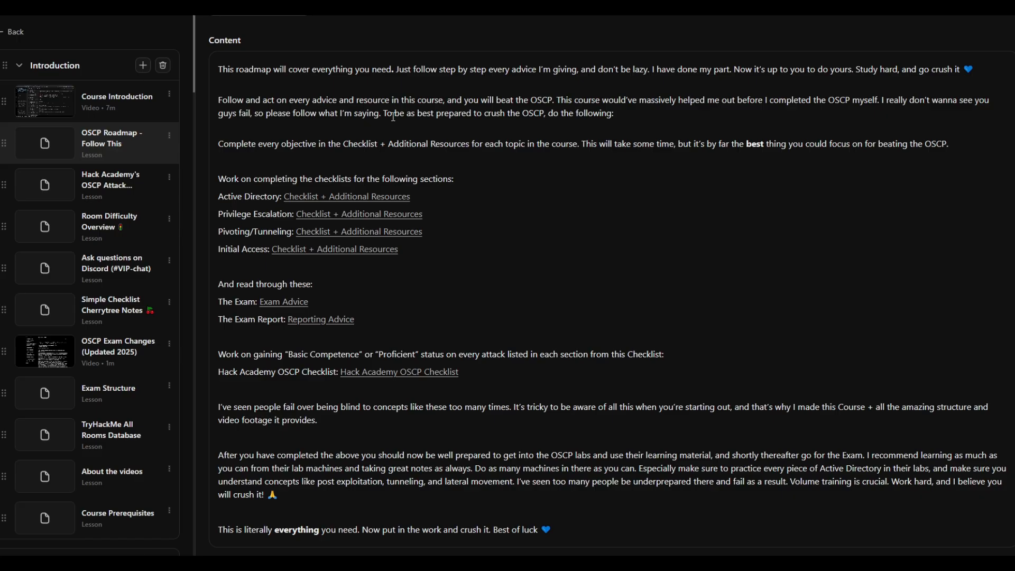
mouse_move(394, 117)
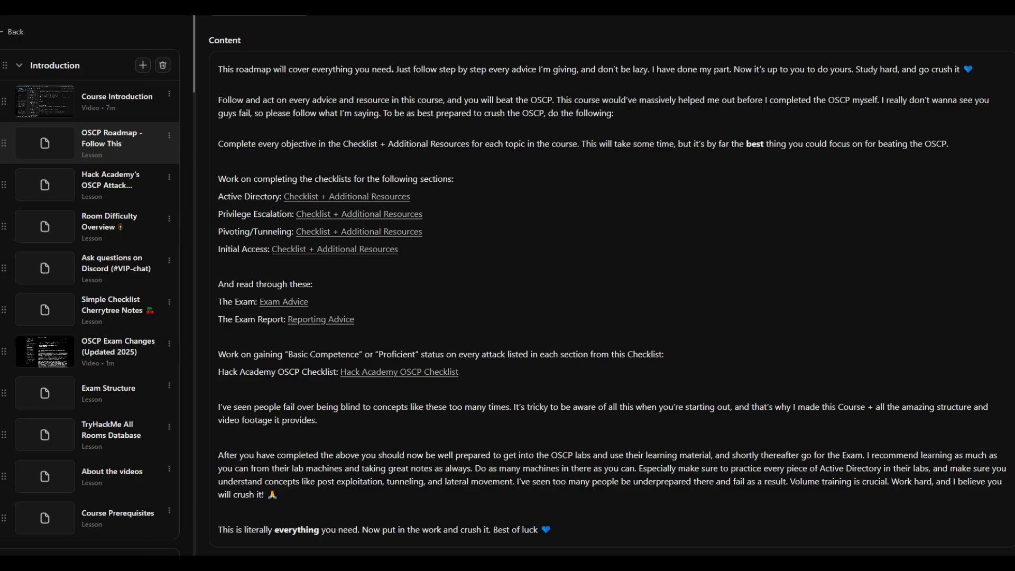
mouse_move(452, 173)
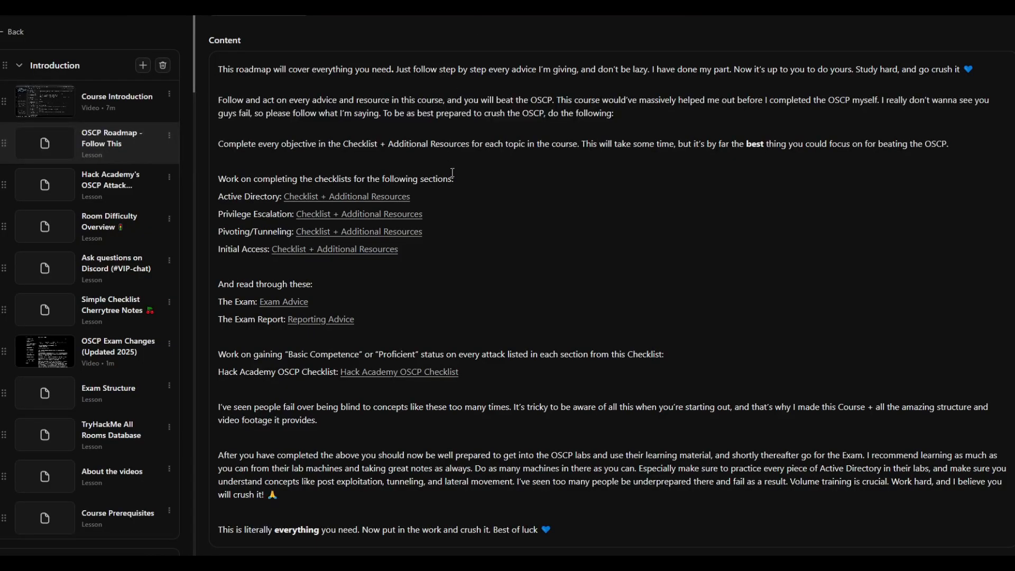
mouse_move(365, 278)
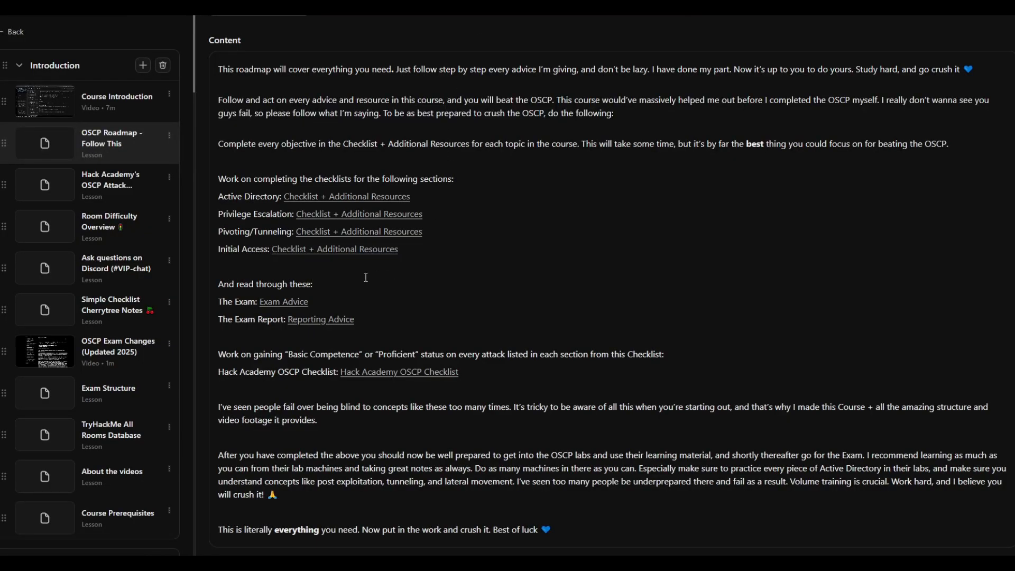
- Scroll the course lesson sidebar through the Active Directory section
scroll(down, 3)
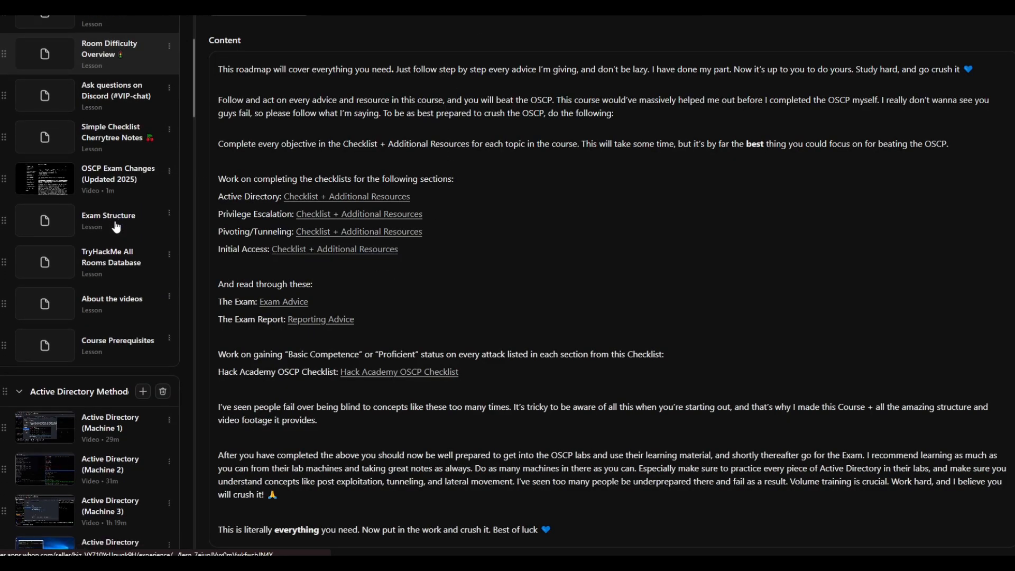
scroll(down, 3)
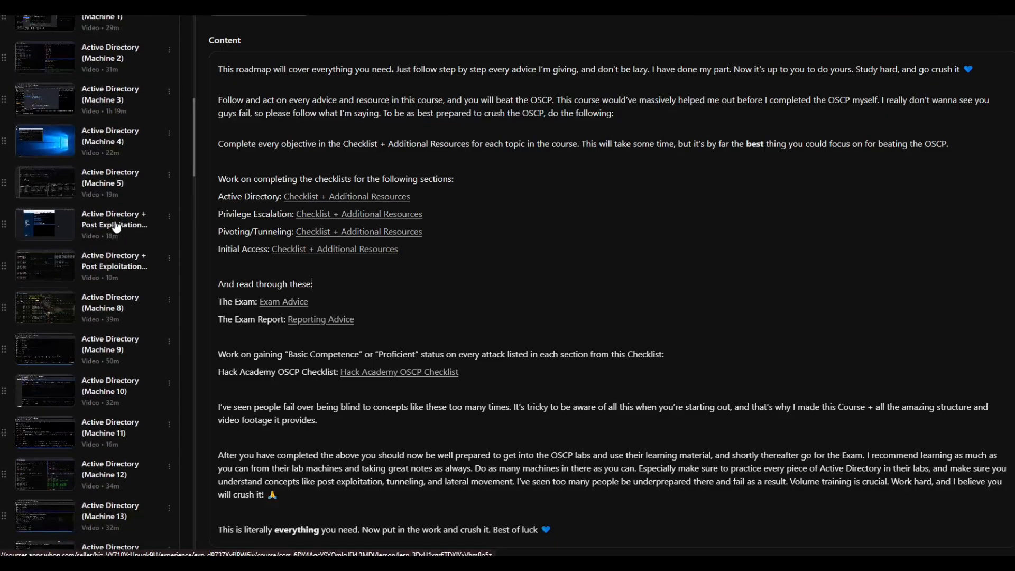
scroll(up, 3)
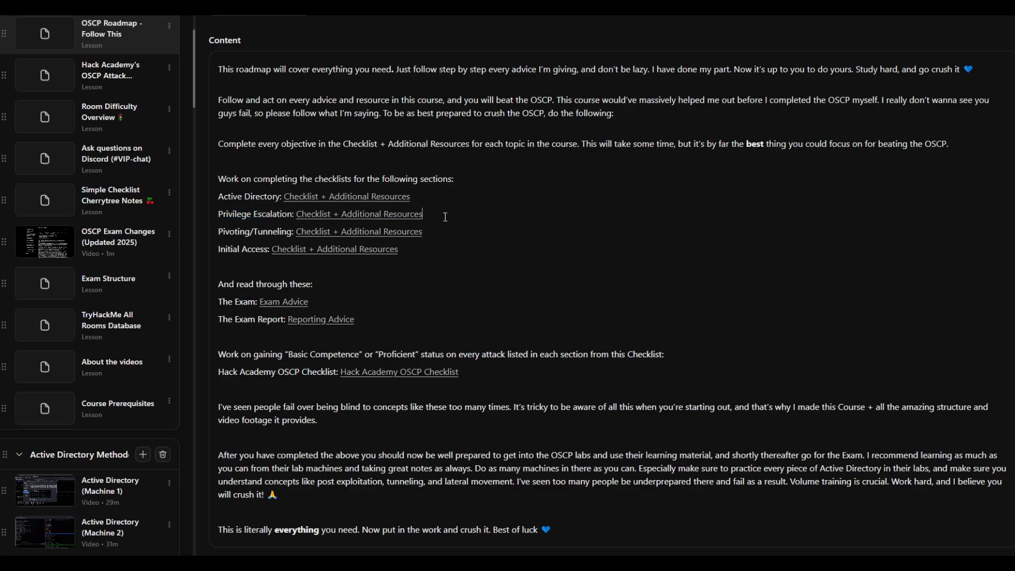
- Scroll the sidebar through Initial Access methodology into the Privilege Escalation lessons
scroll(down, 3)
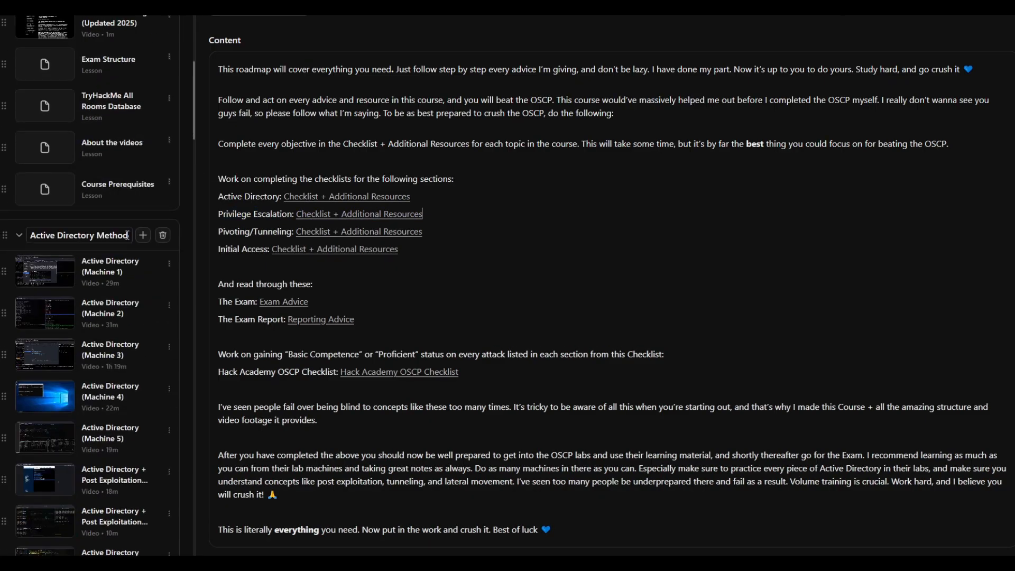
scroll(down, 3)
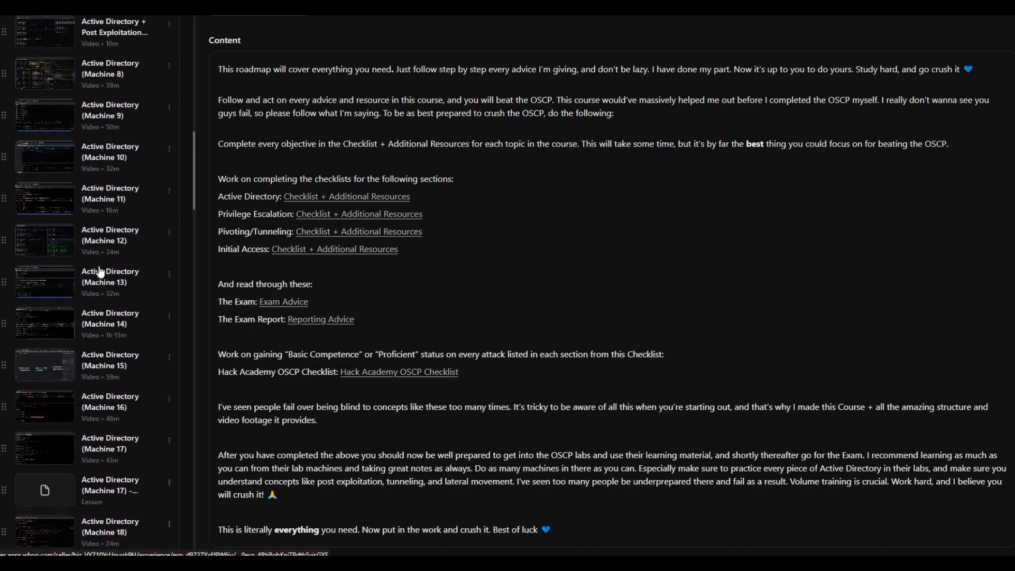
scroll(down, 3)
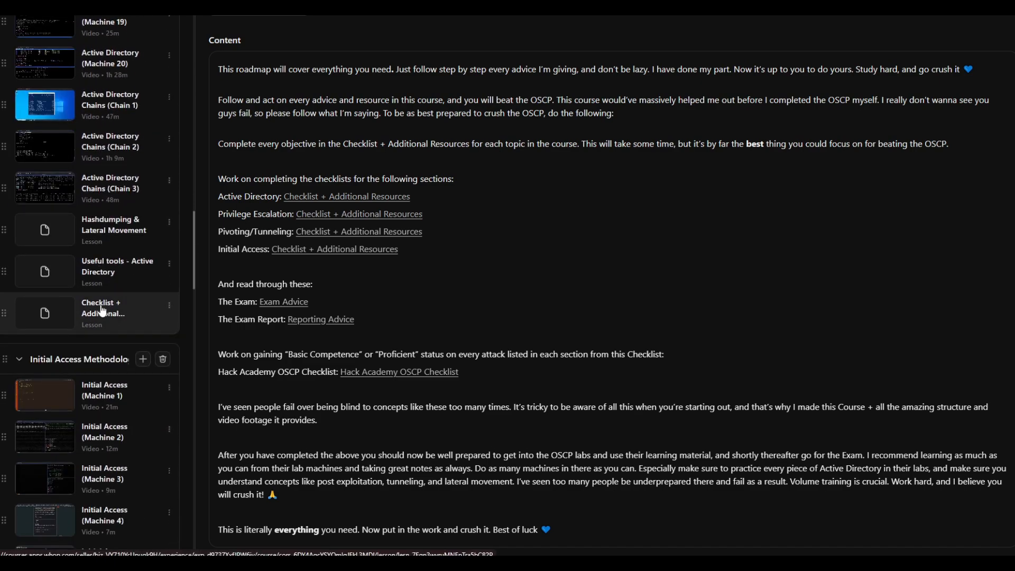
mouse_move(101, 285)
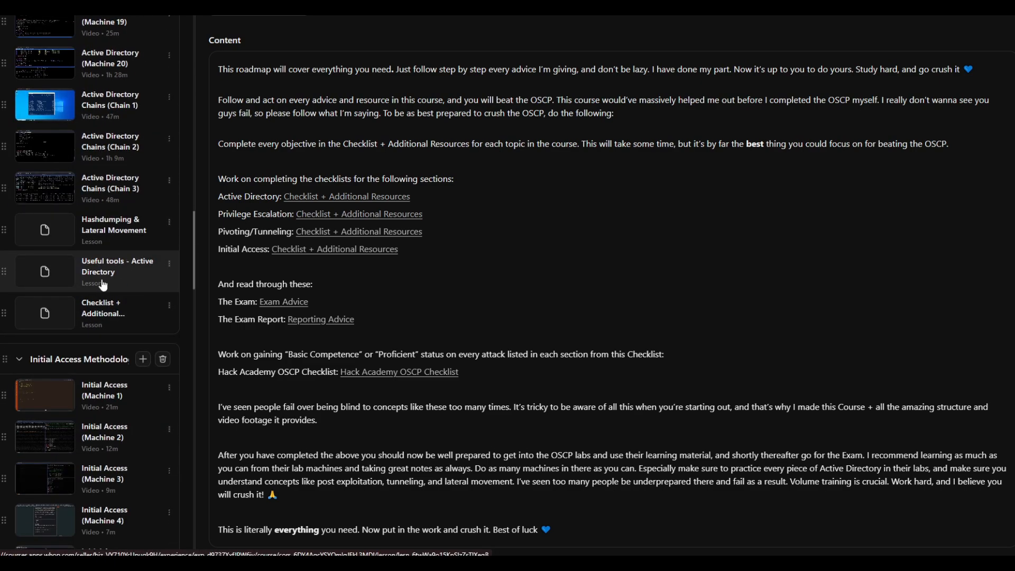
scroll(down, 3)
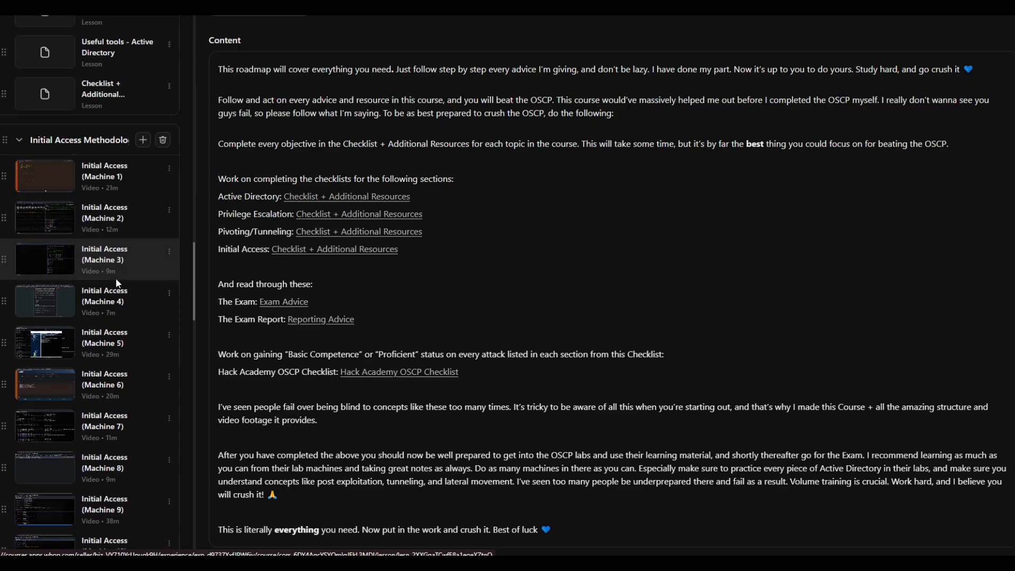
scroll(down, 3)
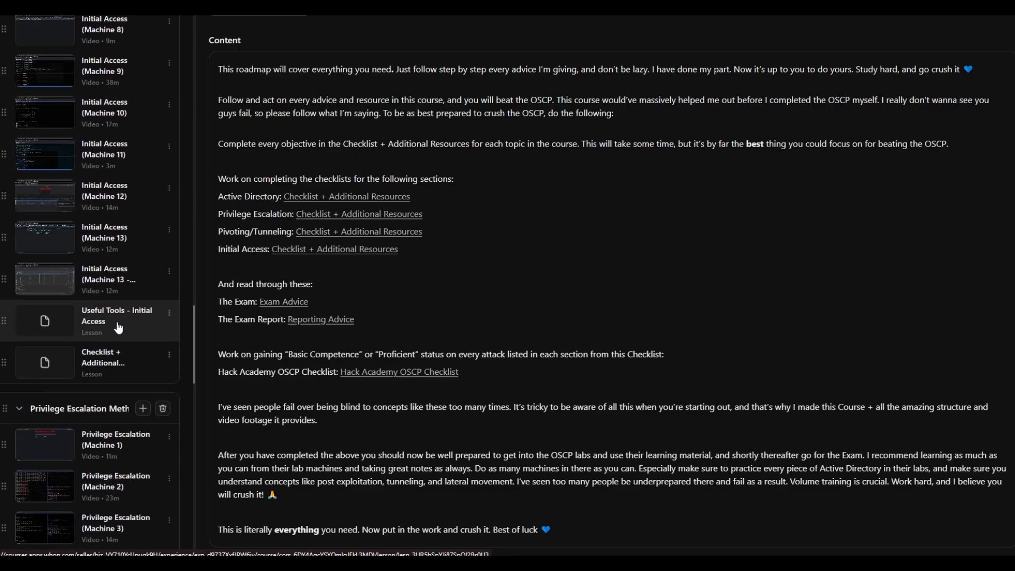
mouse_move(475, 90)
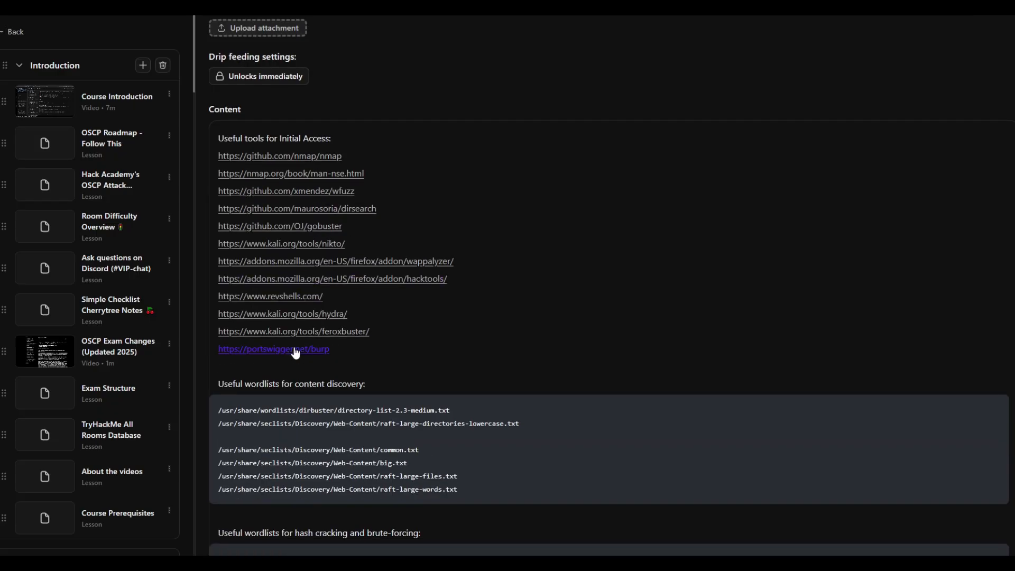
- Scroll the Useful Tools - Initial Access lesson down to its wordlists
scroll(down, 3)
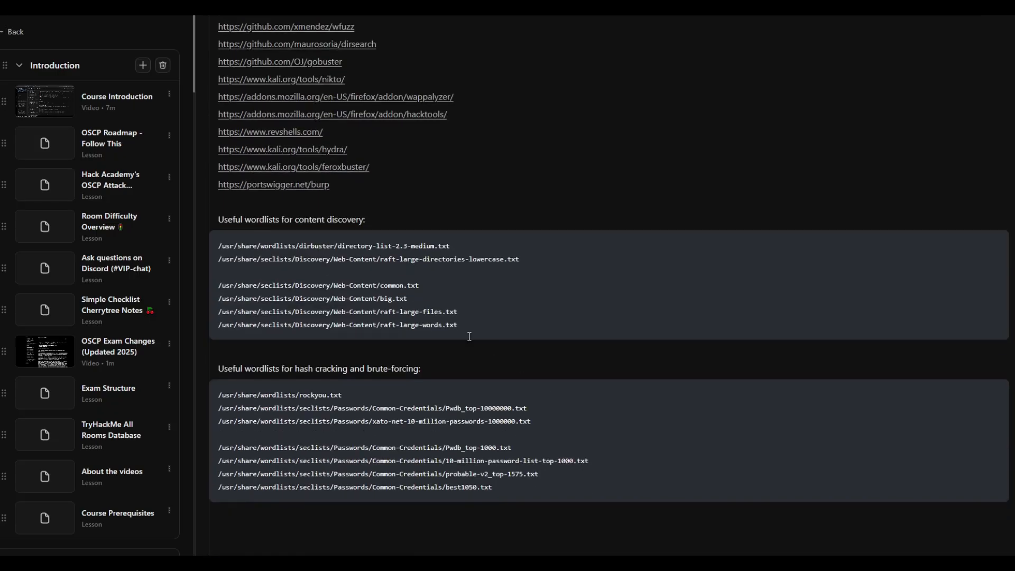
scroll(down, 3)
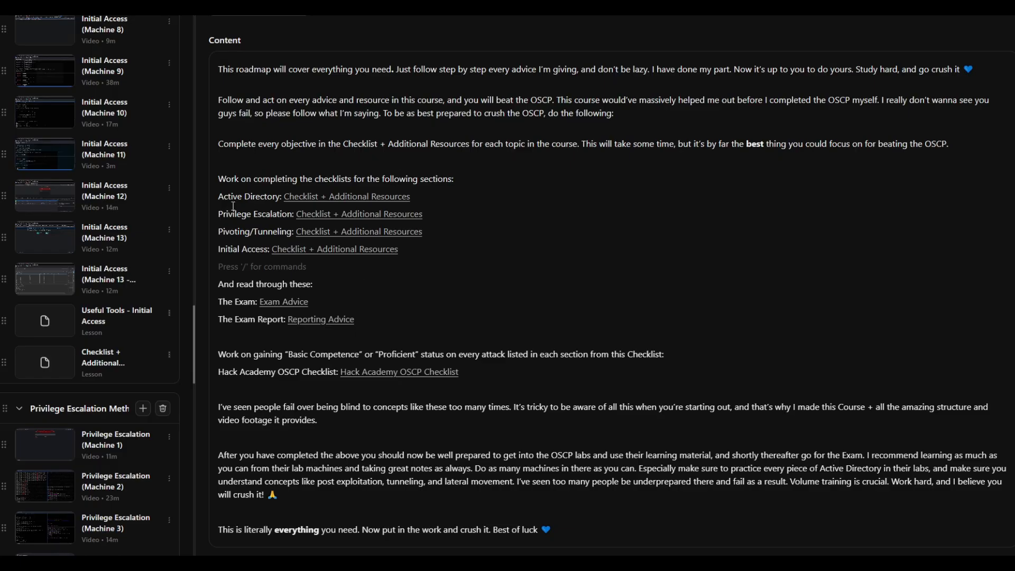
mouse_move(280, 241)
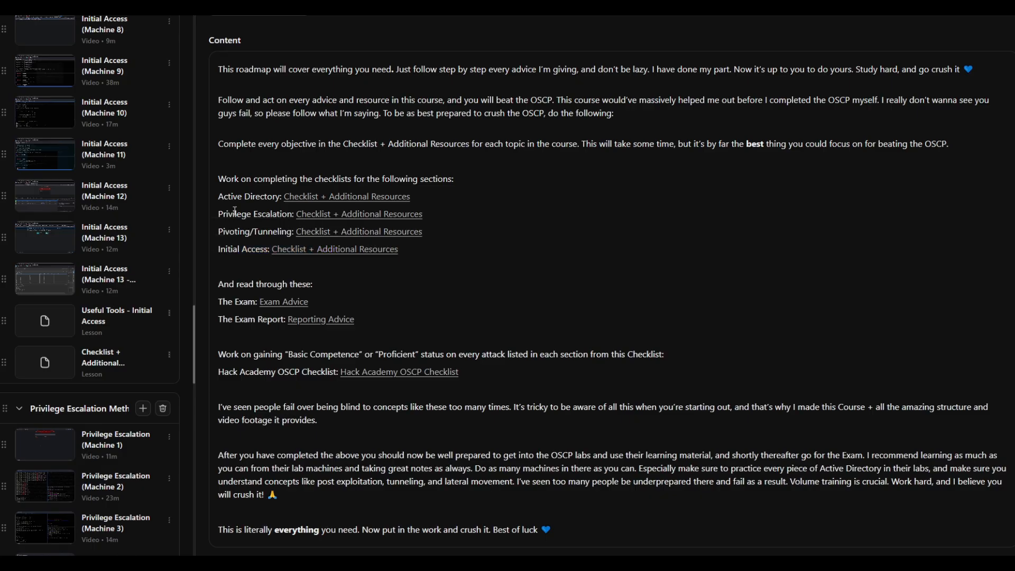
mouse_move(541, 73)
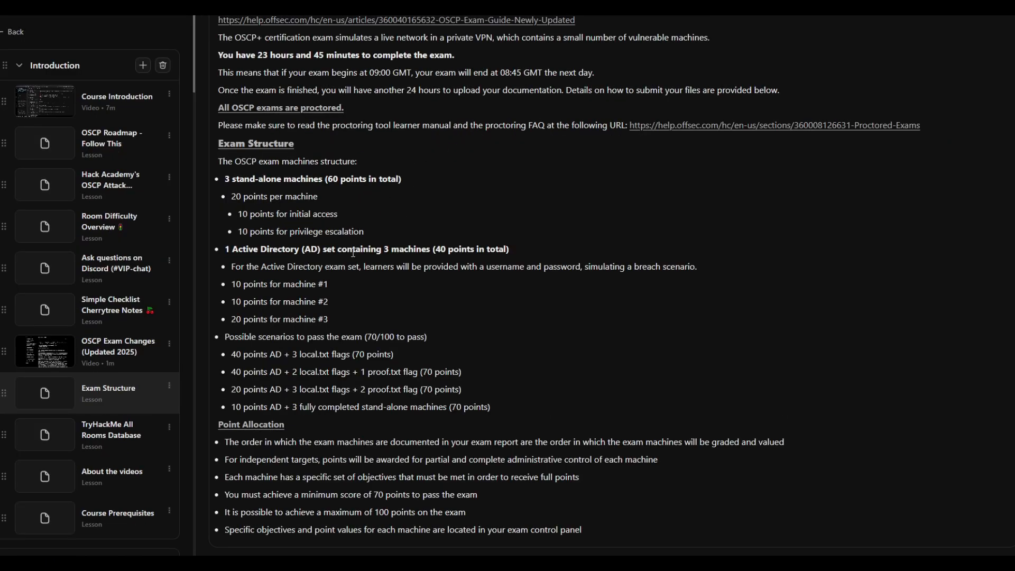
- Skim the Hashdumping & Lateral Movement lesson, then open Active Directory Chains (Chain 2)
scroll(up, 3)
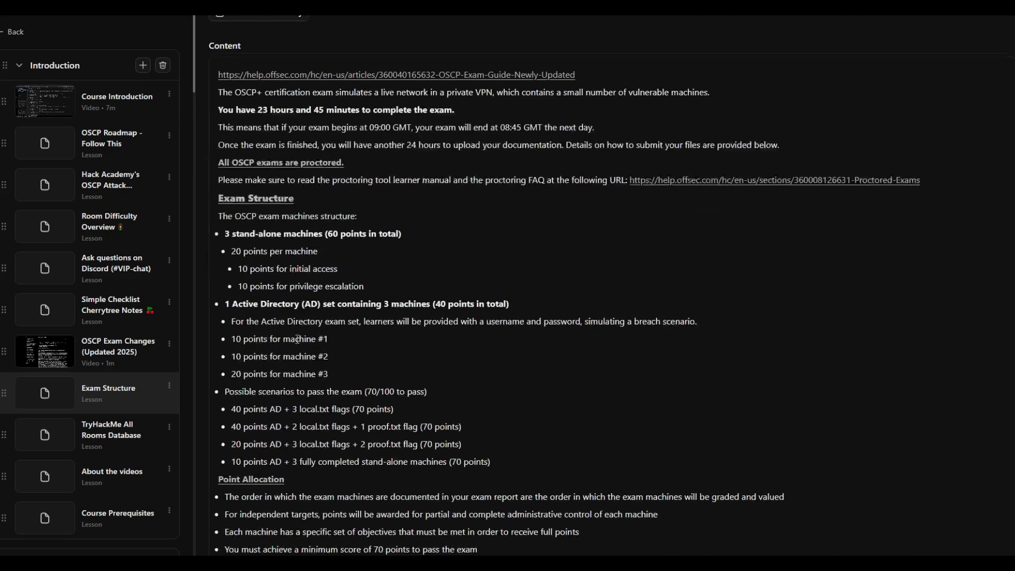
scroll(down, 3)
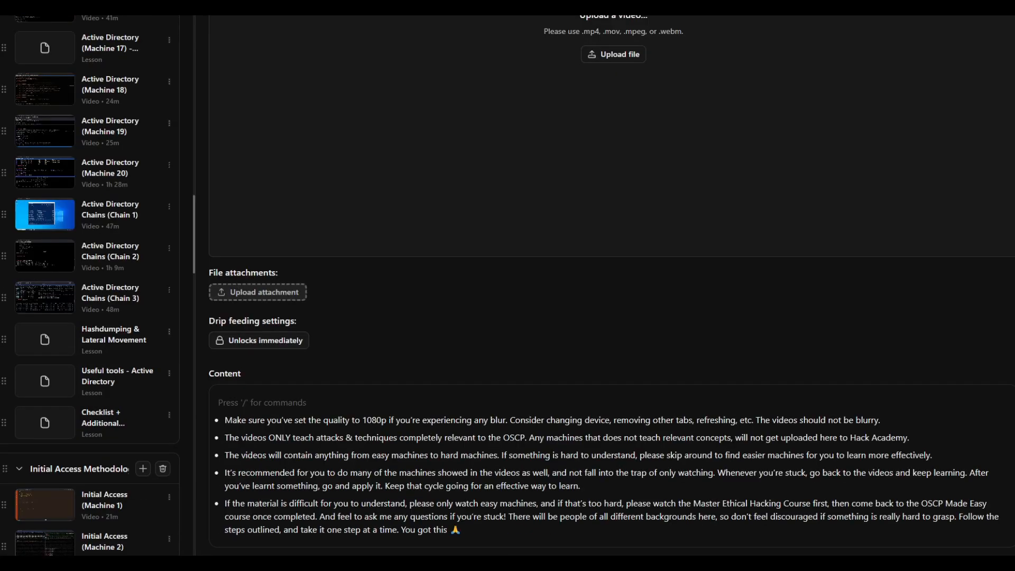
scroll(down, 3)
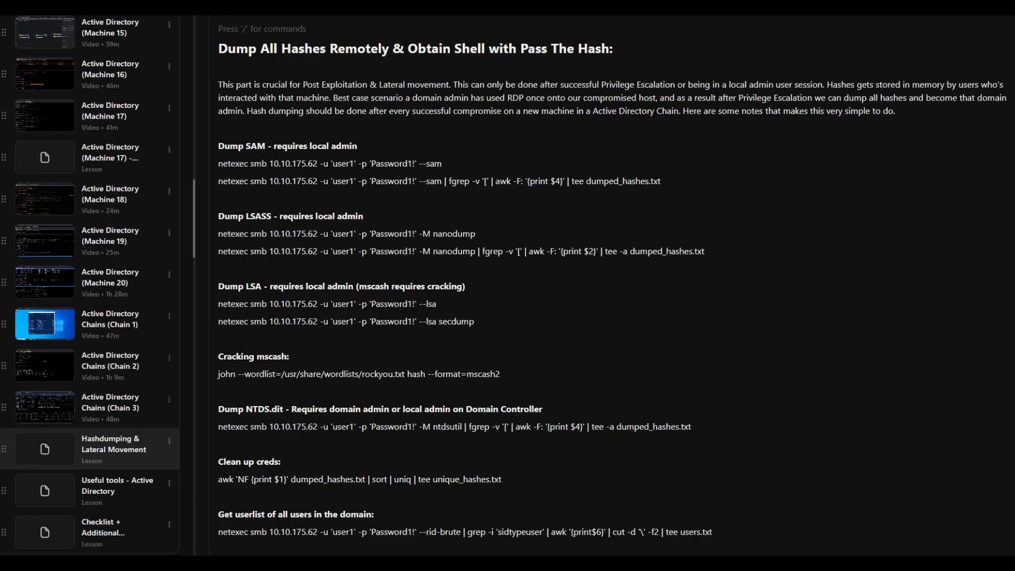
click(110, 359)
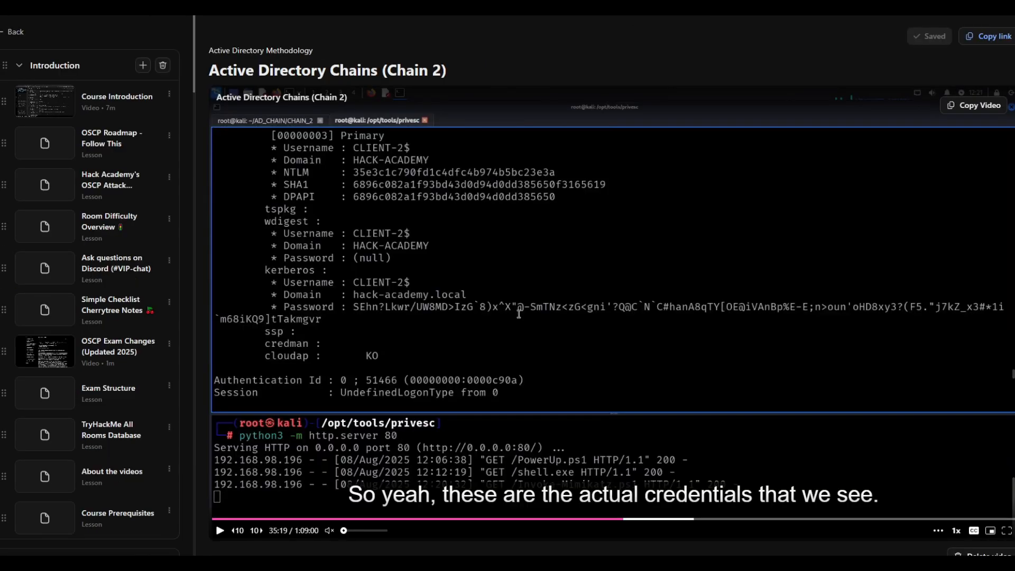
mouse_move(443, 377)
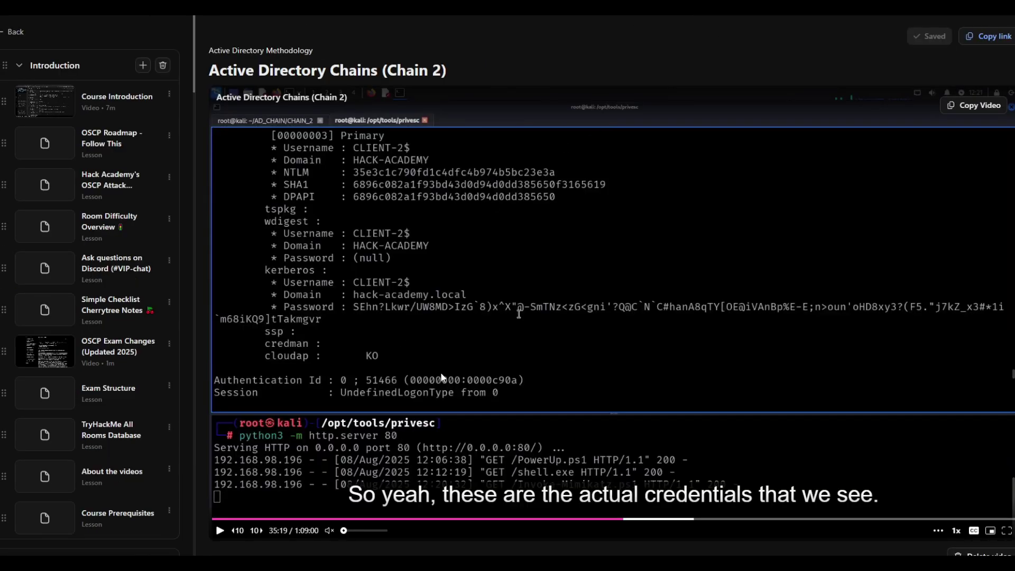
mouse_move(58, 268)
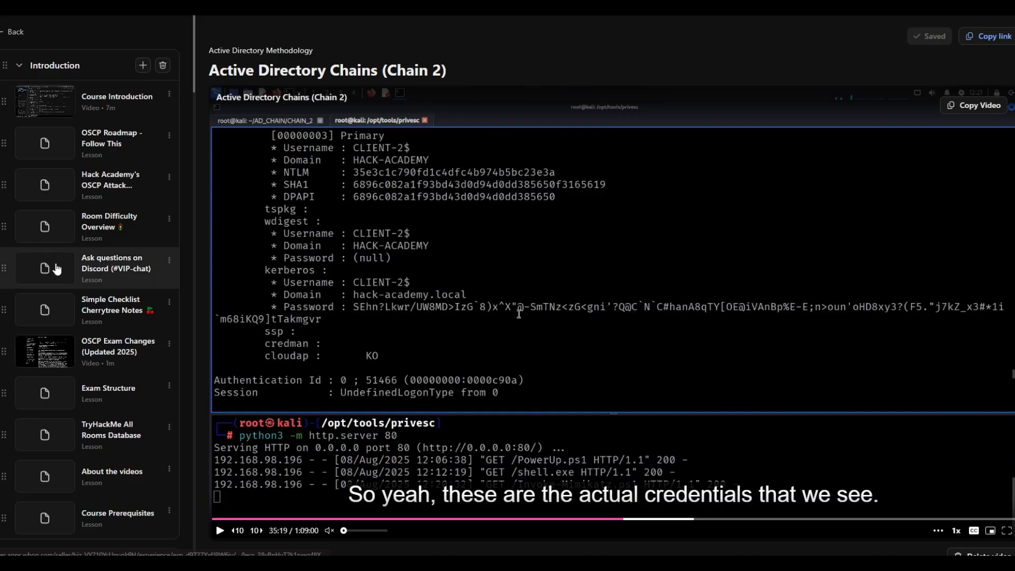
mouse_move(55, 268)
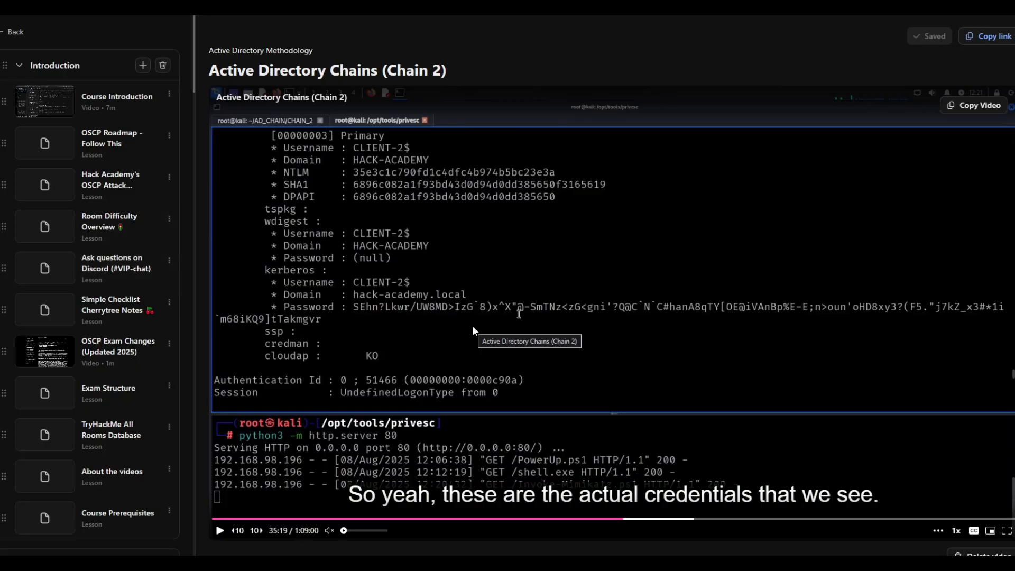
mouse_move(542, 516)
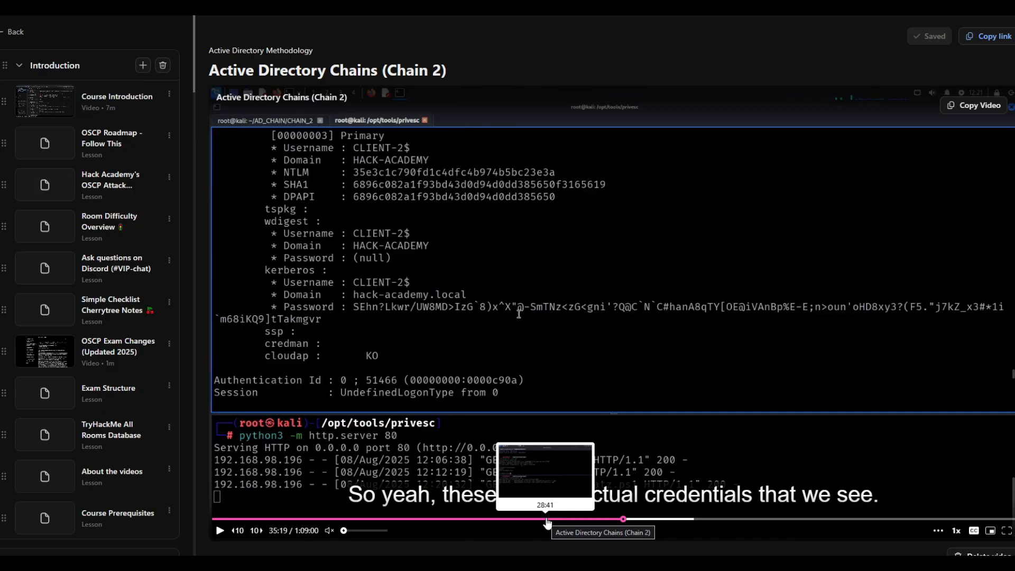
- Scrub the Chain 2 video back to the SYSTEM shell, then open the OSCP Roadmap lesson
click(546, 519)
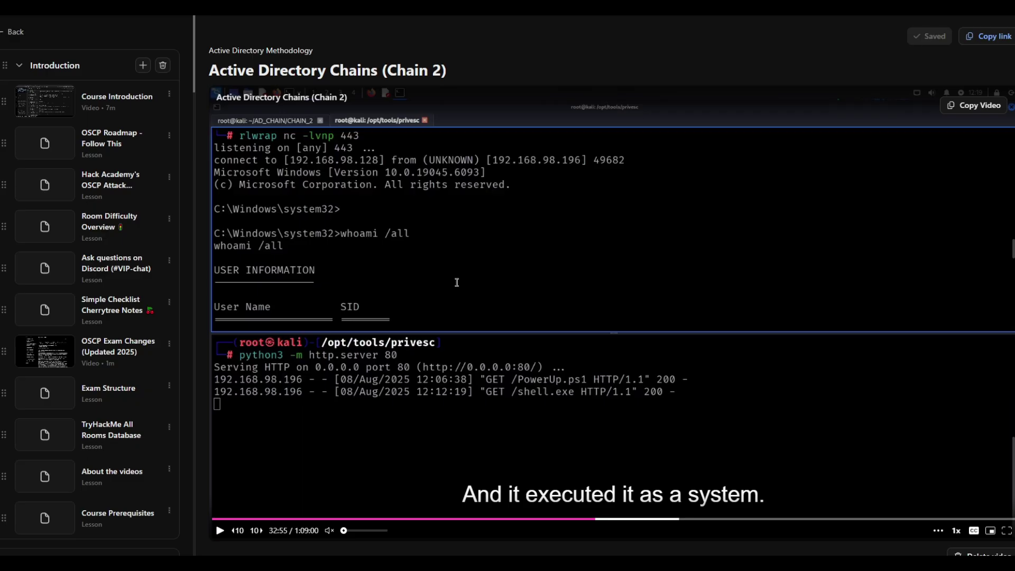
mouse_move(156, 201)
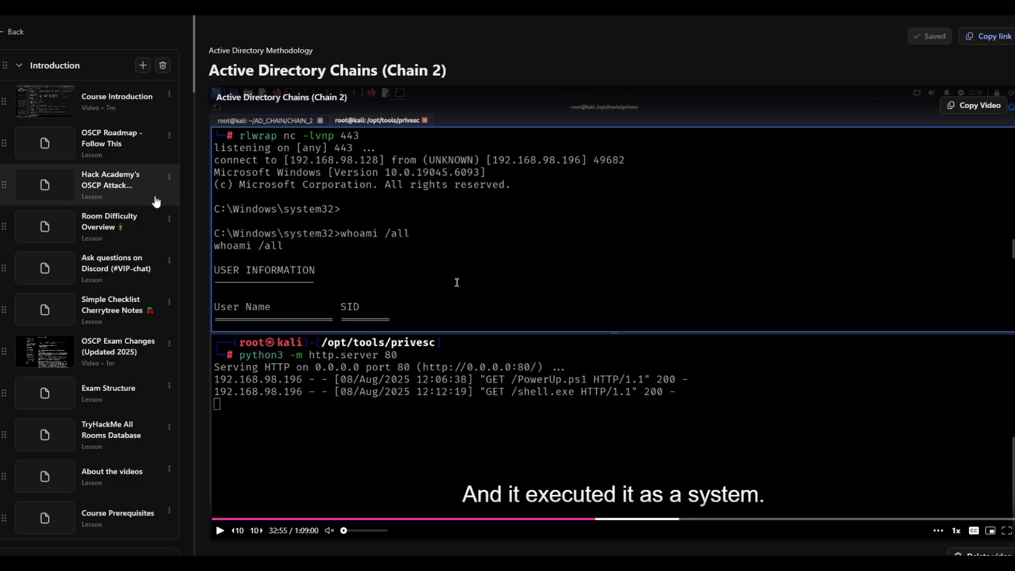
mouse_move(115, 161)
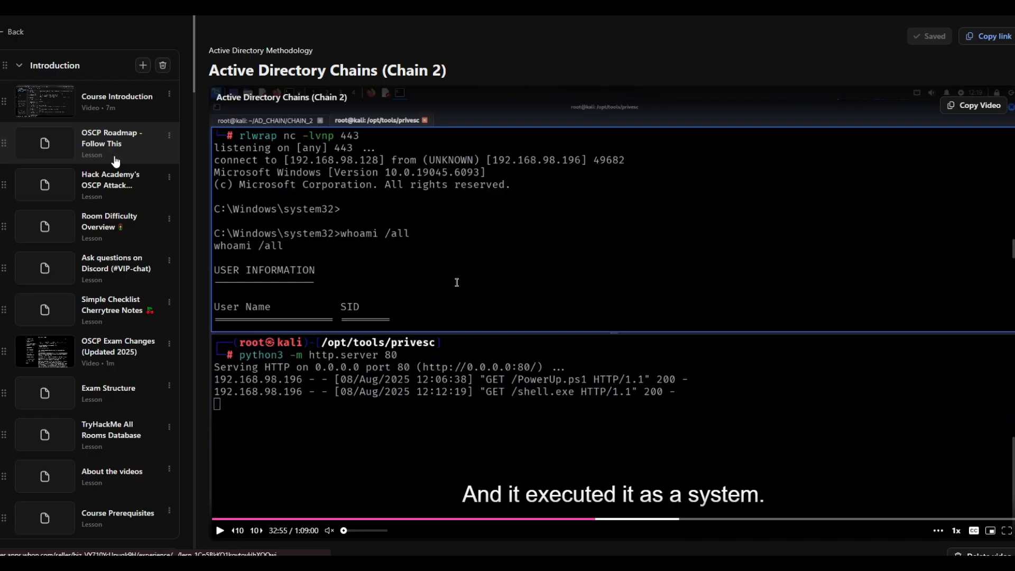
click(111, 137)
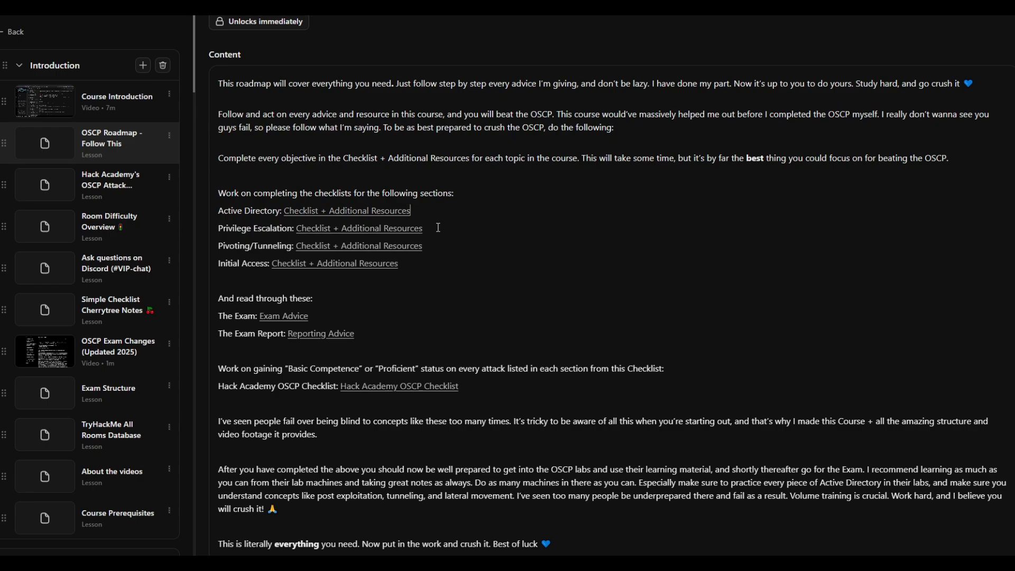
click(398, 387)
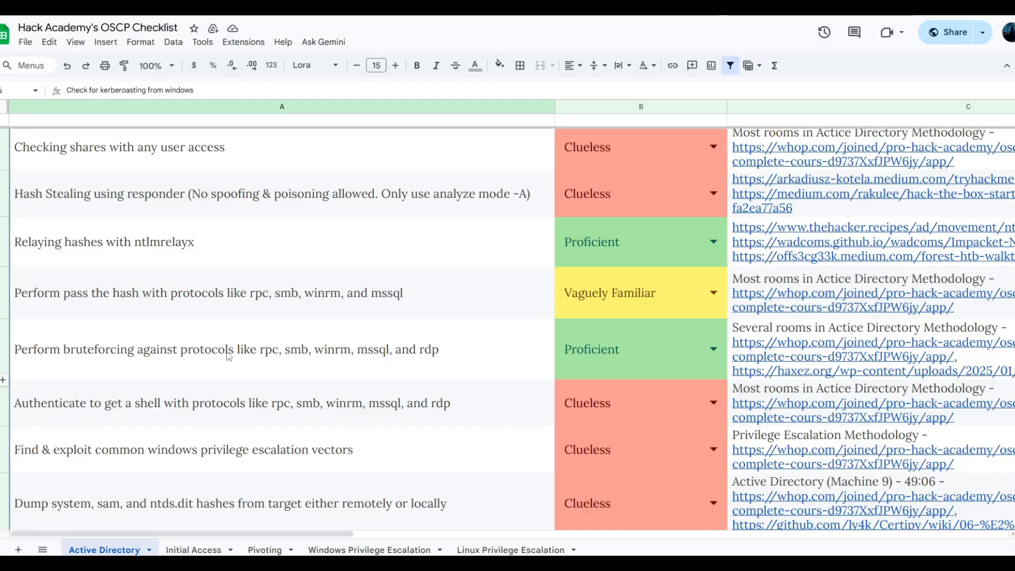
click(713, 193)
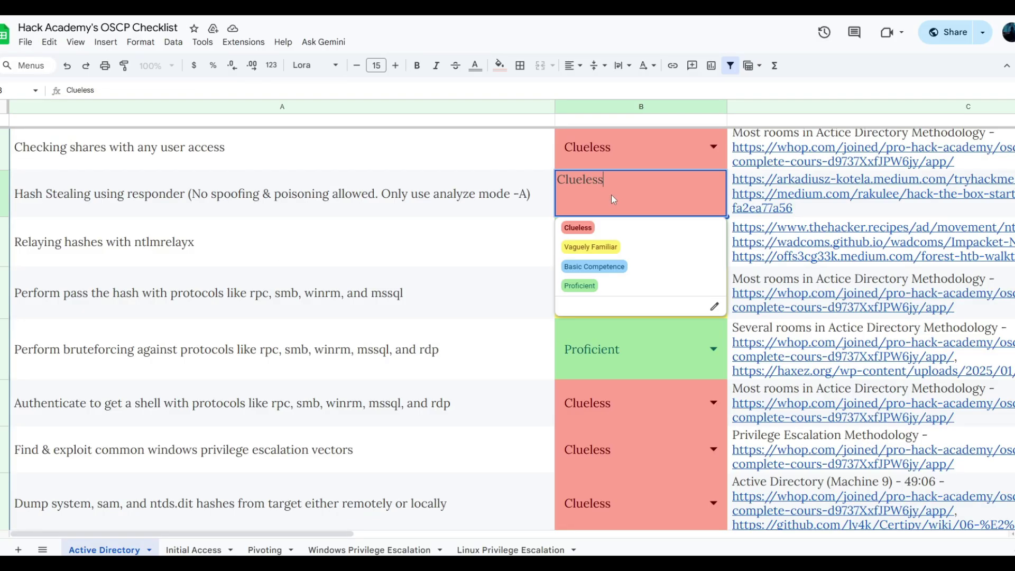
click(579, 285)
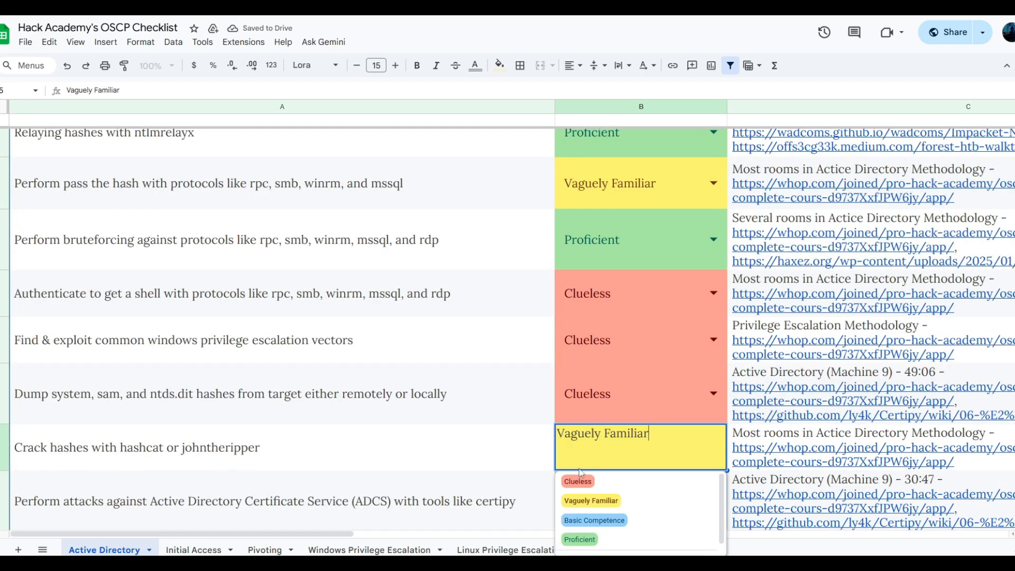
click(579, 539)
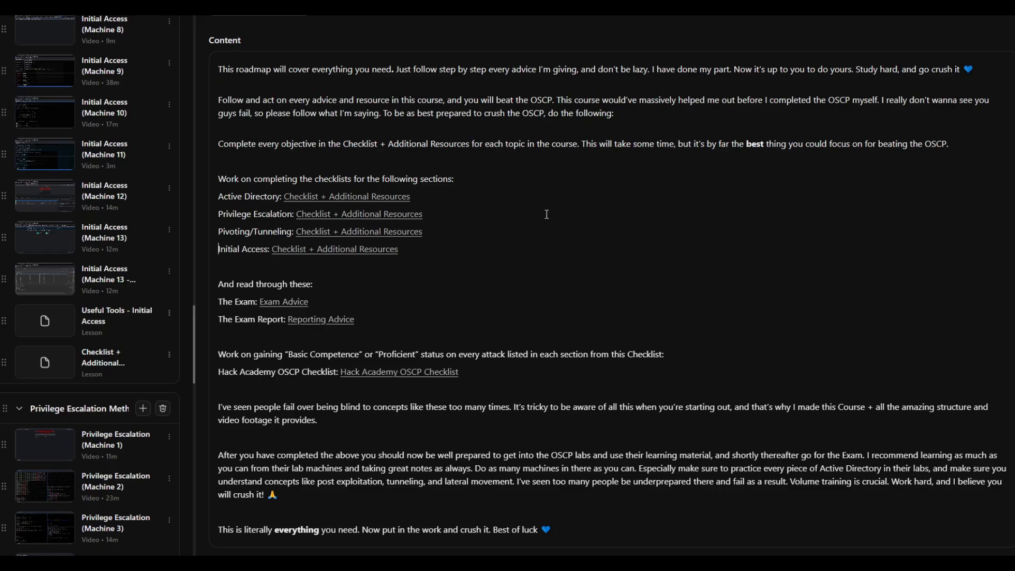
- Switch to Discord's Hack Academy #vip-chat and scroll up through members' OSCP questions
click(263, 266)
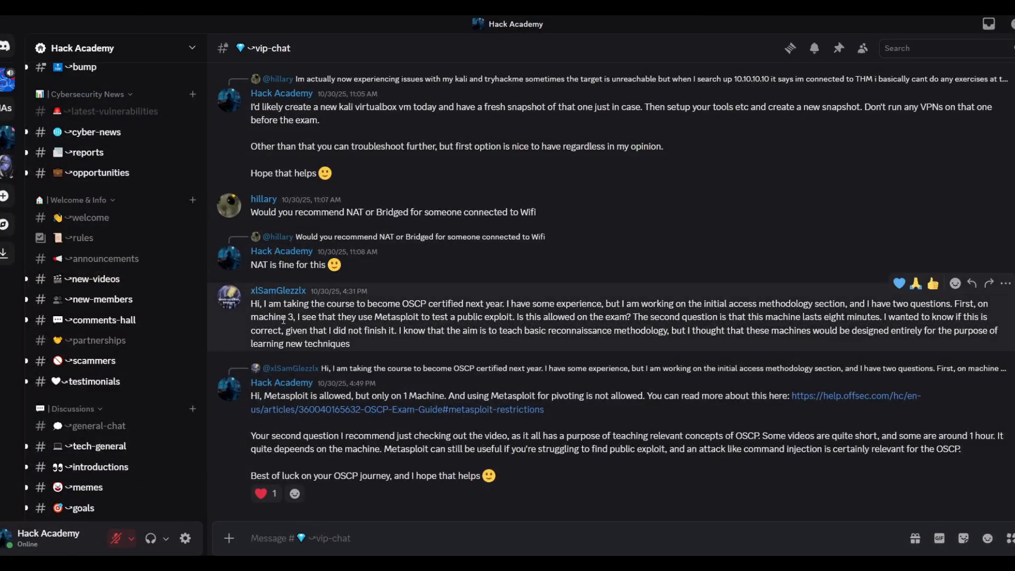
mouse_move(250, 337)
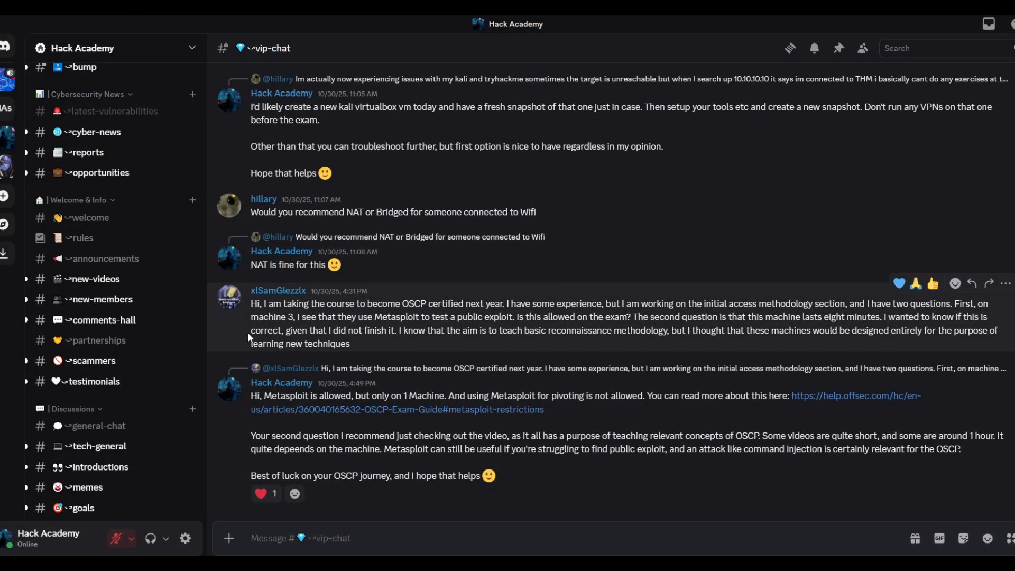
scroll(up, 3)
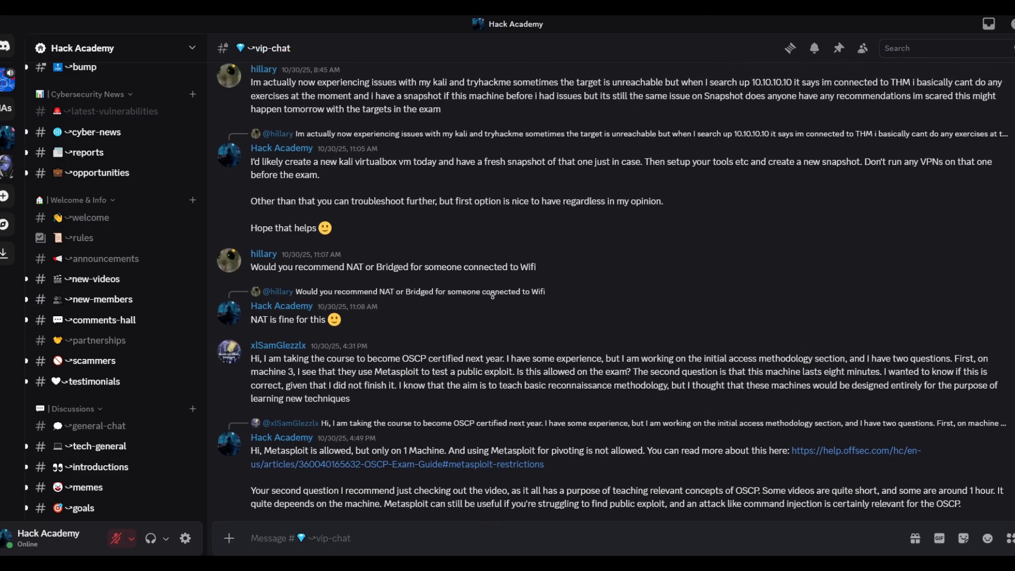
scroll(up, 3)
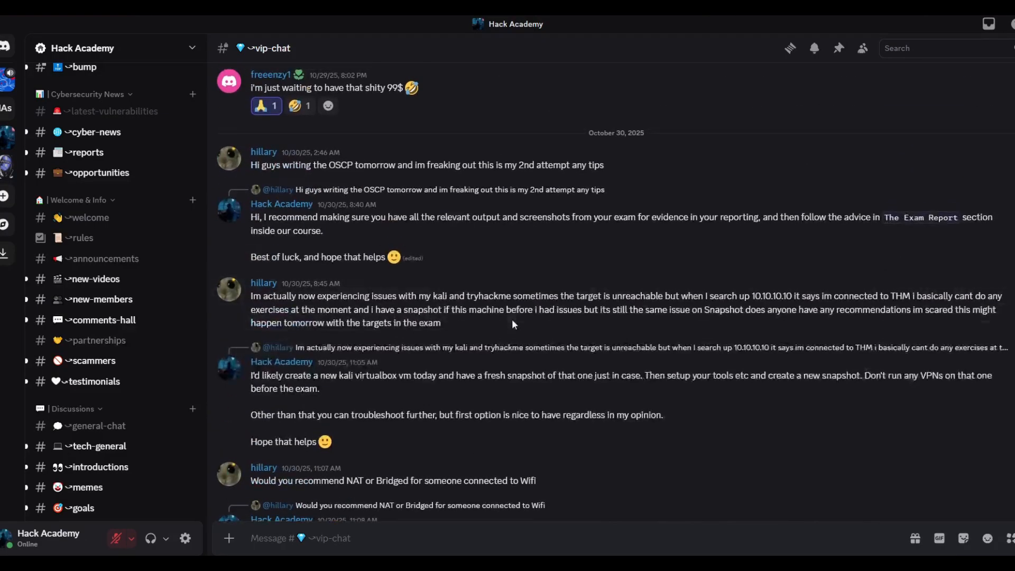
scroll(up, 3)
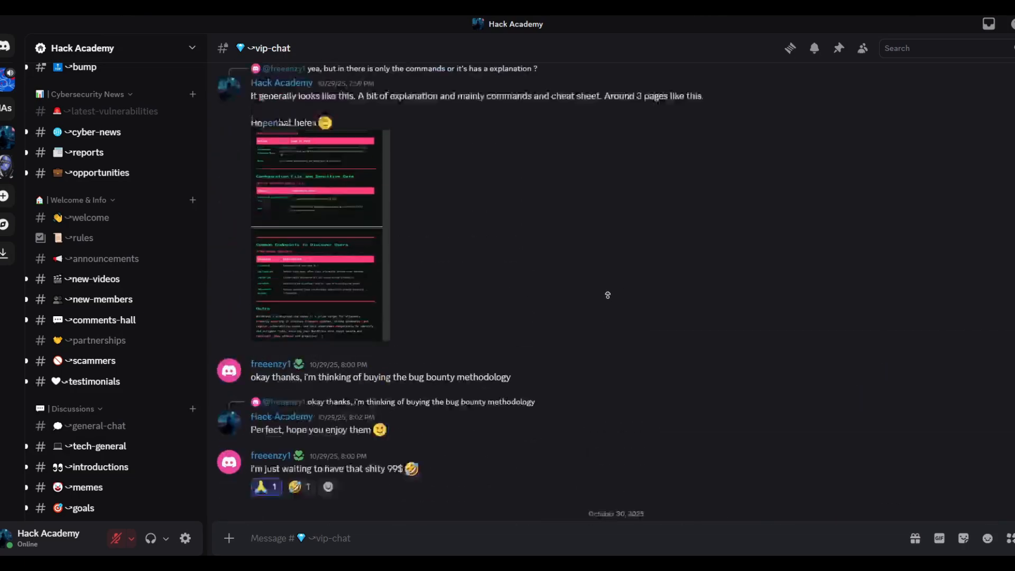
scroll(up, 3)
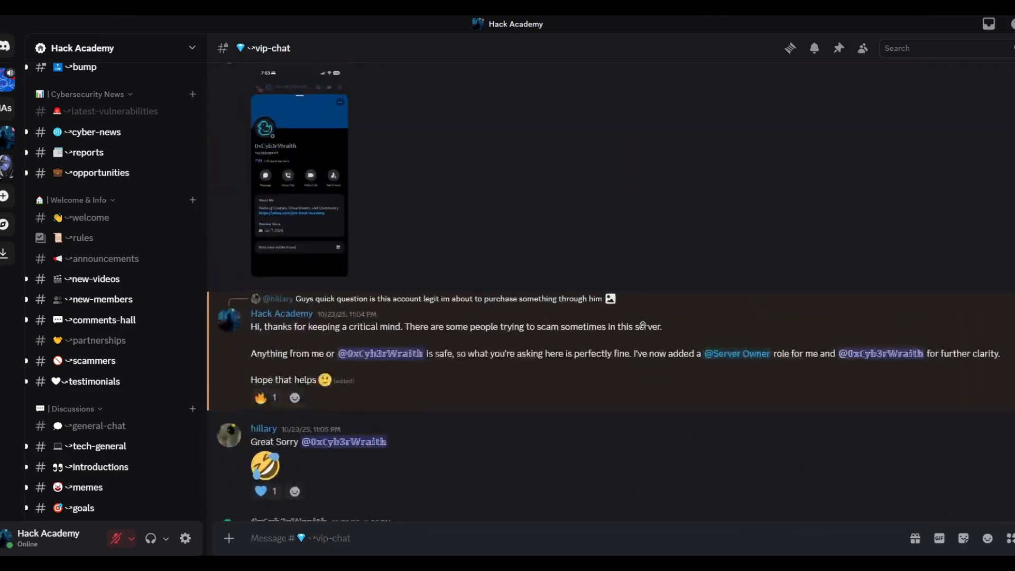
- Scroll further up the vip-chat history through exam tips, checklist ratings and Metasploit replies
scroll(up, 3)
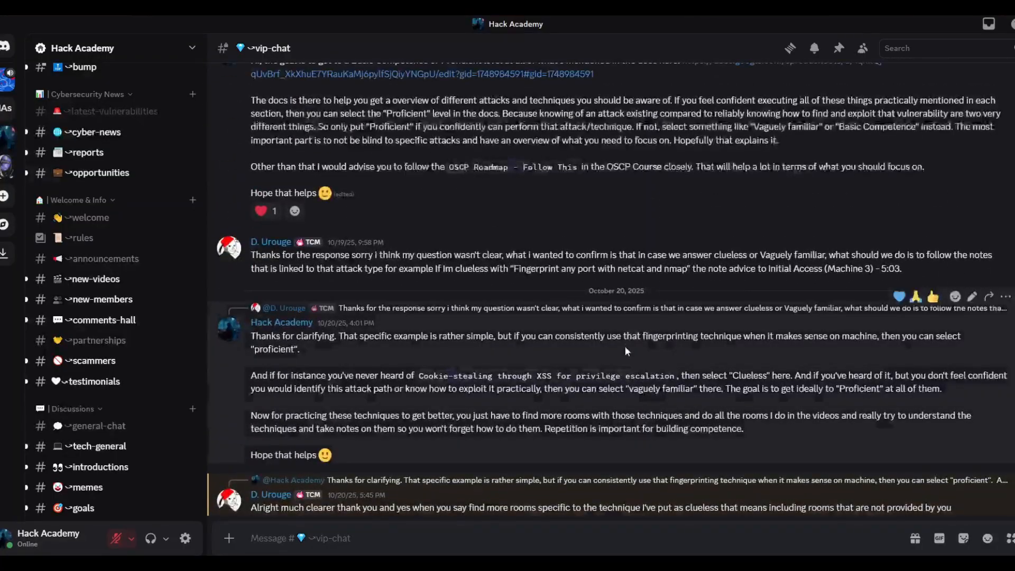
scroll(up, 3)
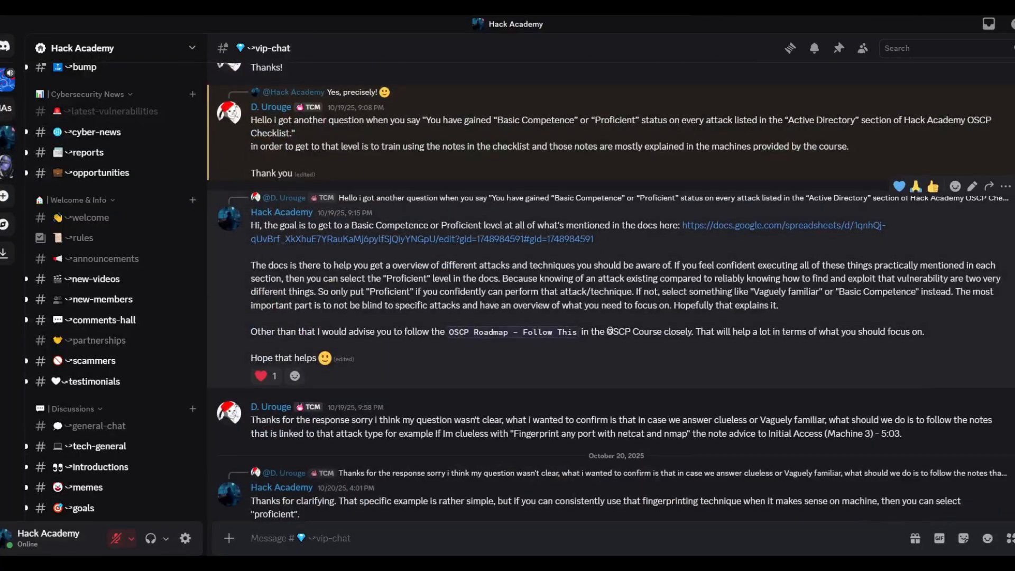
scroll(up, 3)
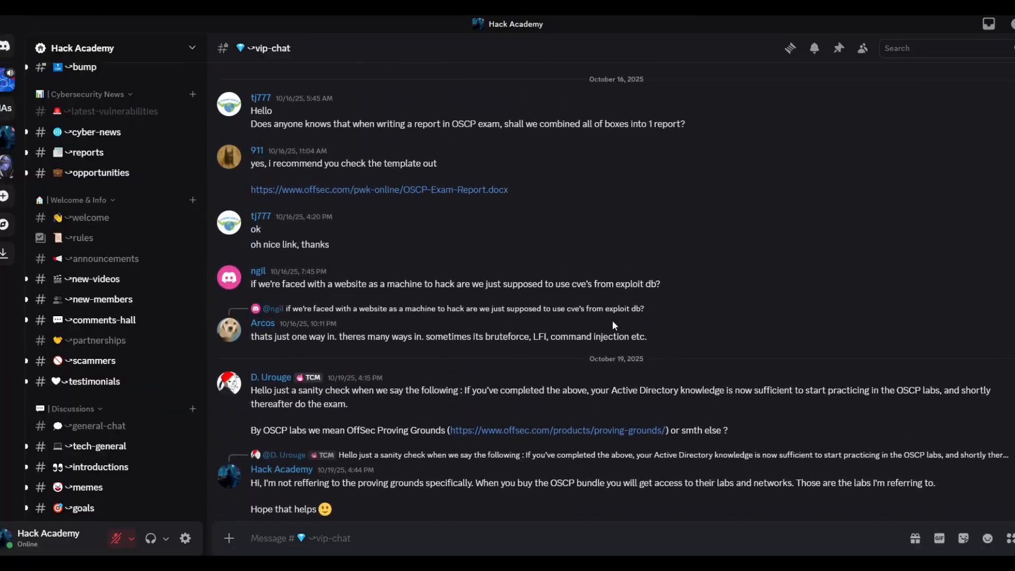
scroll(up, 3)
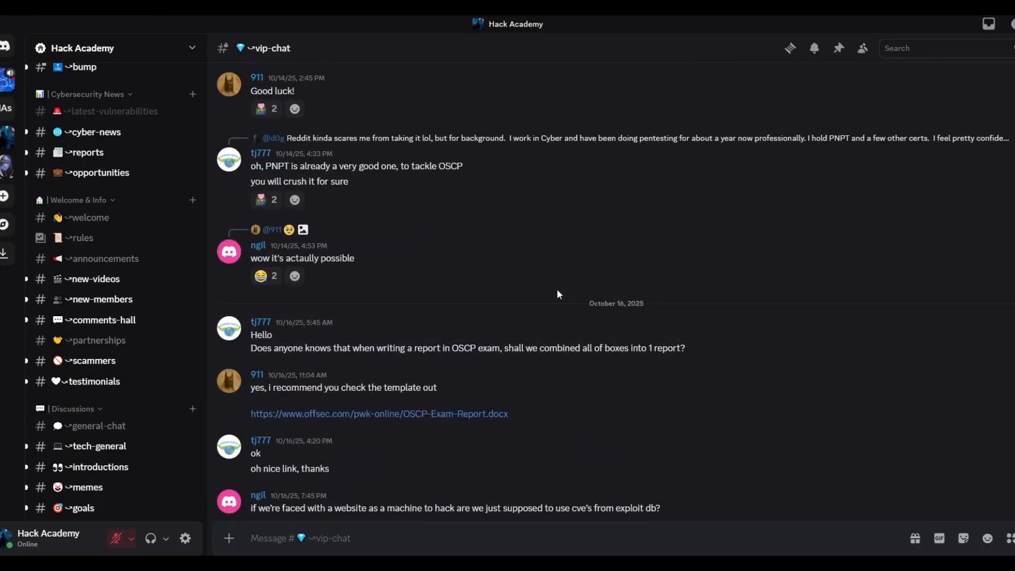
scroll(down, 3)
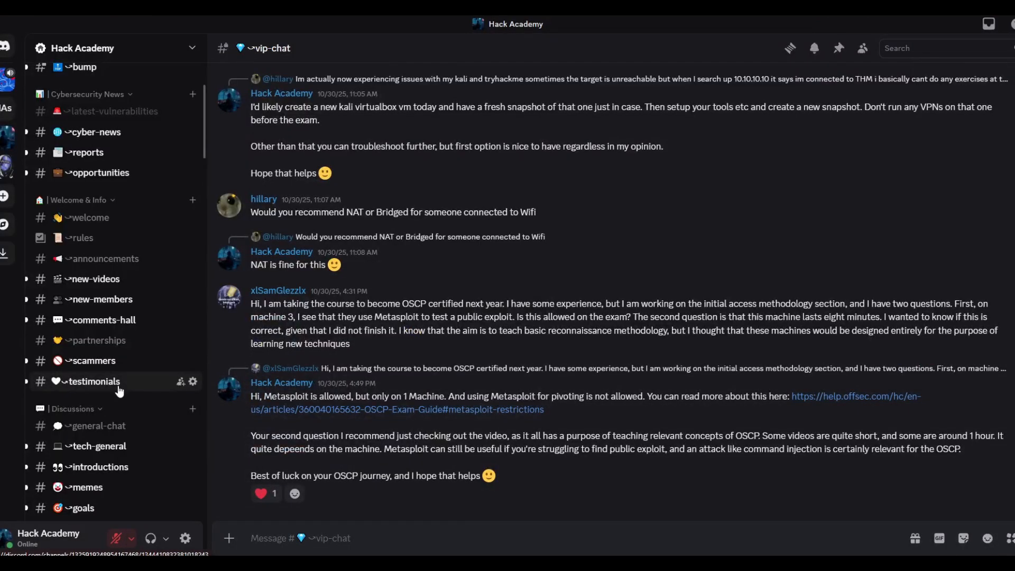
click(93, 381)
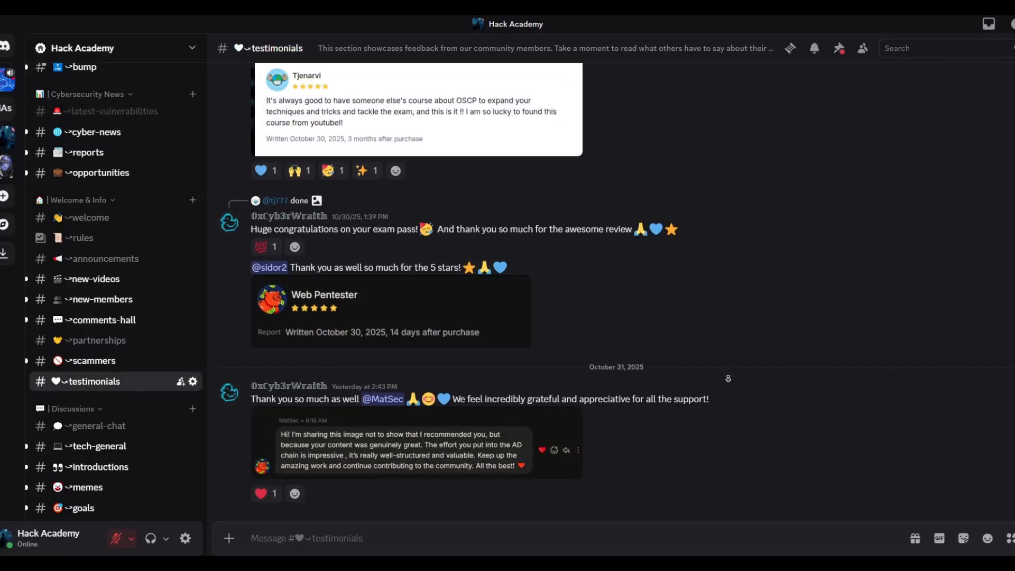
scroll(up, 3)
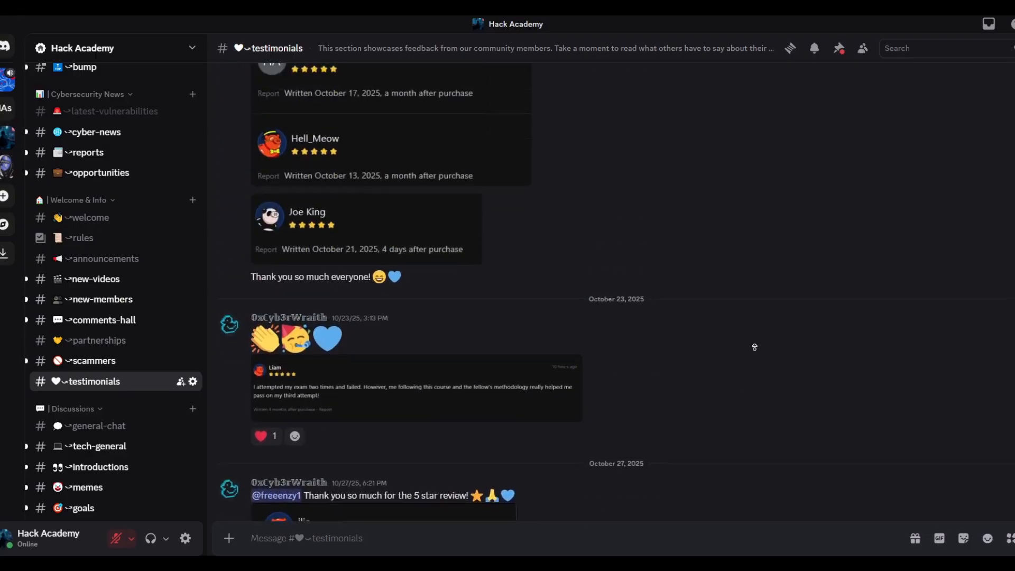
scroll(up, 3)
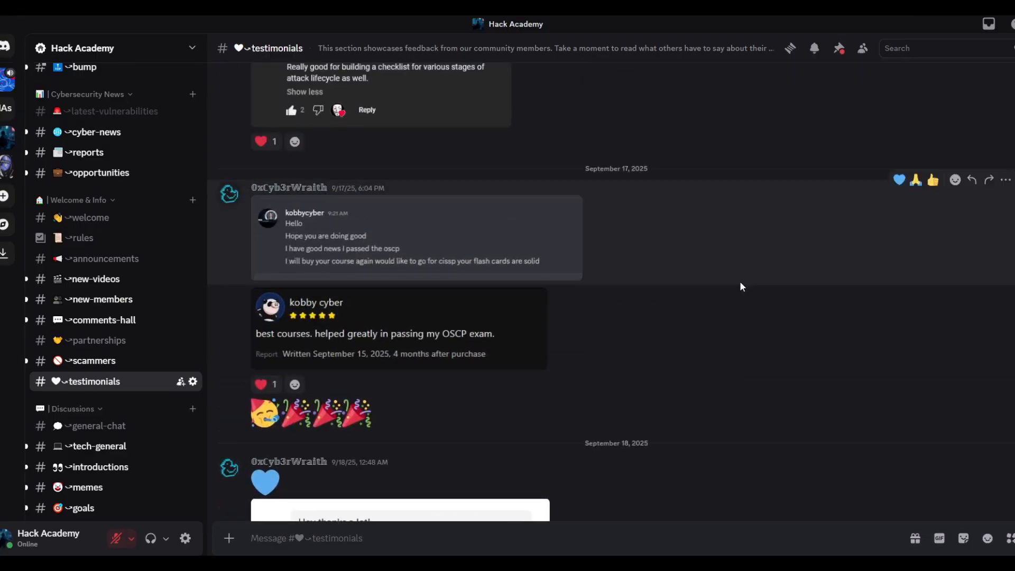
scroll(down, 3)
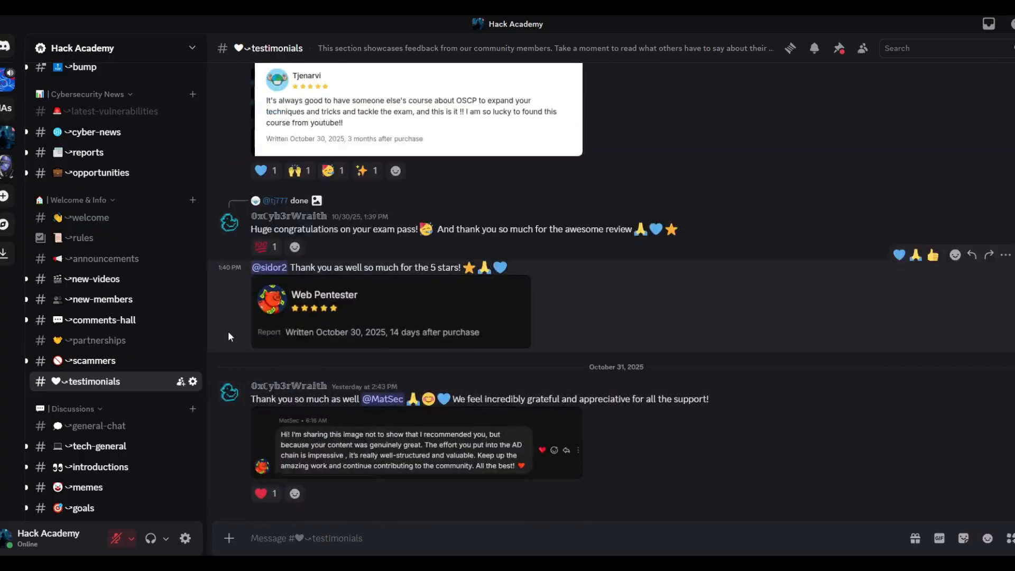
click(88, 381)
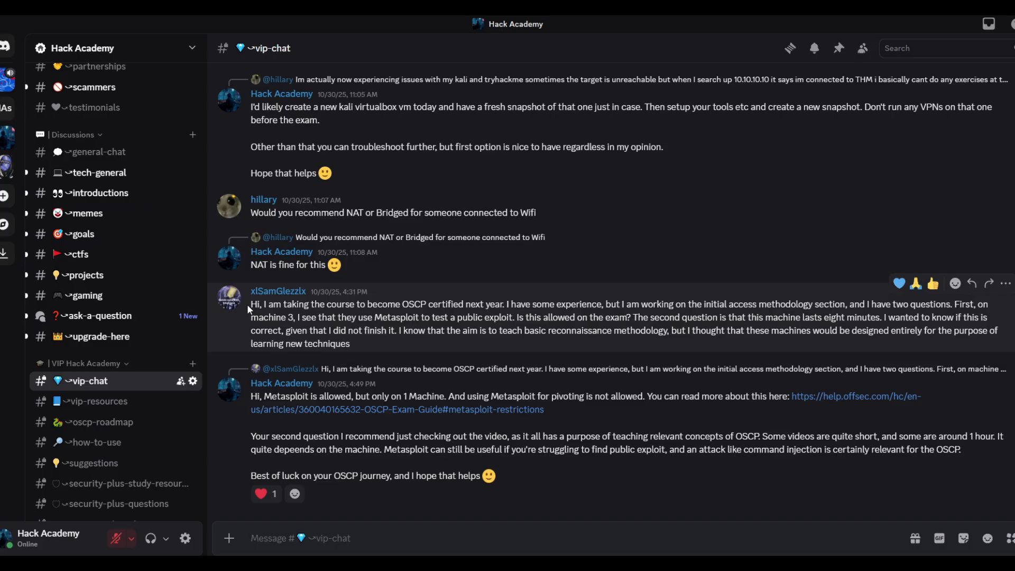
mouse_move(79, 224)
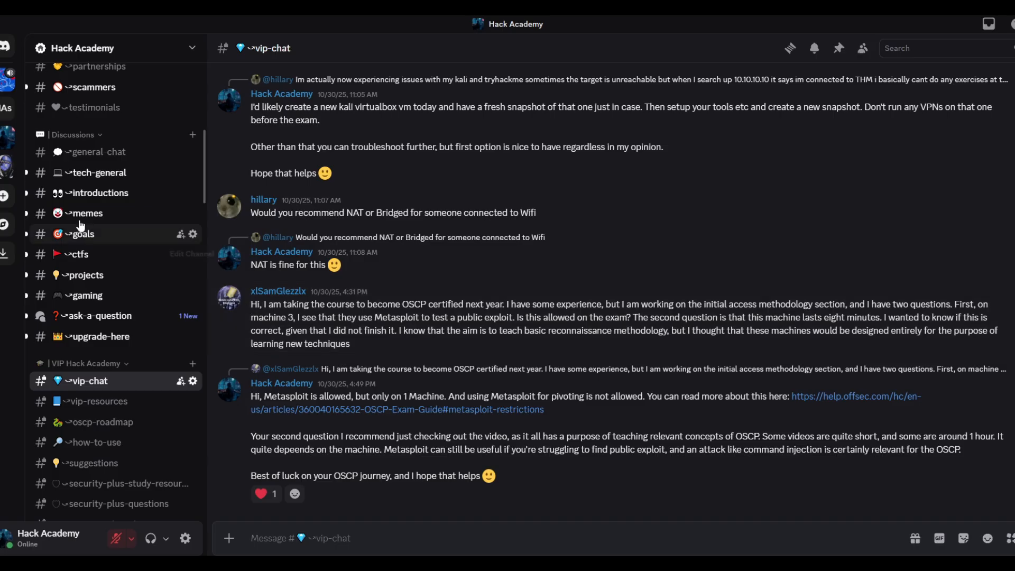